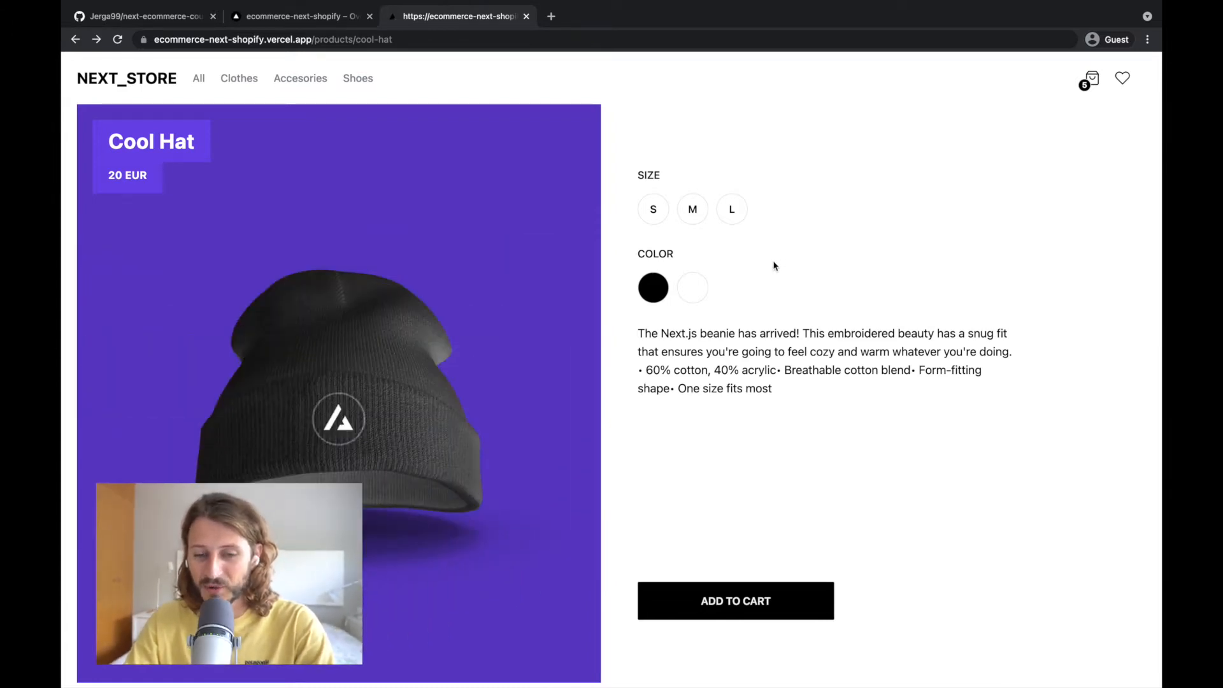
{"action": "mouse_move", "coordinate": [463, 300]}
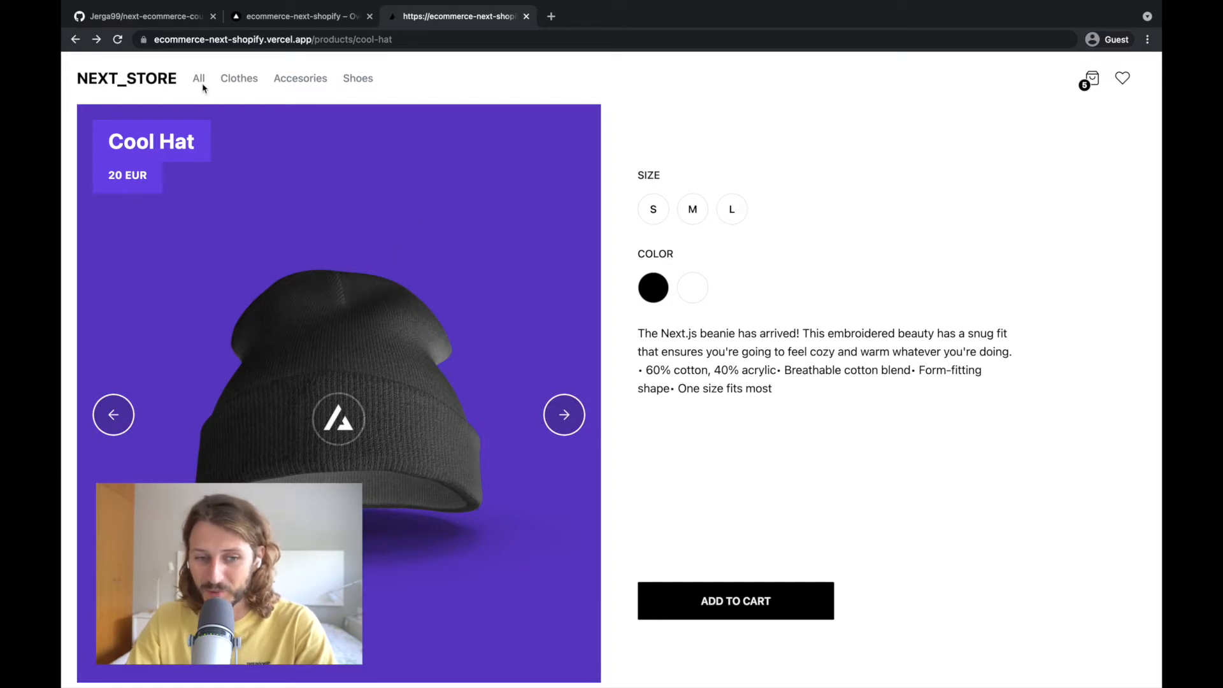
Step: Return to the home page listing Cool Hat, Lightweight Jacket and T-Shirt
{"action": "left_click", "coordinate": [126, 78]}
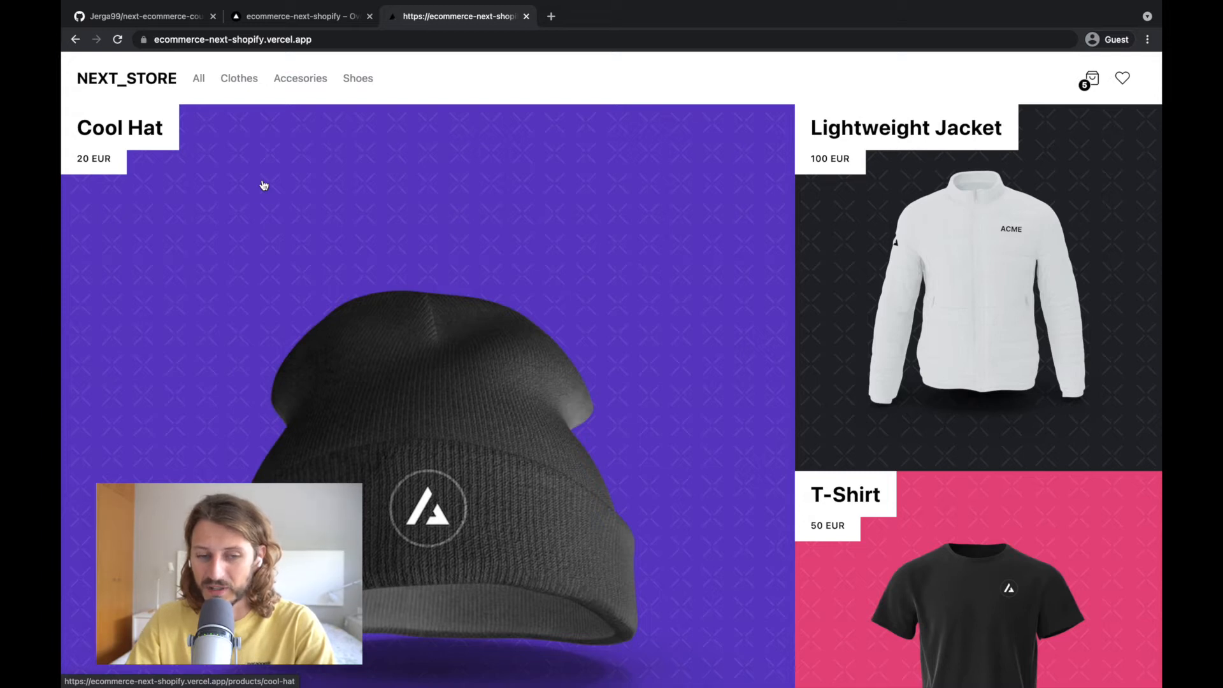
{"action": "mouse_move", "coordinate": [309, 194]}
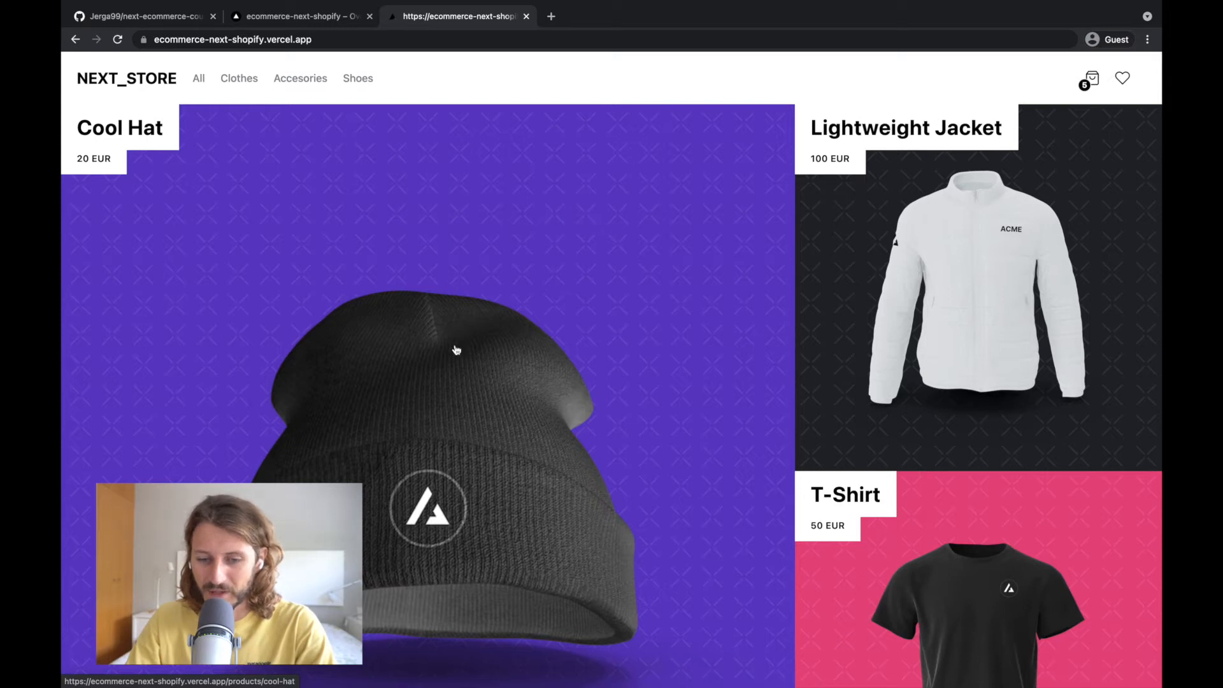
{"action": "scroll", "scroll_direction": "down", "scroll_amount": 3}
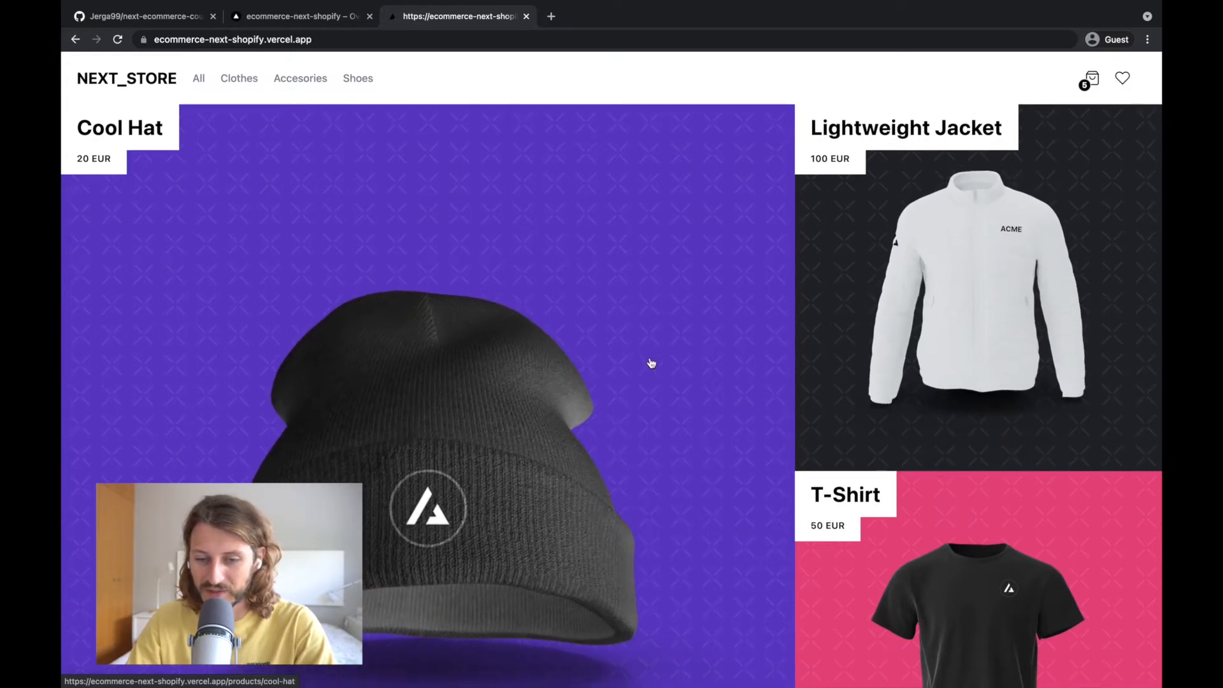
{"action": "mouse_move", "coordinate": [502, 371]}
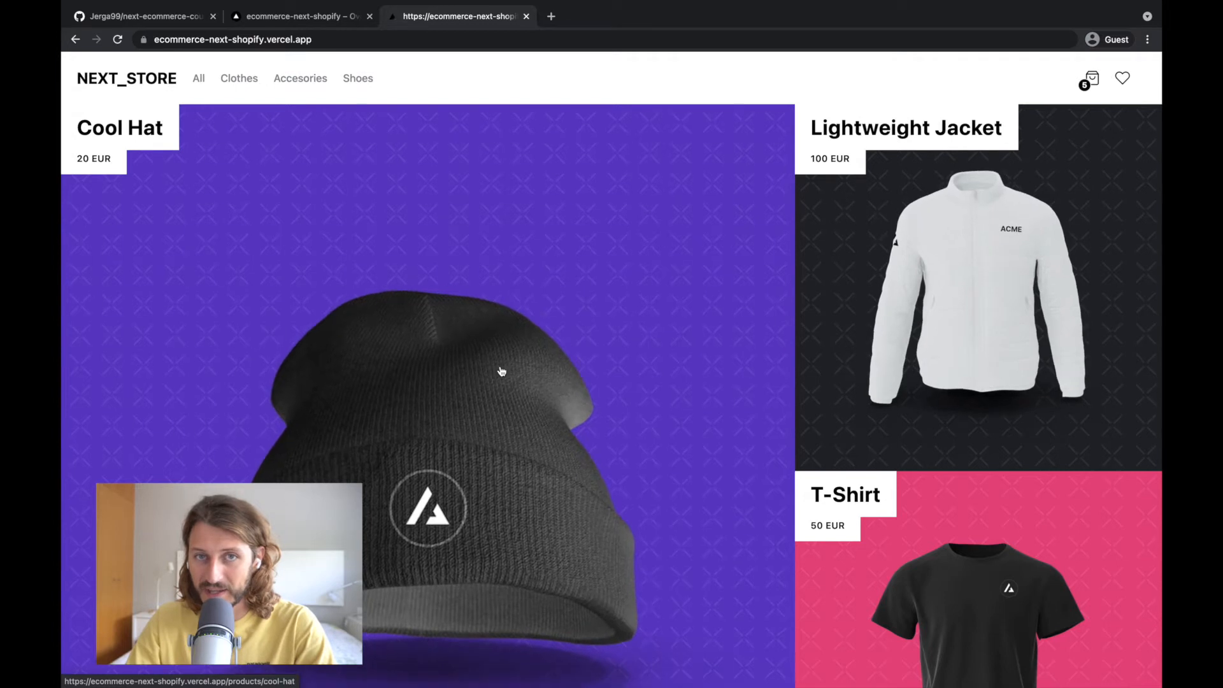
{"action": "scroll", "scroll_direction": "down", "scroll_amount": 3}
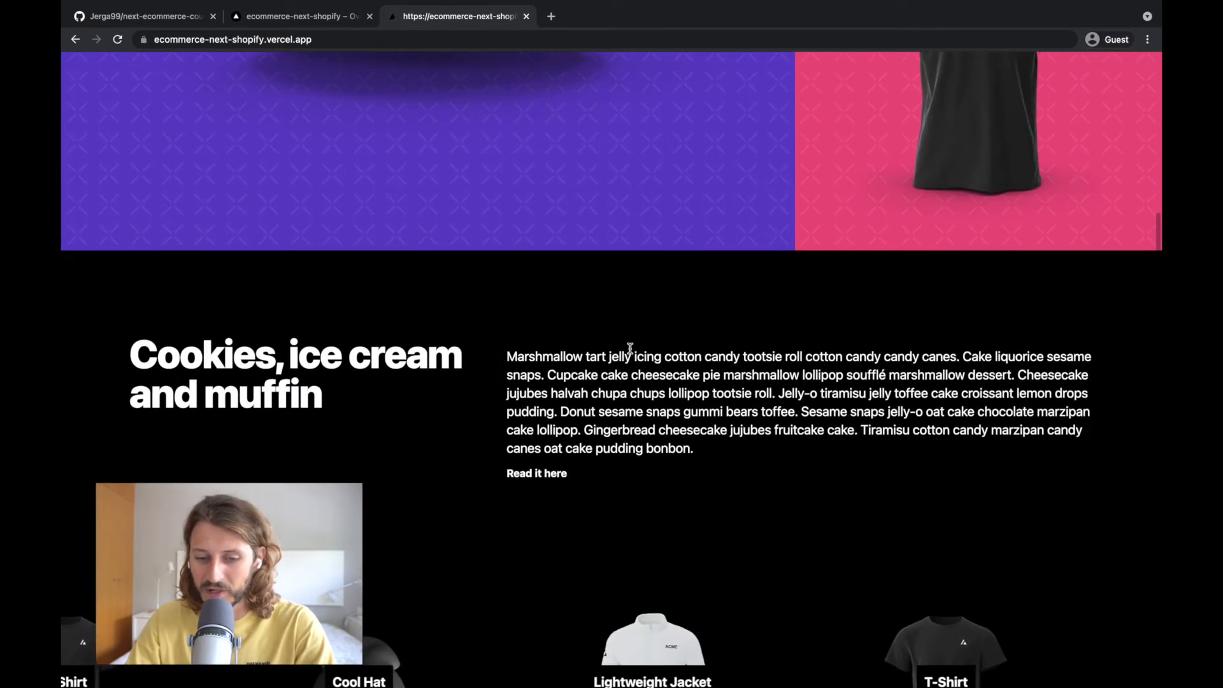
{"action": "scroll", "scroll_direction": "down", "scroll_amount": 3}
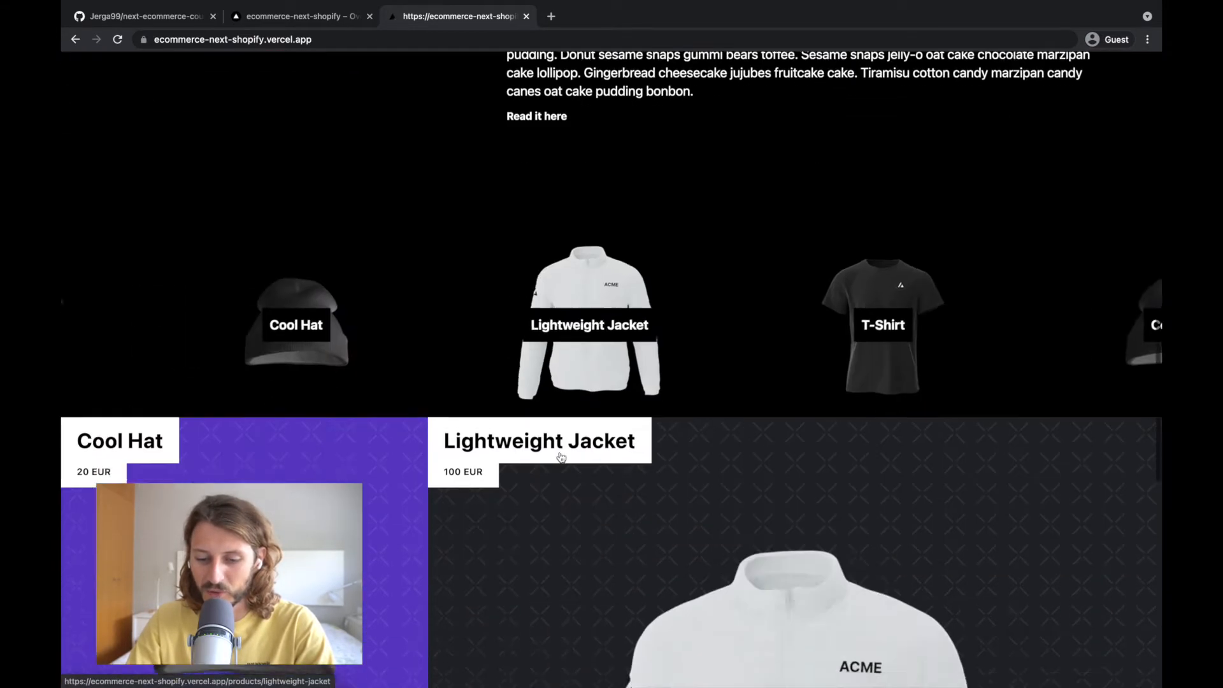
{"action": "scroll", "scroll_direction": "down", "scroll_amount": 3}
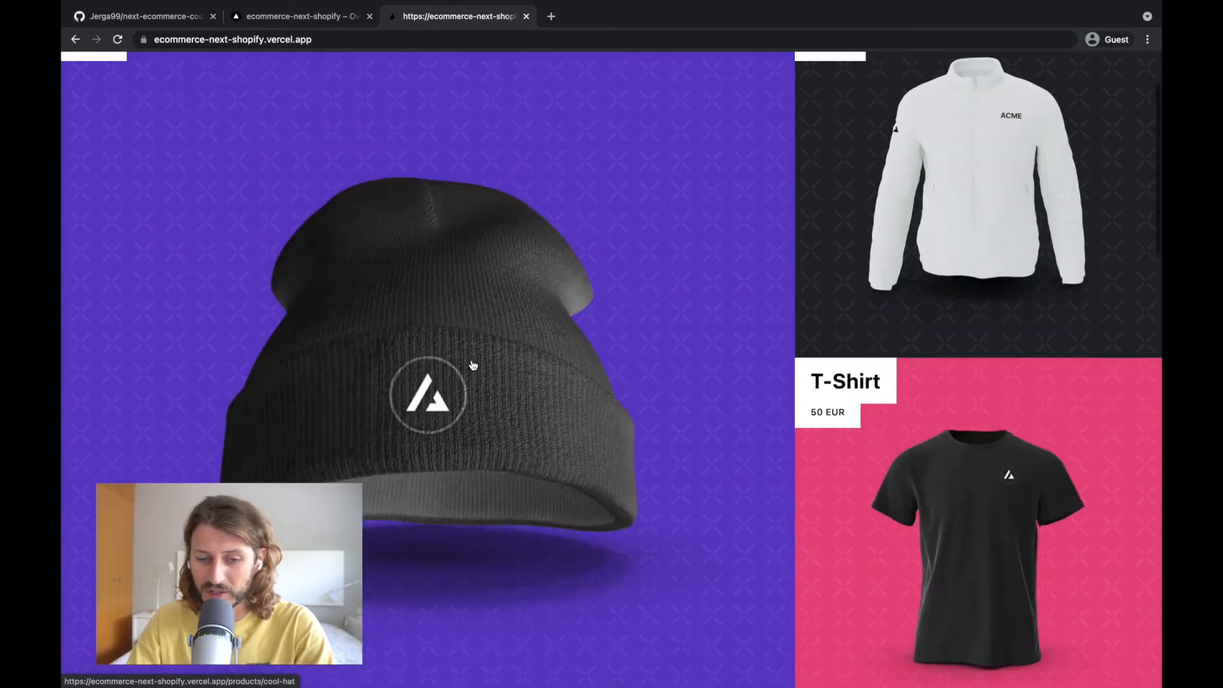
{"action": "scroll", "scroll_direction": "down", "scroll_amount": 3}
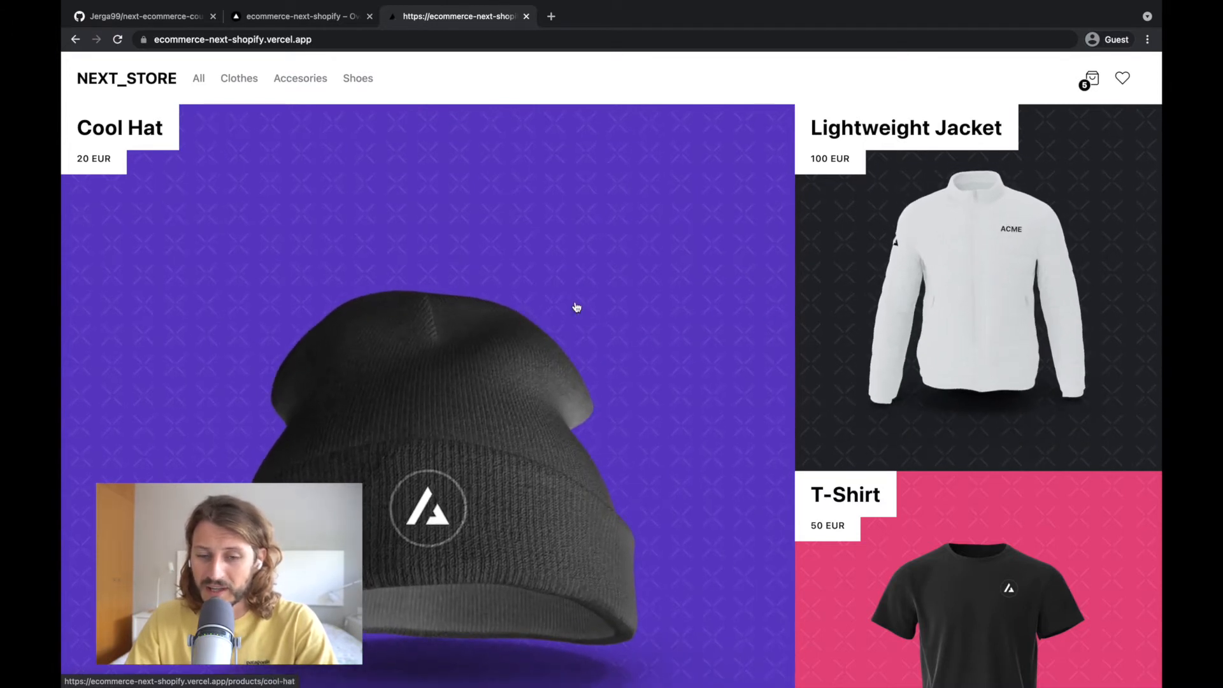
{"action": "scroll", "scroll_direction": "down", "scroll_amount": 3}
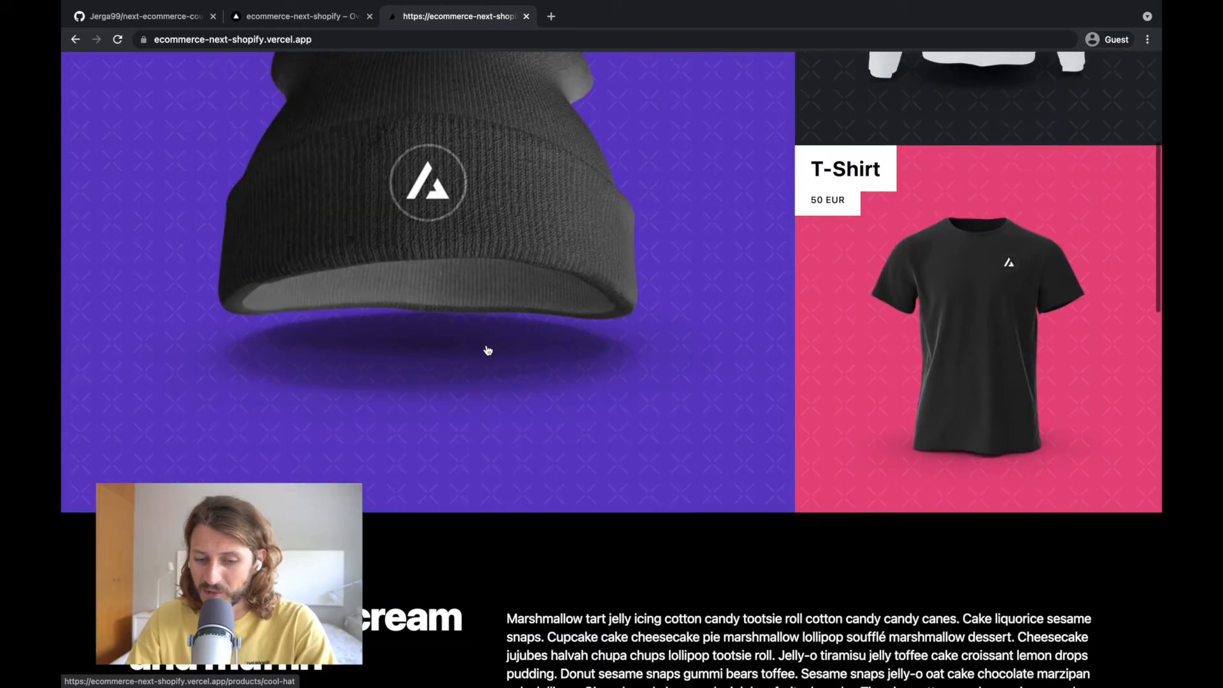
{"action": "scroll", "scroll_direction": "down", "scroll_amount": 3}
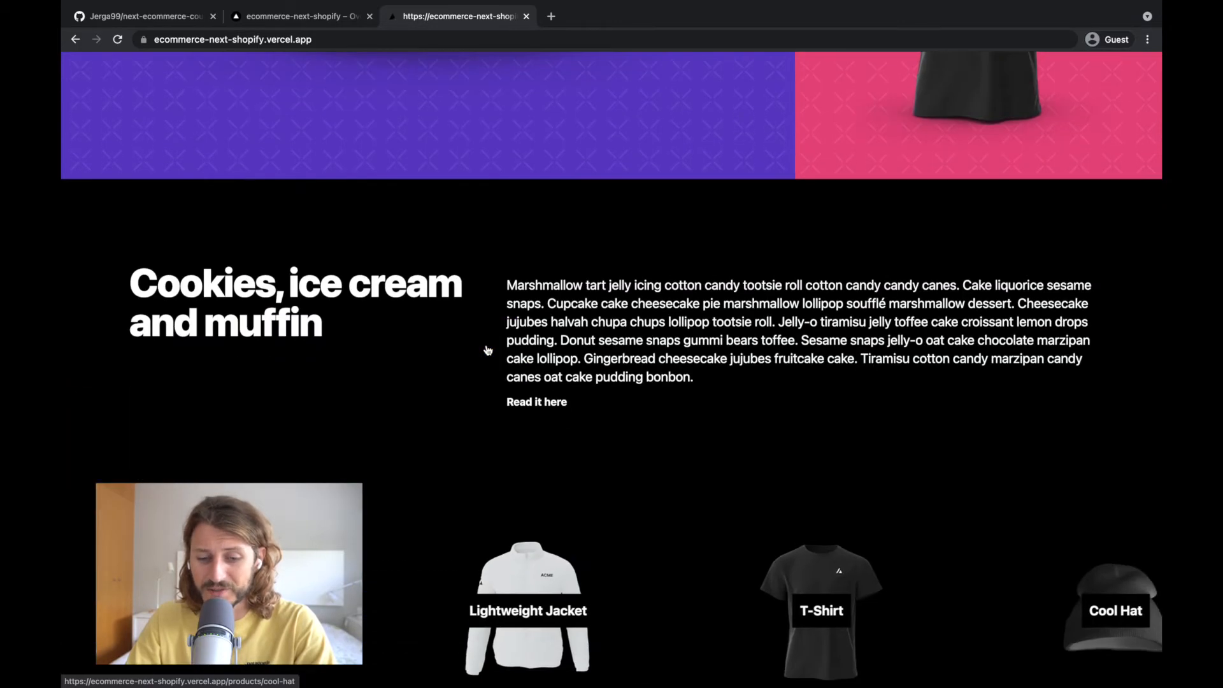
{"action": "scroll", "scroll_direction": "down", "scroll_amount": 3}
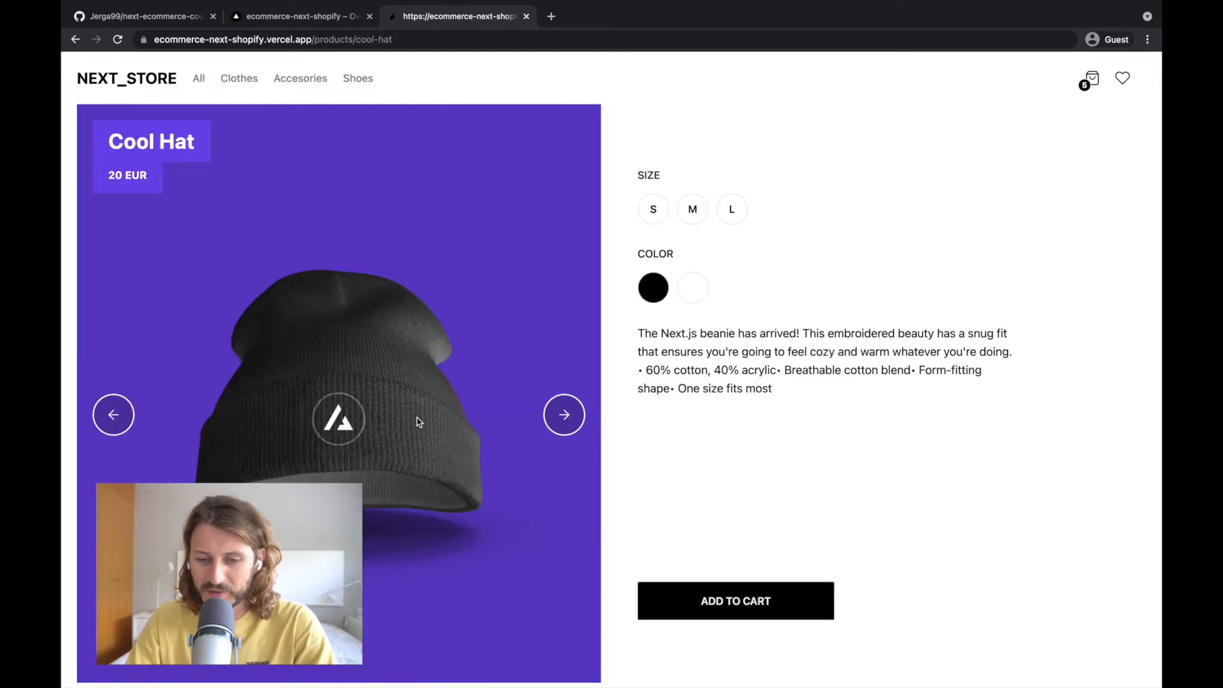
{"action": "mouse_move", "coordinate": [412, 282]}
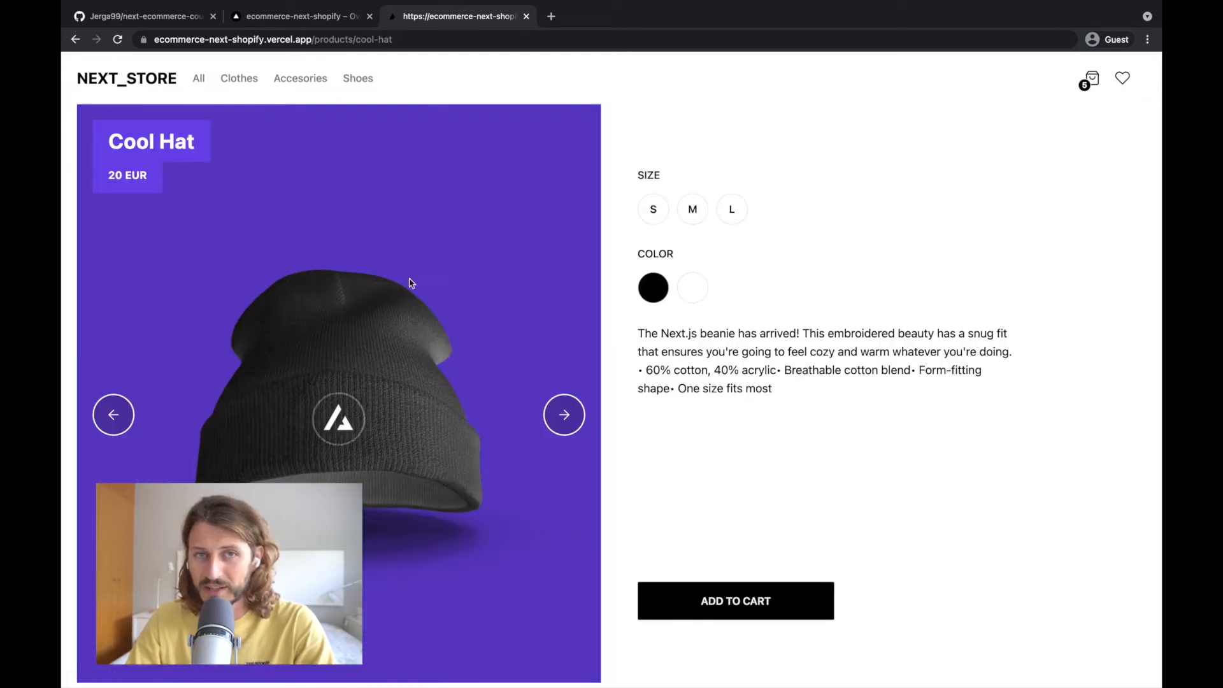
Step: Cycle the Cool Hat gallery to the white beanie, then select and deselect the description
{"action": "left_click", "coordinate": [563, 414]}
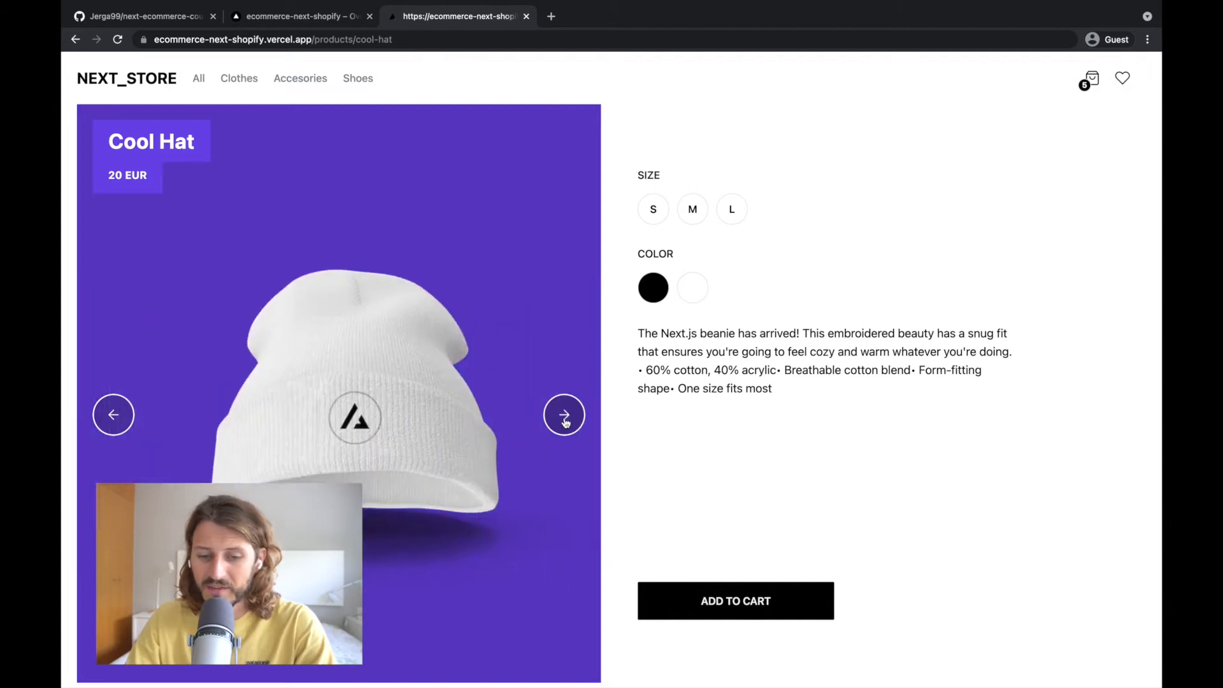
{"action": "left_click", "coordinate": [563, 414]}
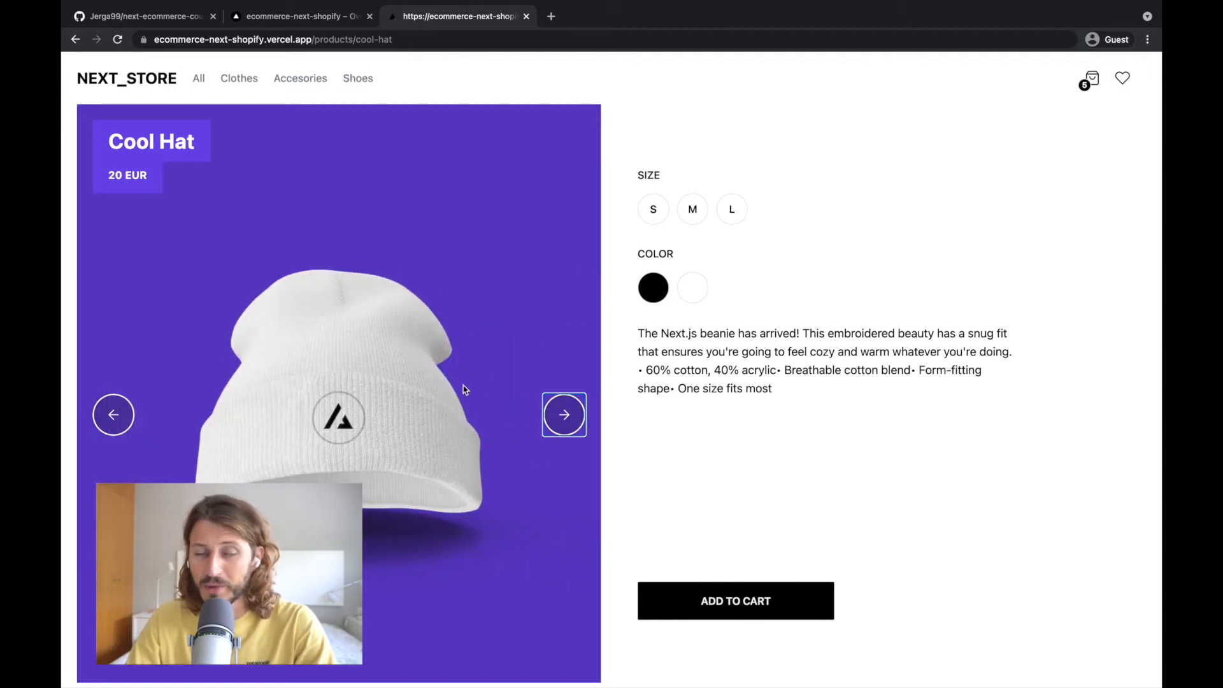
{"action": "left_click", "coordinate": [563, 414]}
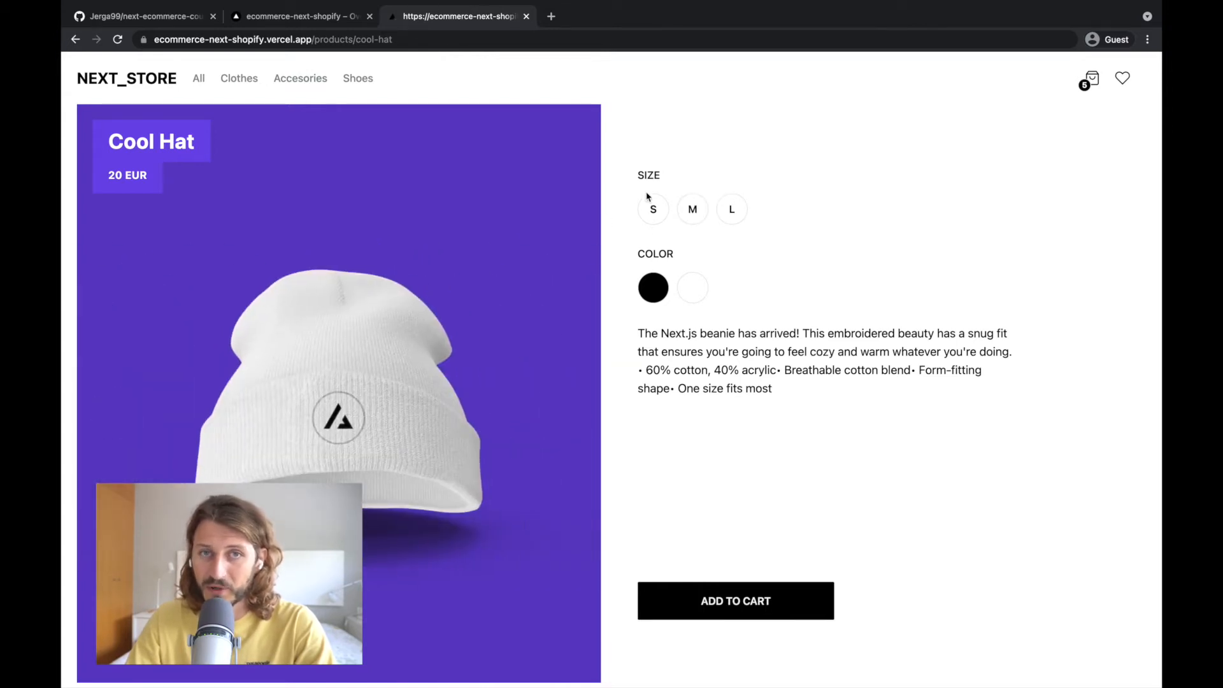
{"action": "left_click_drag", "start_coordinate": [638, 333], "coordinate": [723, 389]}
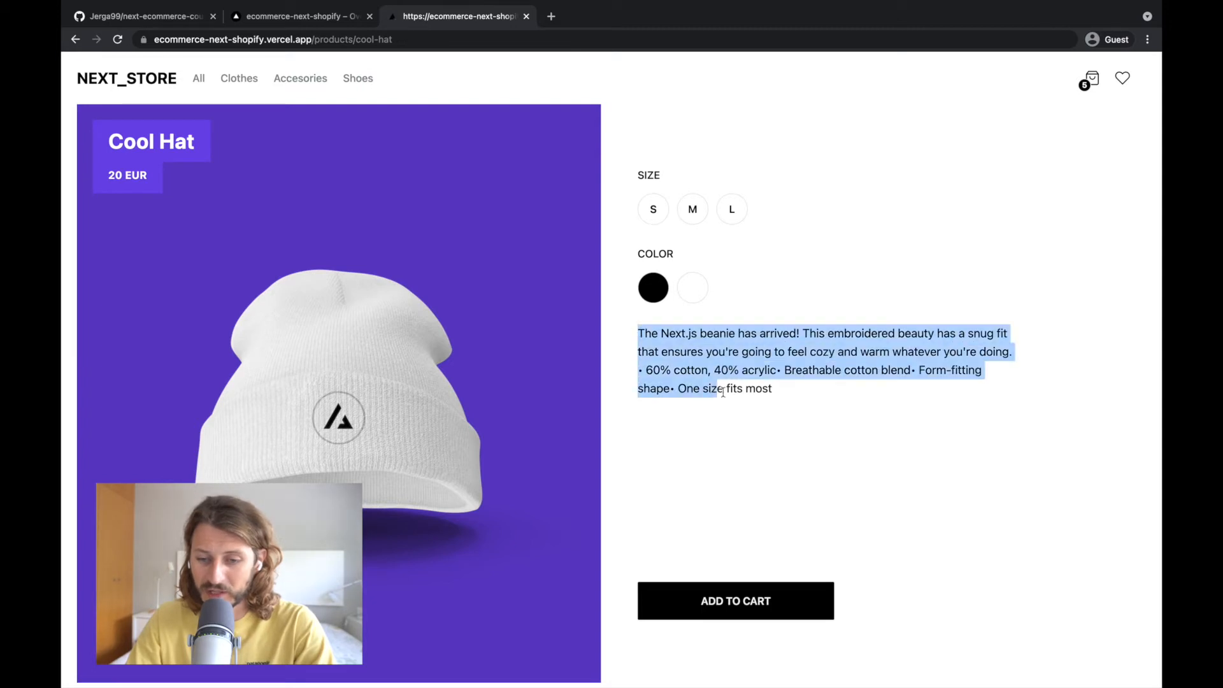
{"action": "left_click", "coordinate": [623, 286]}
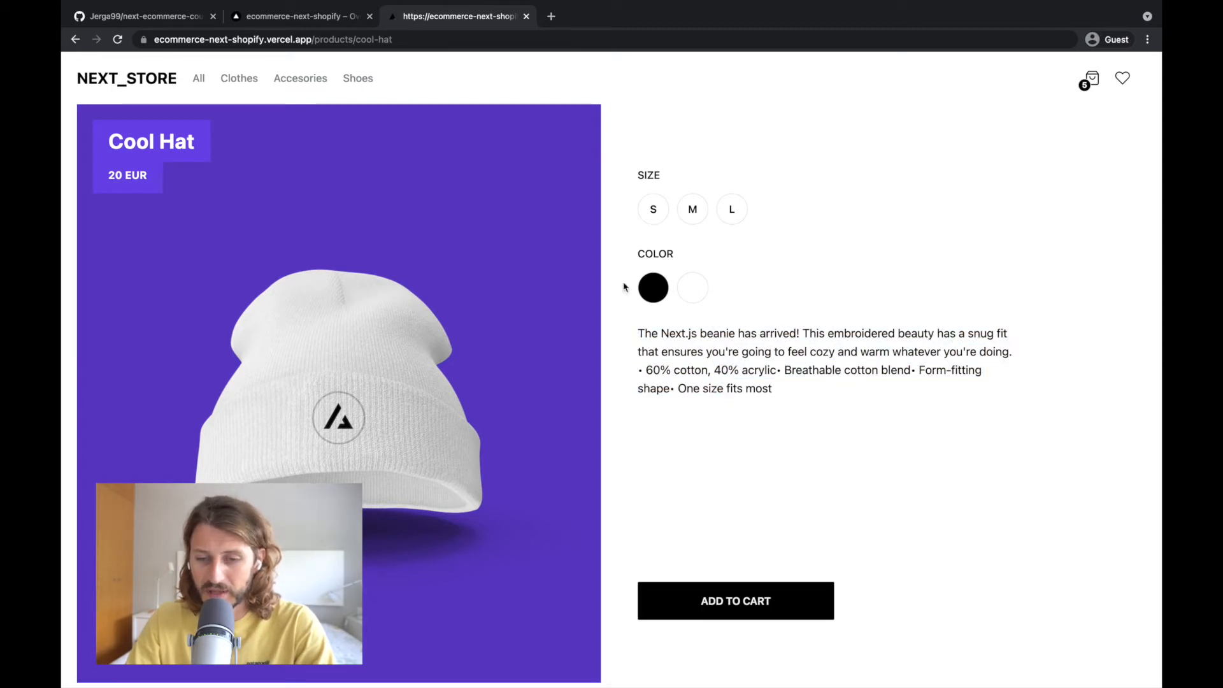
{"action": "left_click", "coordinate": [730, 208]}
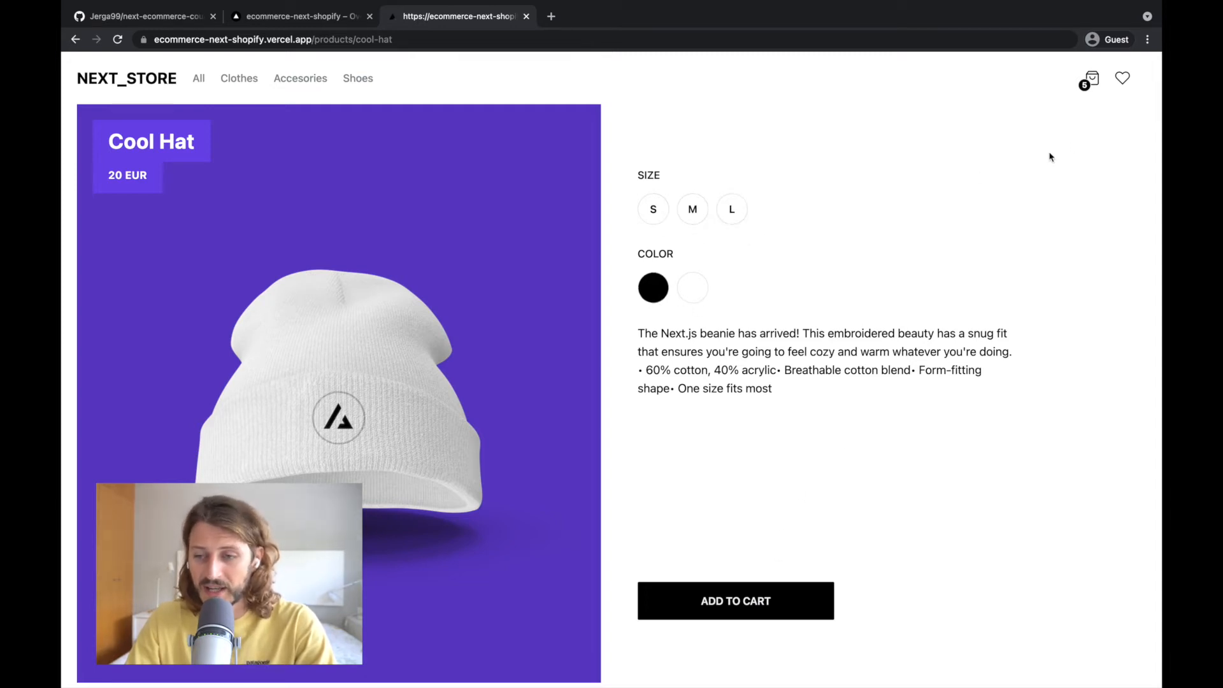
{"action": "mouse_move", "coordinate": [1027, 120]}
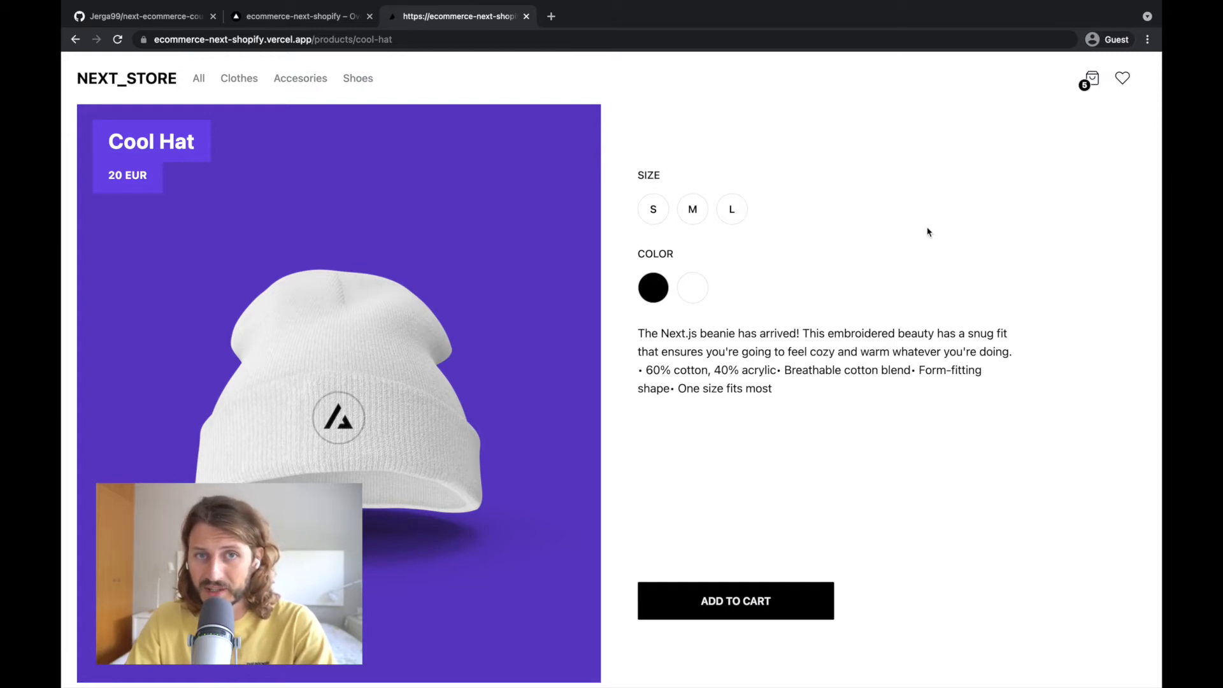
Step: Lower the medium white hat's quantity, then remove both Cool Hat entries from the cart
{"action": "left_click", "coordinate": [1089, 77]}
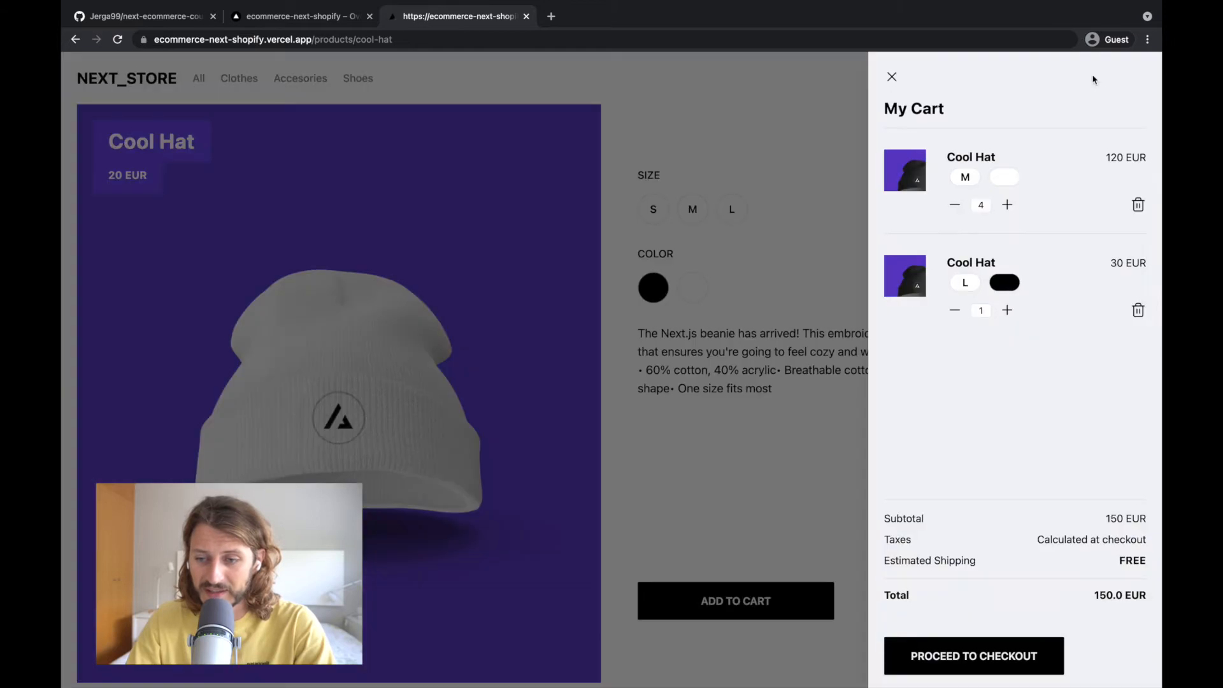
{"action": "mouse_move", "coordinate": [930, 197]}
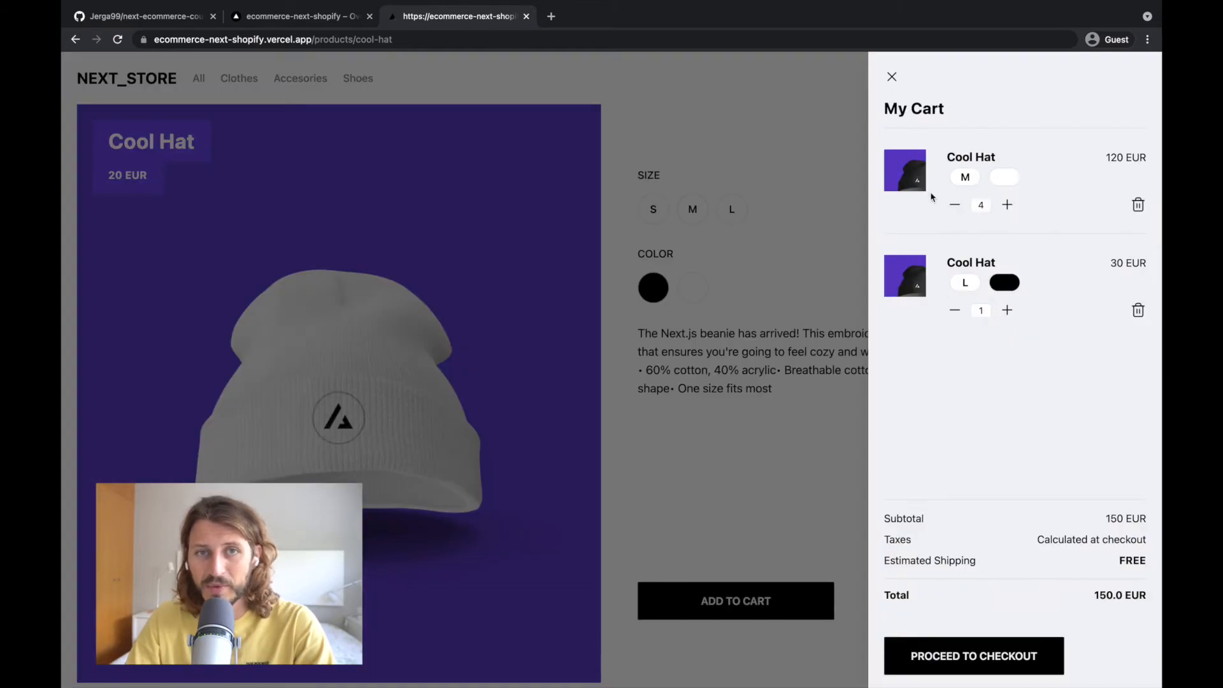
{"action": "mouse_move", "coordinate": [992, 219]}
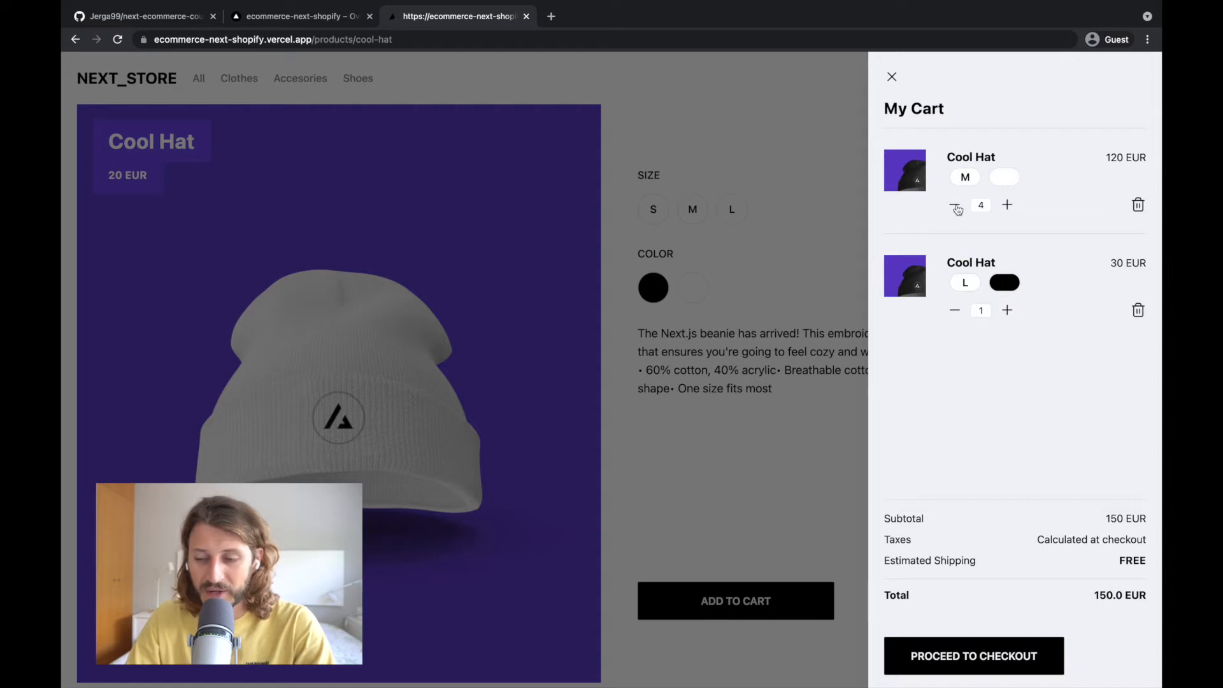
{"action": "left_click", "coordinate": [953, 205]}
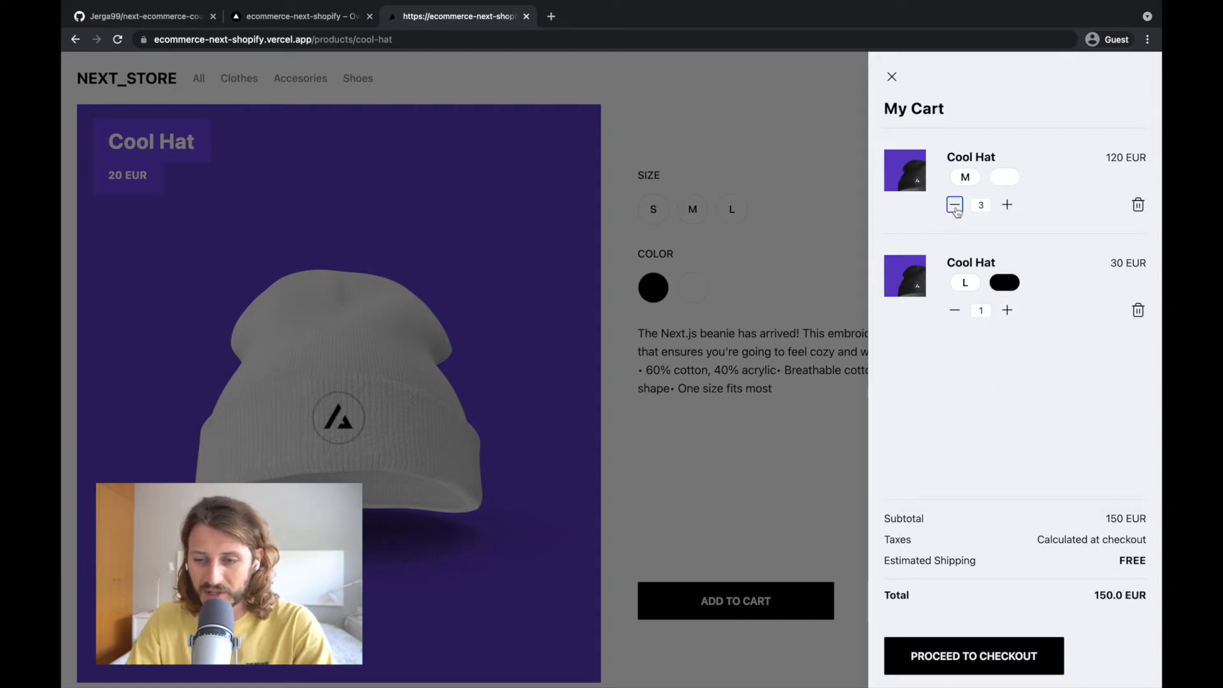
{"action": "left_click", "coordinate": [955, 205]}
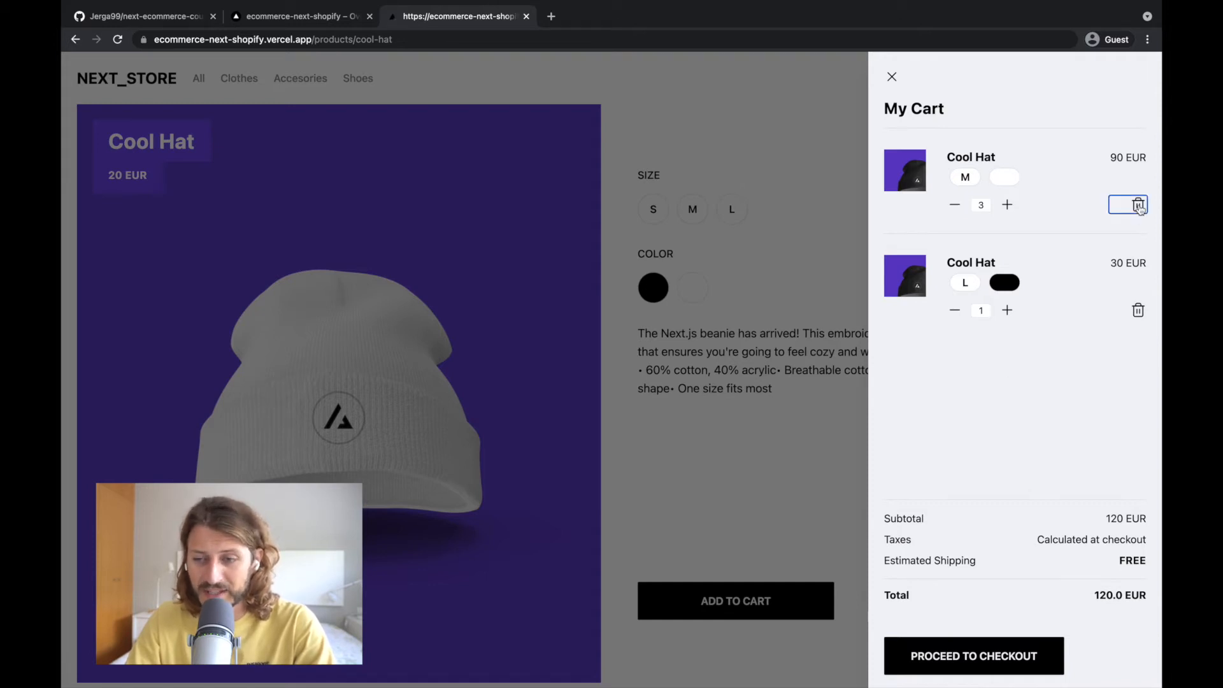
{"action": "left_click", "coordinate": [1136, 204]}
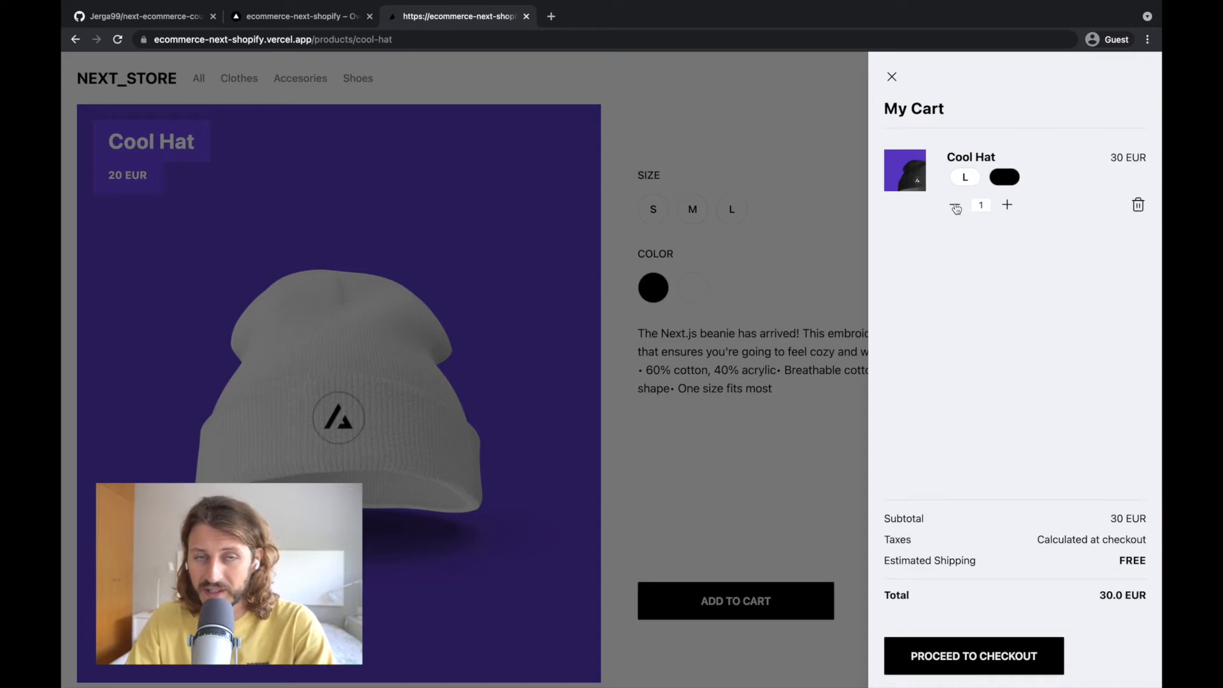
{"action": "mouse_move", "coordinate": [1025, 376]}
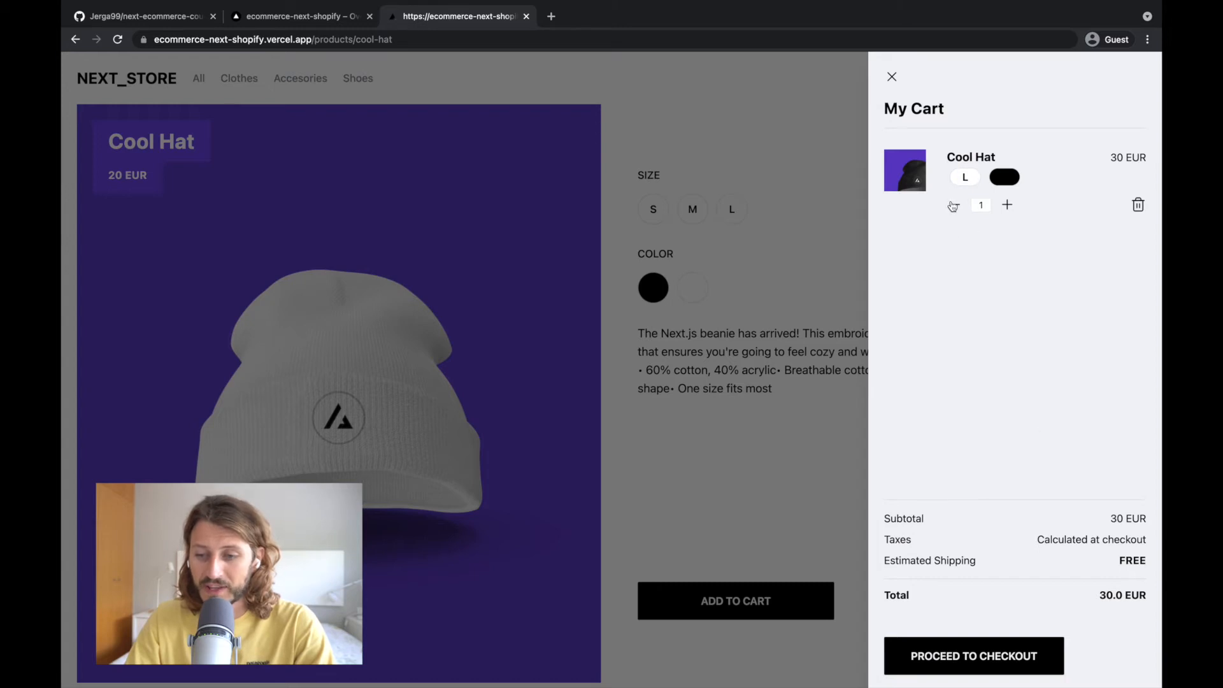
{"action": "left_click", "coordinate": [1139, 205]}
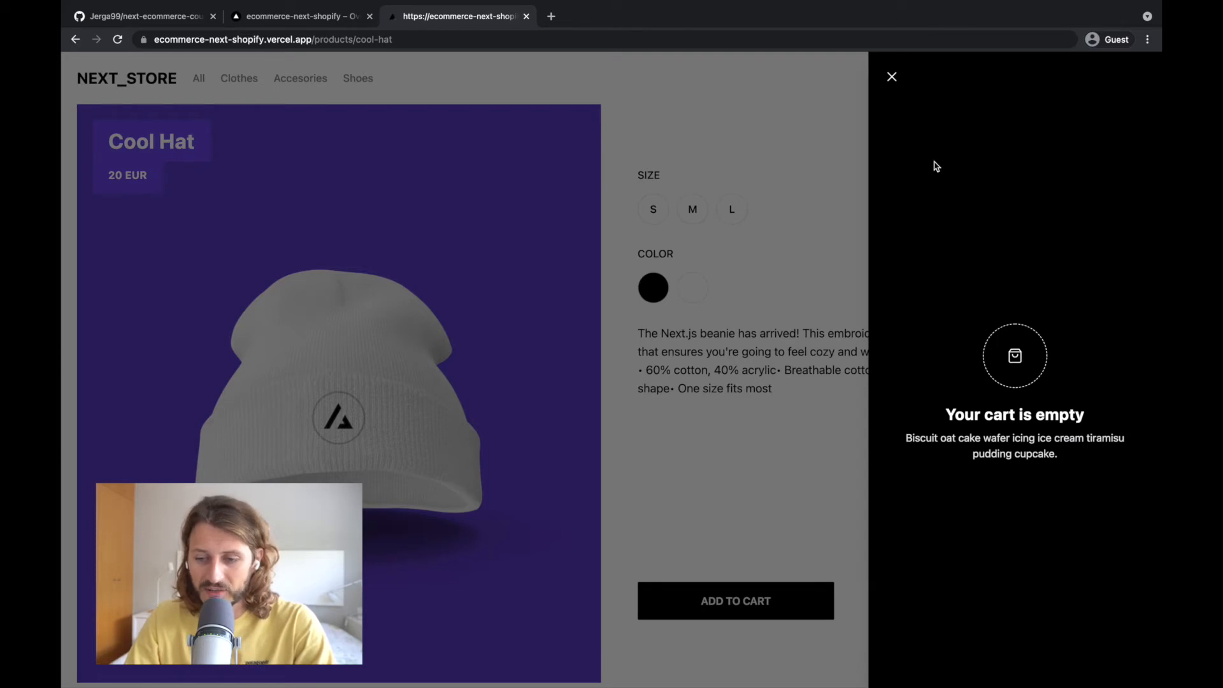
{"action": "mouse_move", "coordinate": [892, 77]}
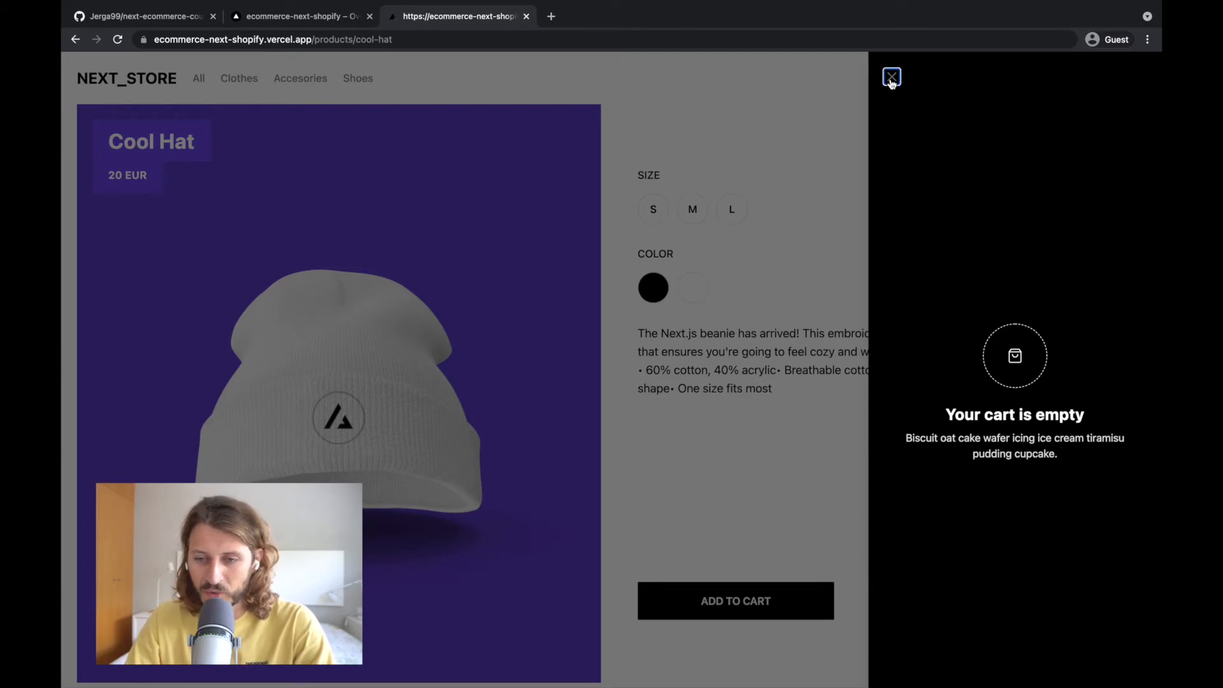
Step: Add a small black Cool Hat to the cart
{"action": "left_click", "coordinate": [891, 77]}
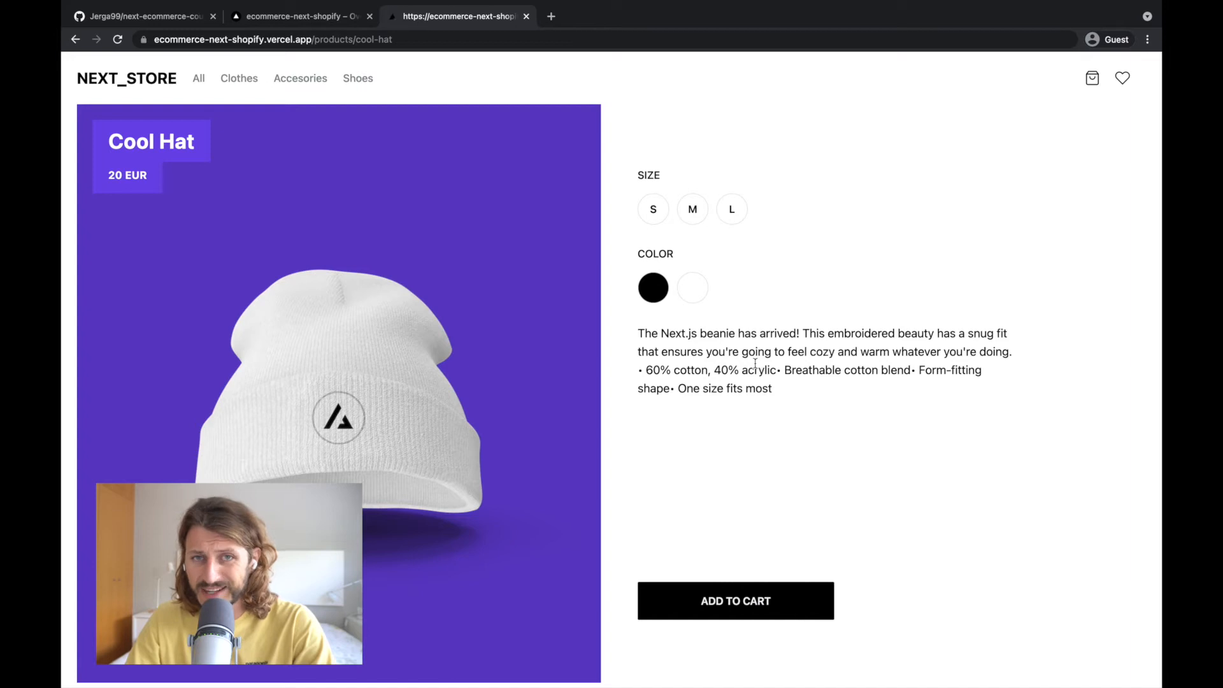
{"action": "left_click", "coordinate": [653, 209]}
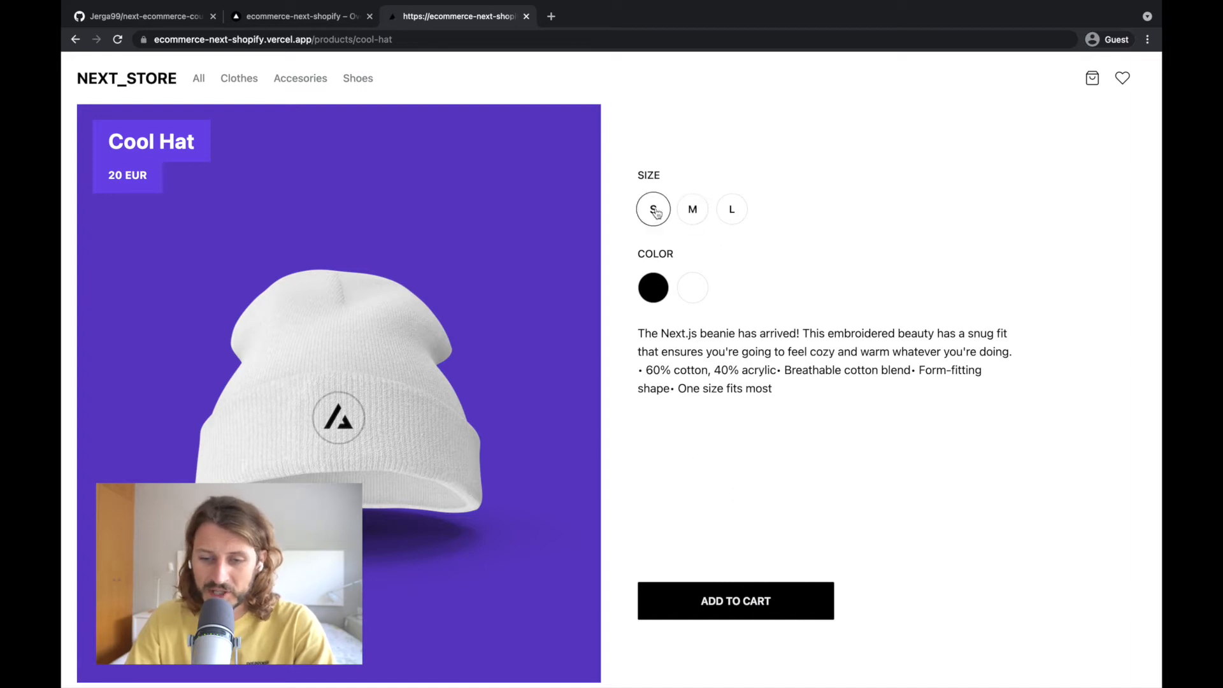
{"action": "mouse_move", "coordinate": [688, 480]}
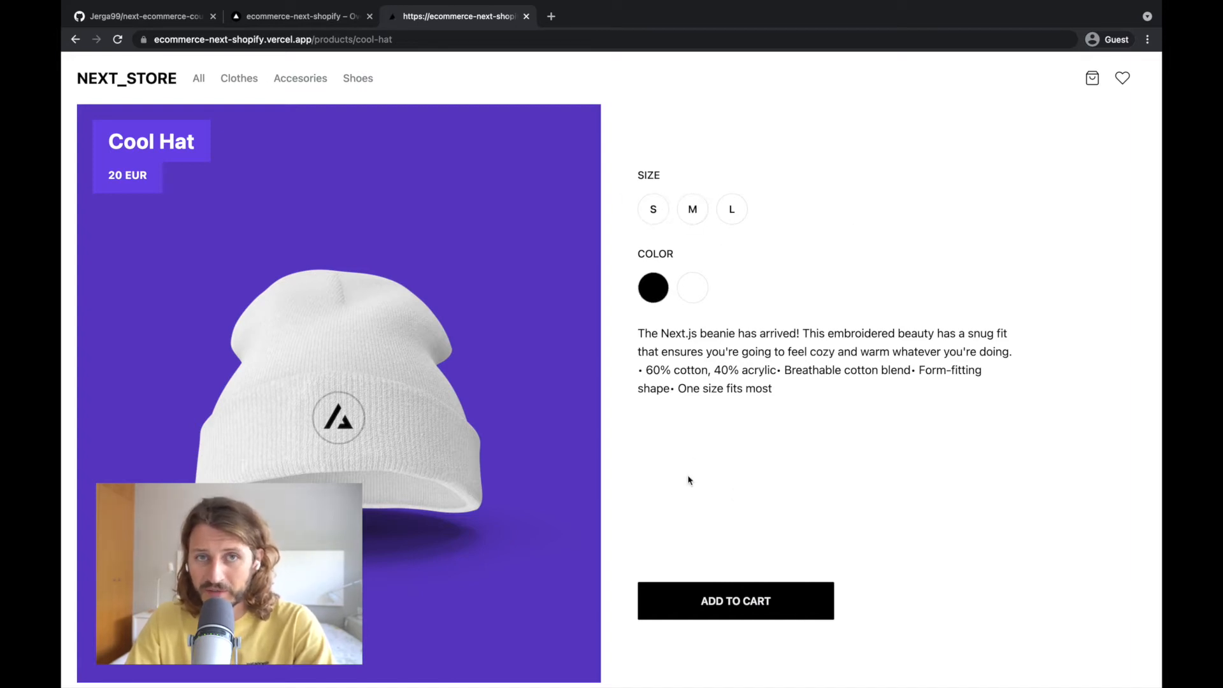
{"action": "left_click", "coordinate": [734, 601]}
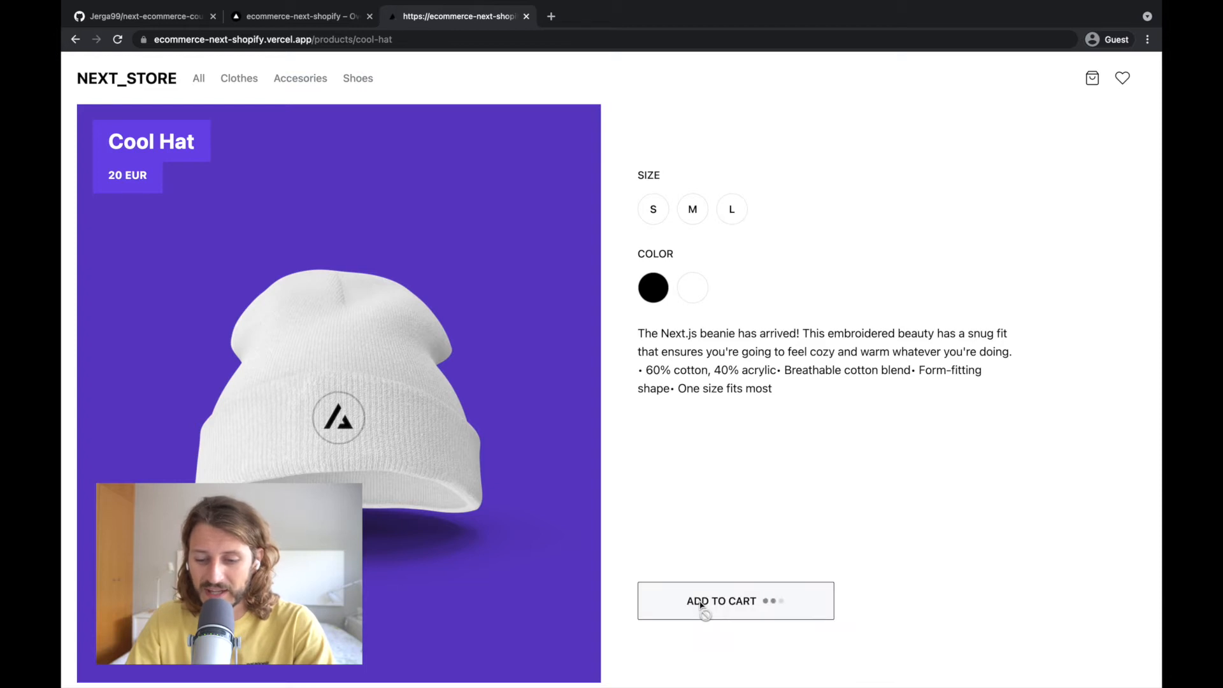
{"action": "left_click", "coordinate": [734, 600]}
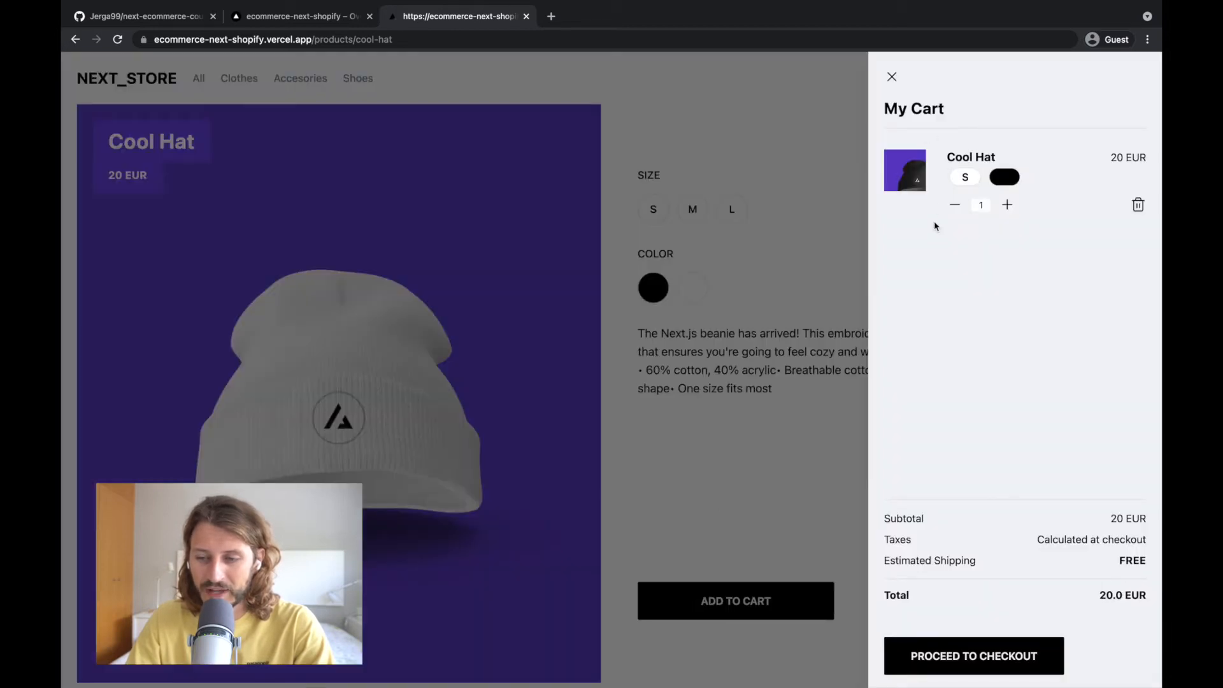
{"action": "mouse_move", "coordinate": [975, 195]}
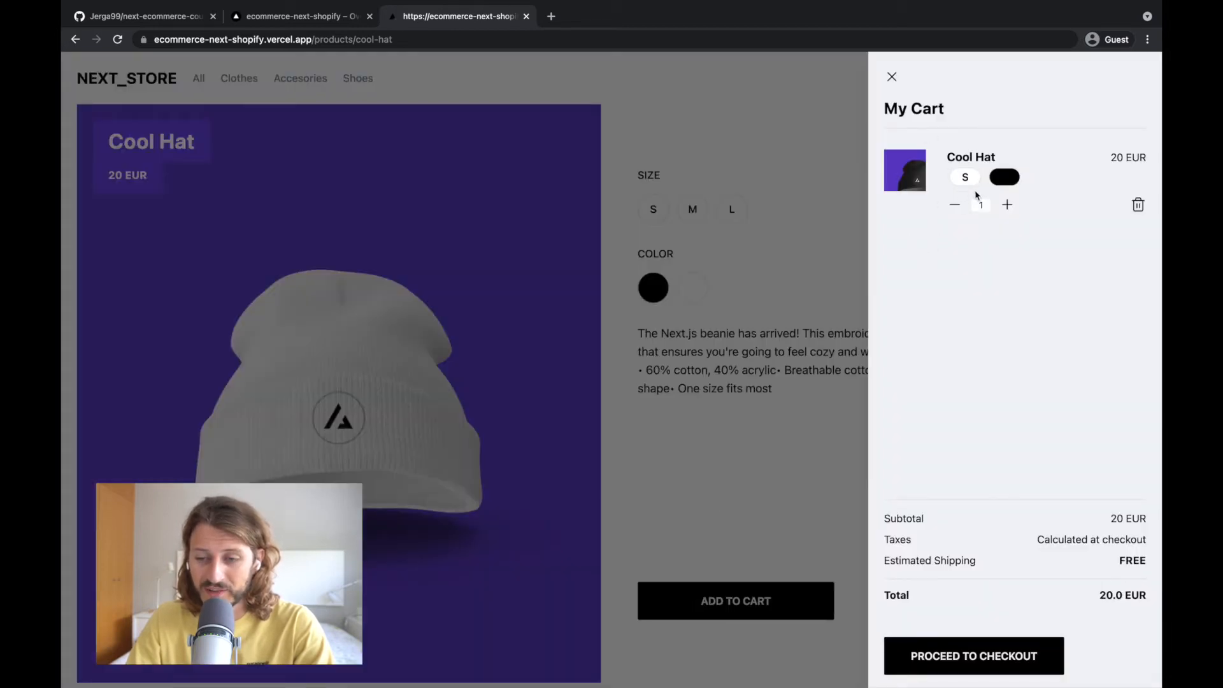
Step: Add a large white Cool Hat to the cart and close the drawer
{"action": "left_click", "coordinate": [892, 76]}
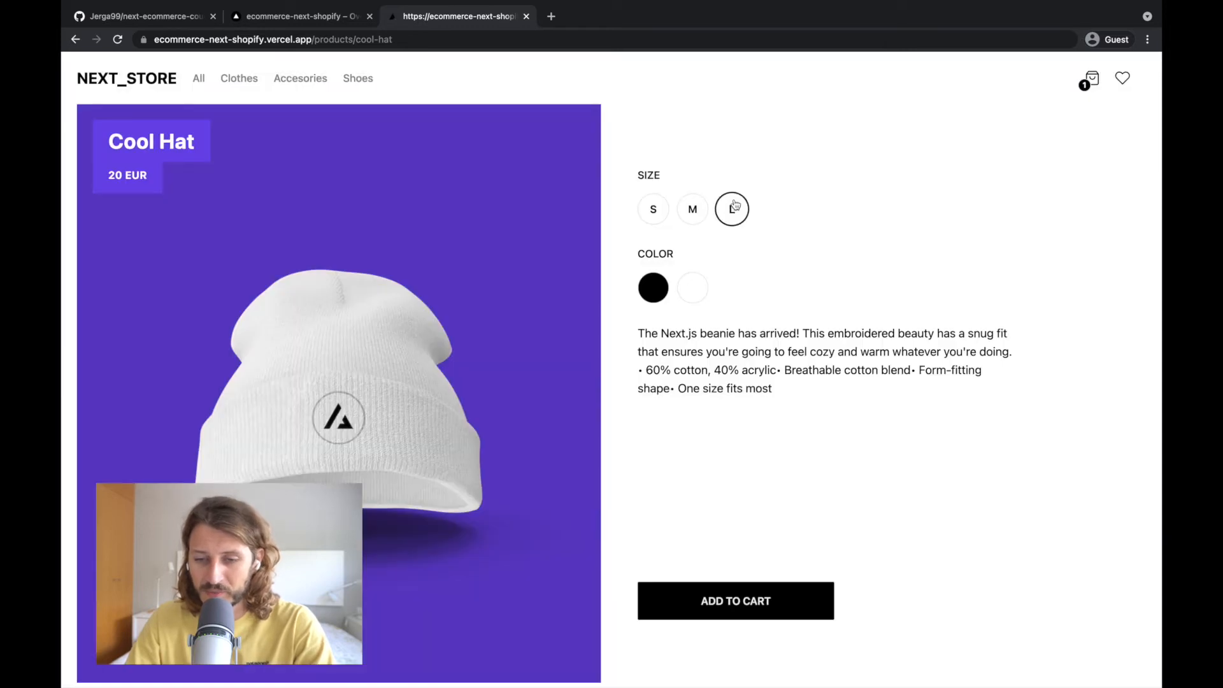
{"action": "left_click", "coordinate": [733, 601]}
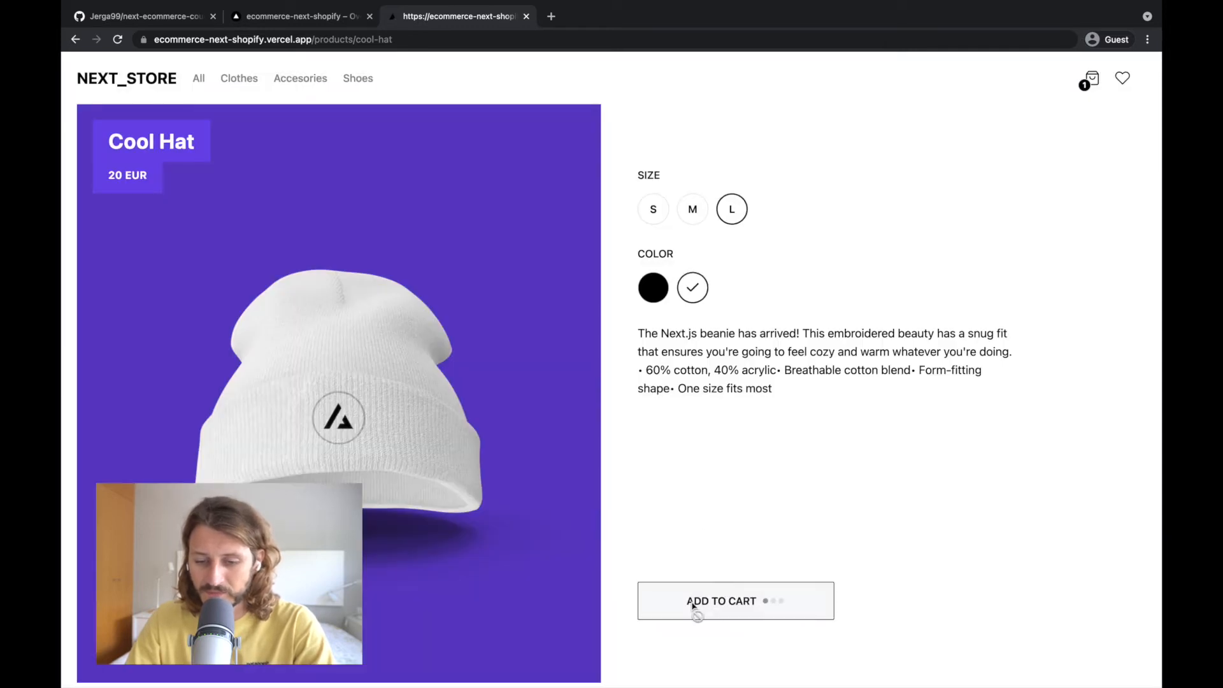
{"action": "left_click", "coordinate": [734, 601]}
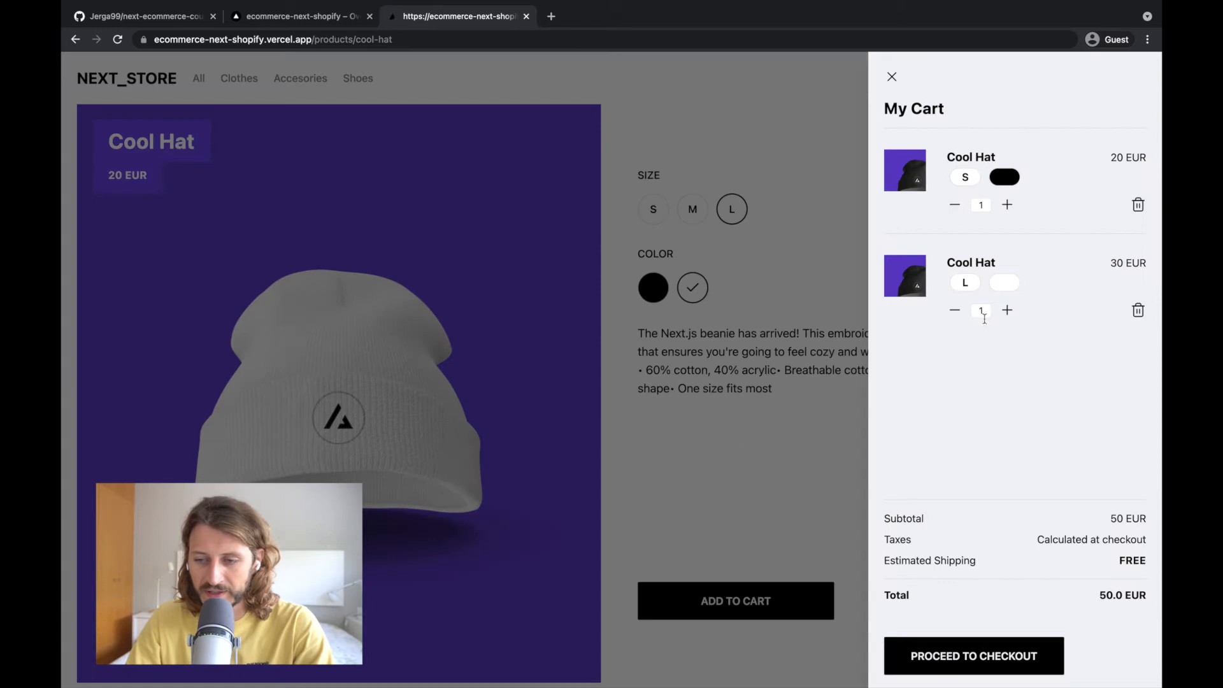
{"action": "left_click", "coordinate": [891, 77]}
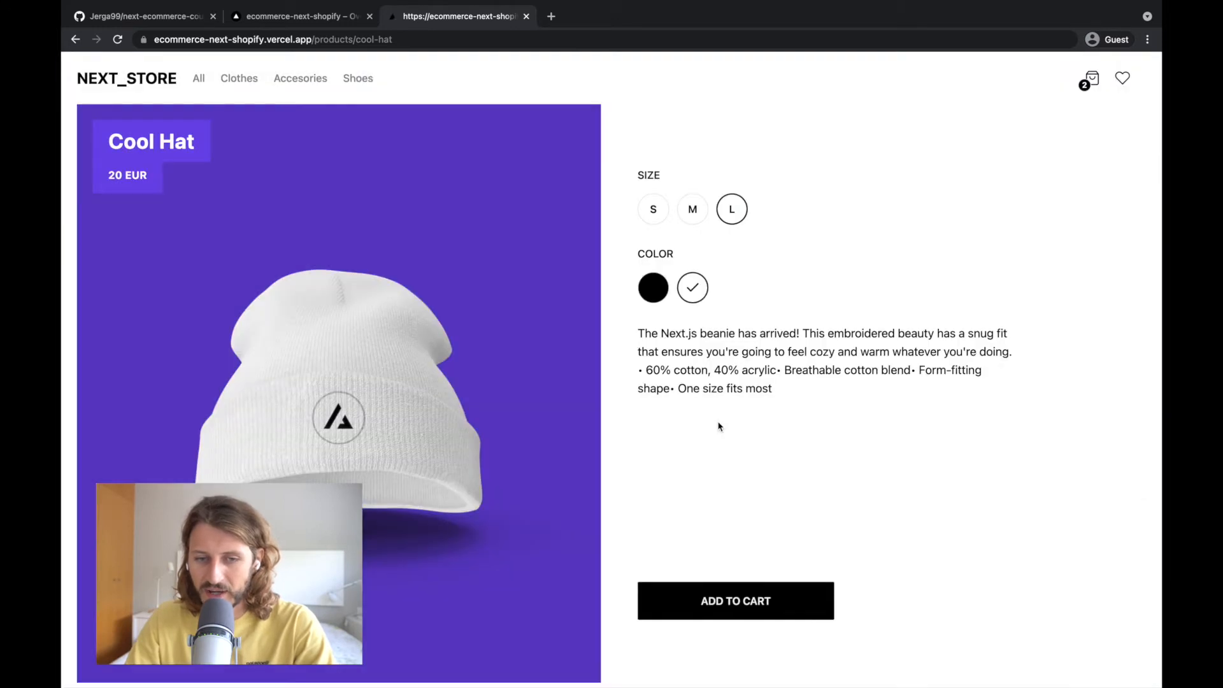
Step: Add the size L Lightweight Jacket, then delete both Cool Hat rows from the cart
{"action": "left_click", "coordinate": [653, 287]}
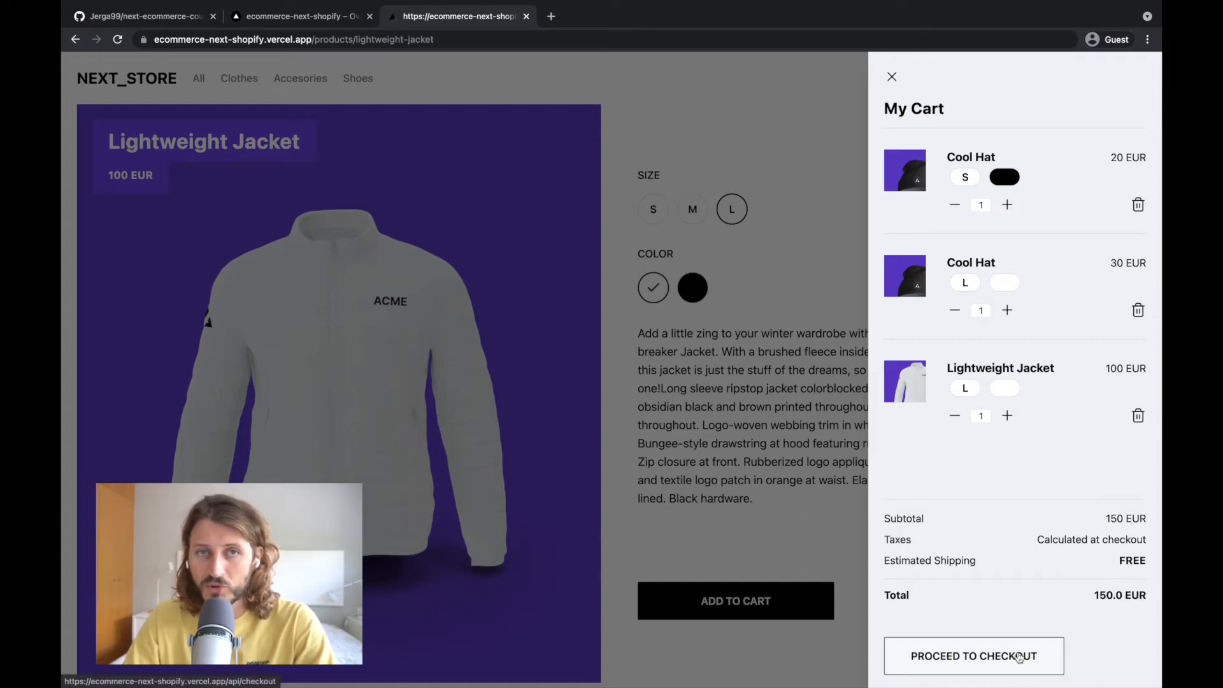
{"action": "mouse_move", "coordinate": [980, 247]}
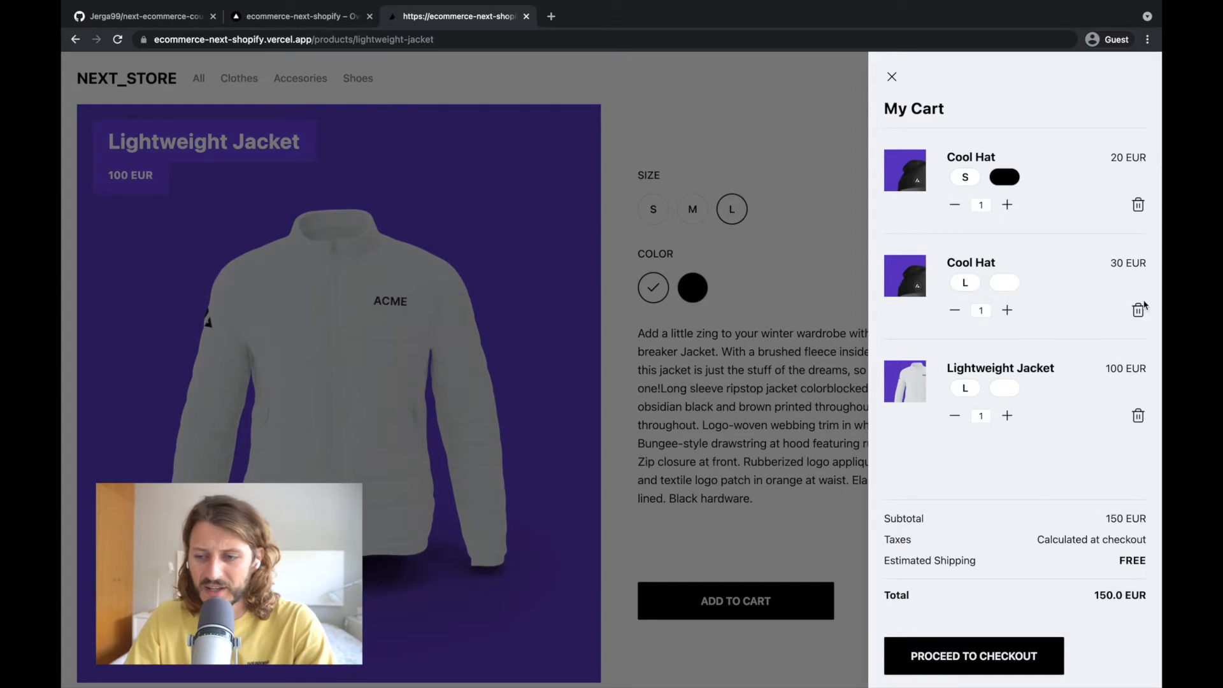
{"action": "left_click", "coordinate": [1138, 310]}
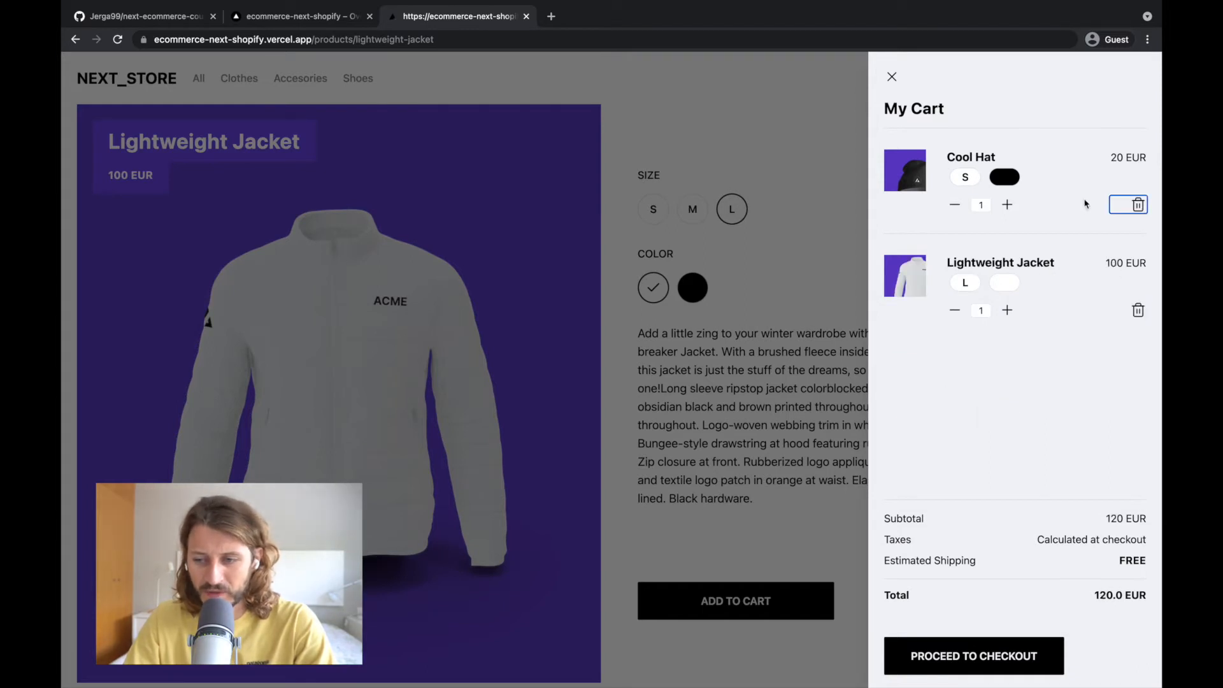
{"action": "left_click", "coordinate": [1138, 204]}
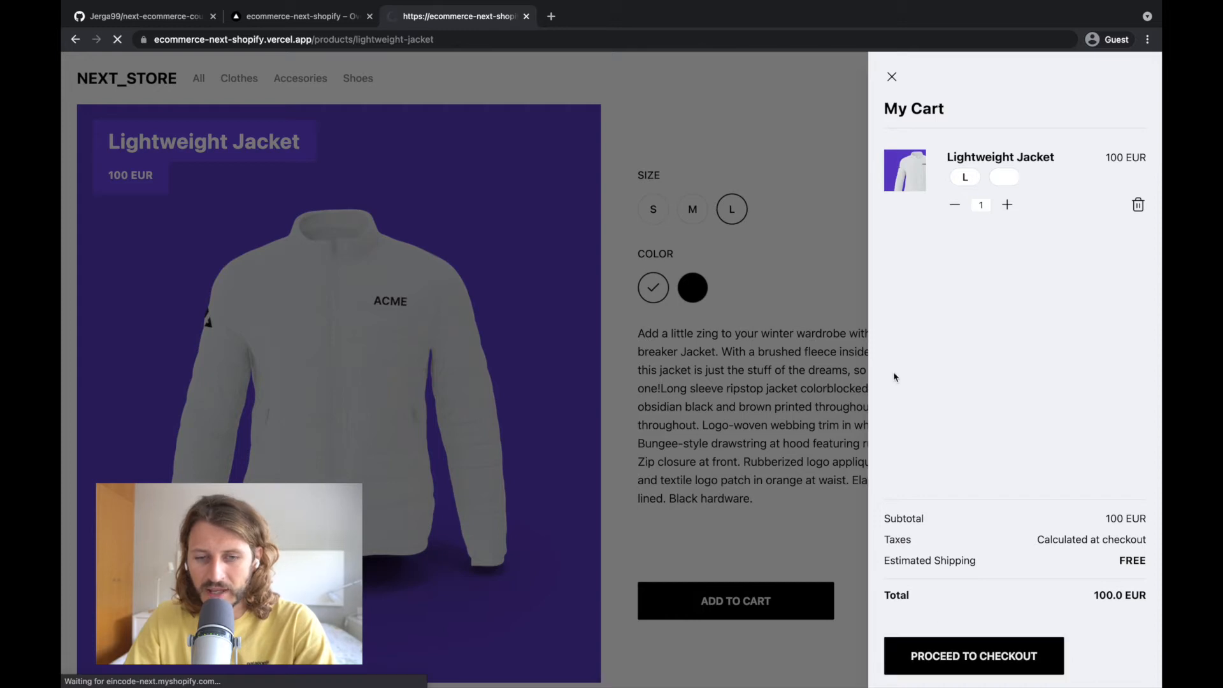
{"action": "mouse_move", "coordinate": [896, 382]}
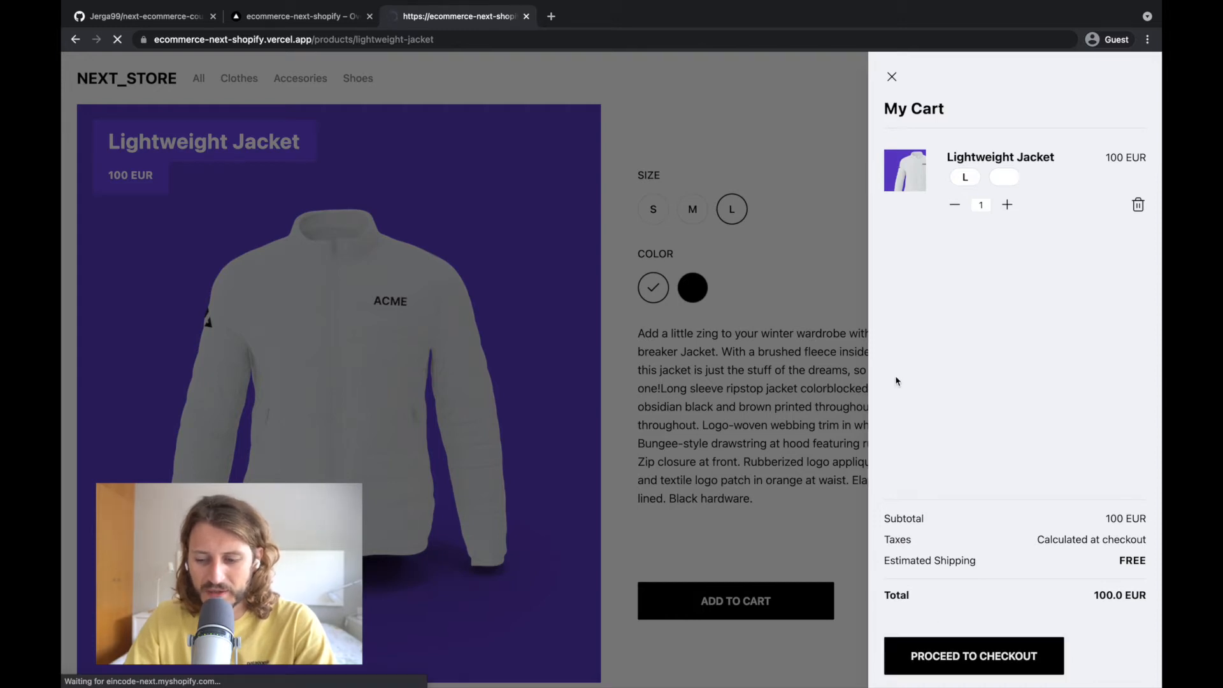
Step: Enter the contact email, name, street Banicka and postal code
{"action": "left_click", "coordinate": [972, 655]}
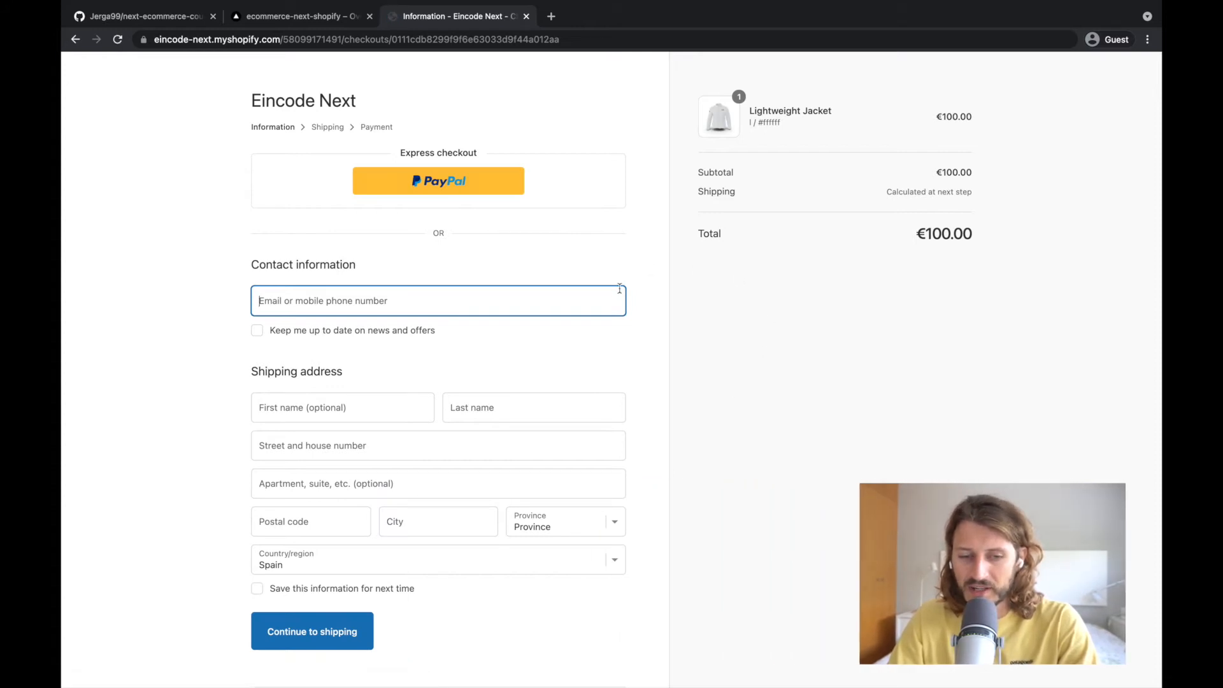
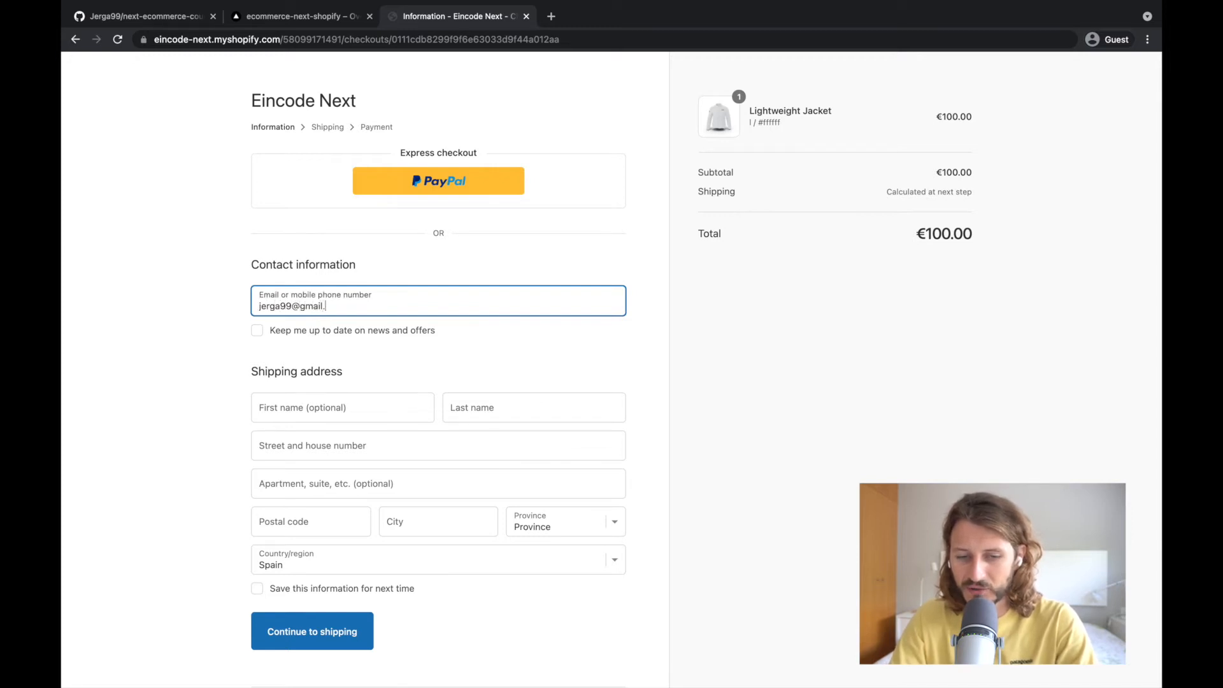
{"action": "type", "text": "Filip"}
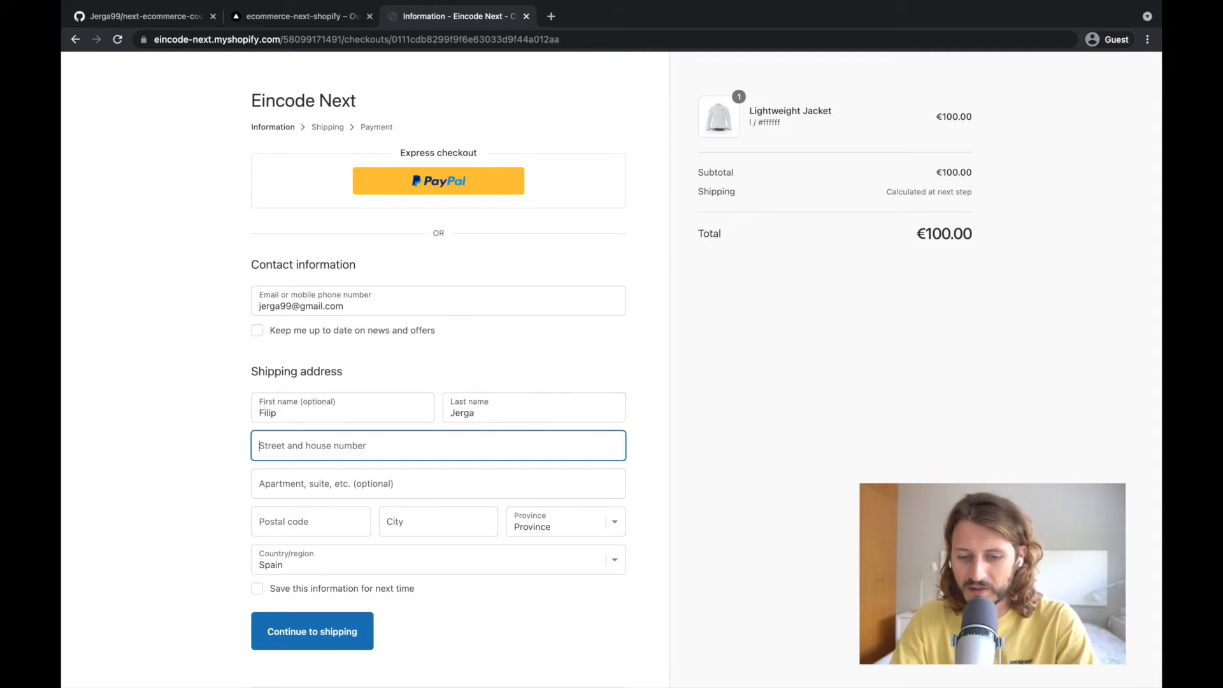
{"action": "type", "text": "Banicka"}
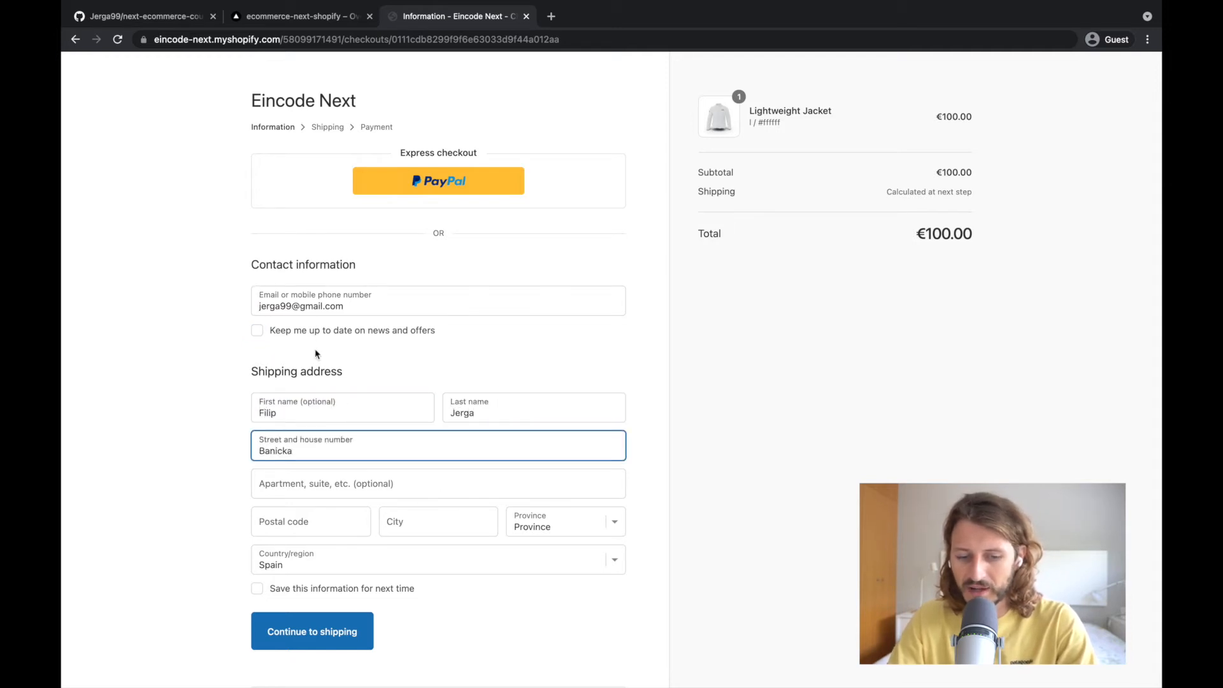
{"action": "type", "text": "0"}
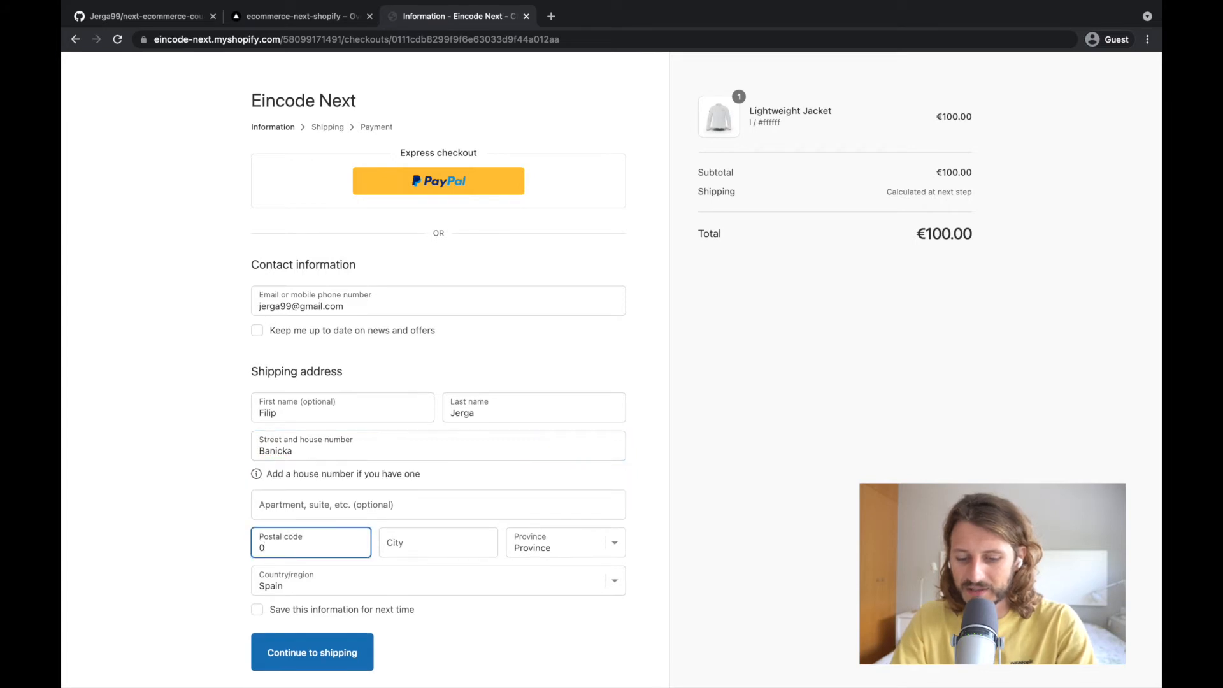
Step: Set country to Slovakia and city to Spisska Nova Ves, and save this information
{"action": "left_click", "coordinate": [437, 580]}
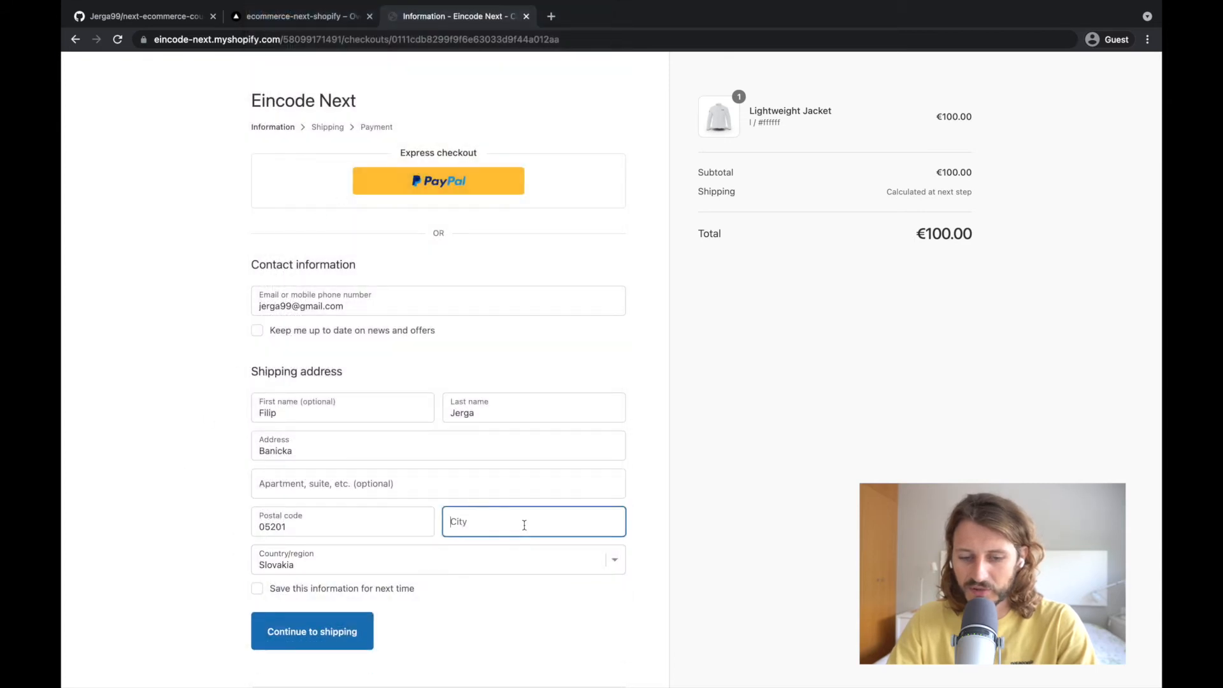
{"action": "type", "text": "Spisska Nova V"}
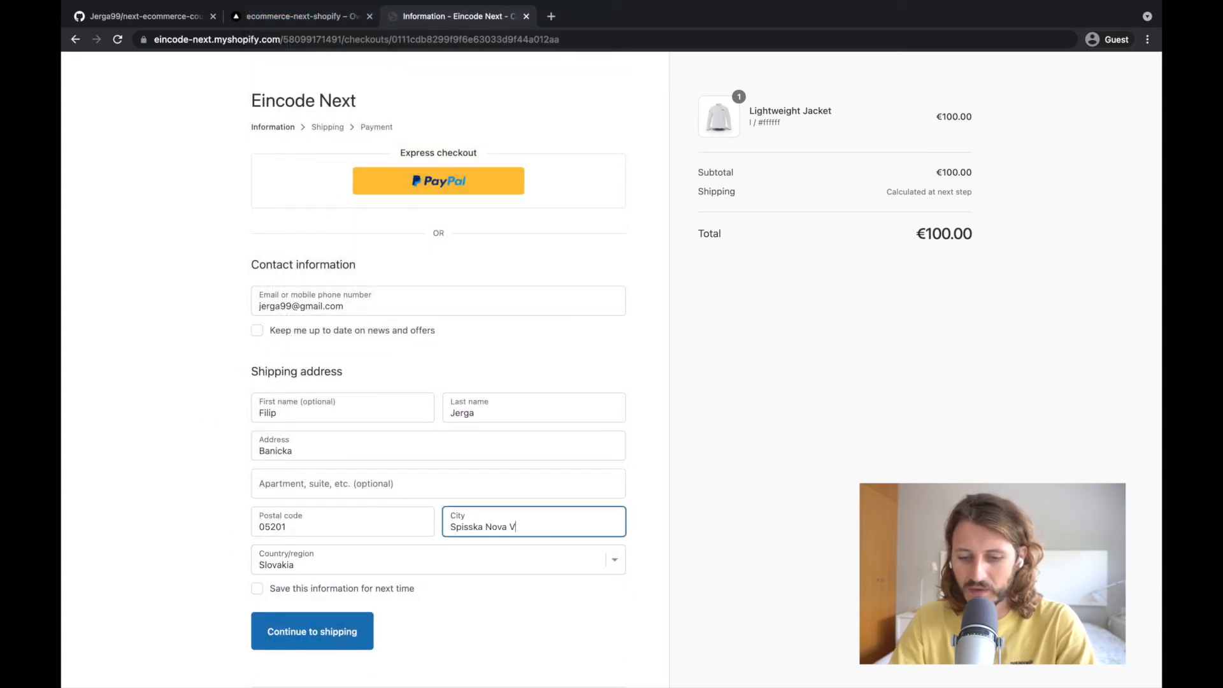
{"action": "type", "text": "es"}
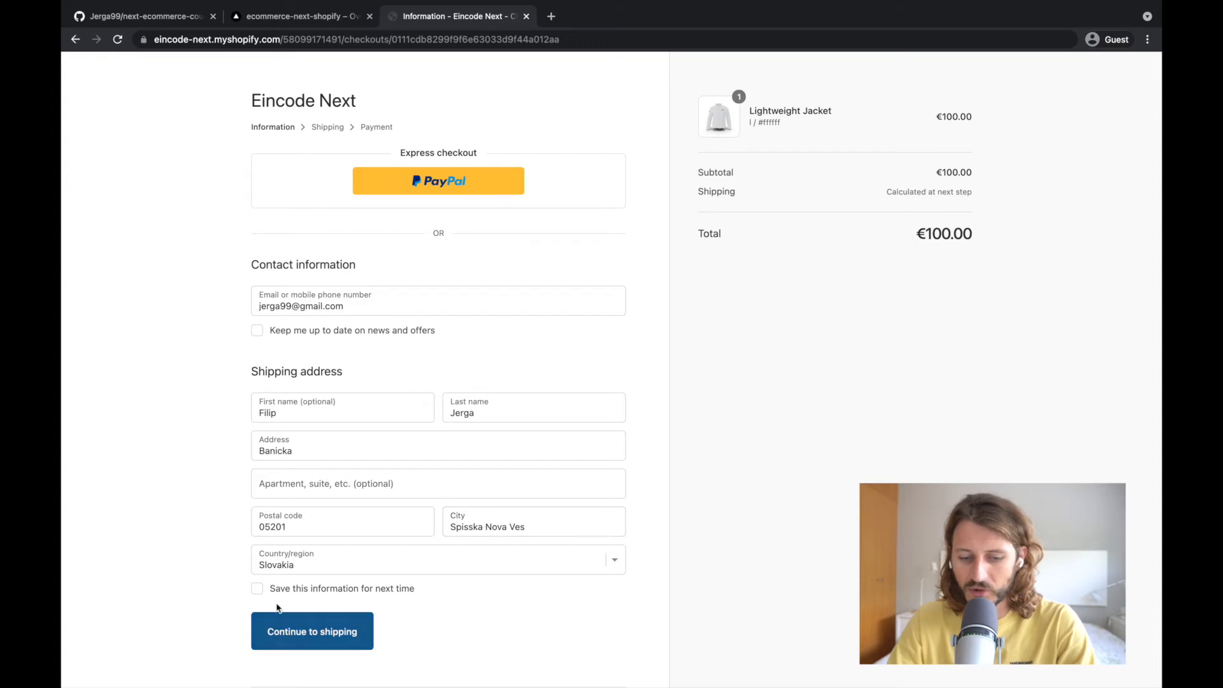
{"action": "left_click", "coordinate": [256, 588]}
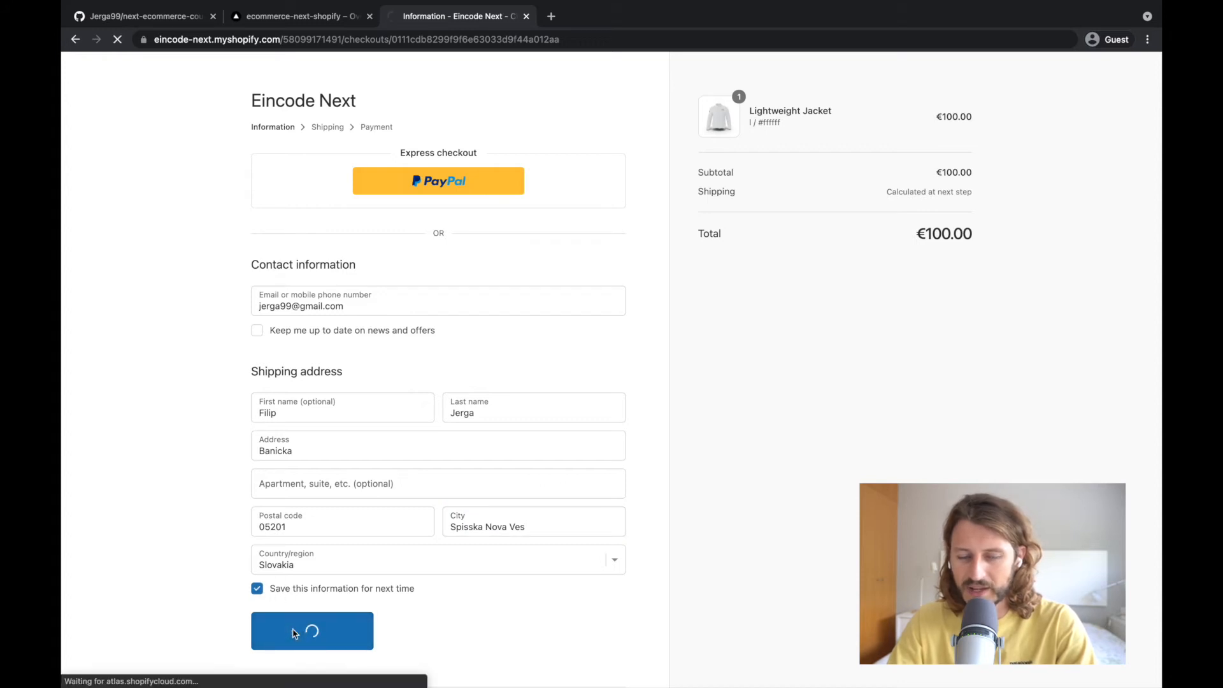
Step: Accept free standard shipping, enter the Bogus Gateway test card details and pay now
{"action": "left_click", "coordinate": [312, 630]}
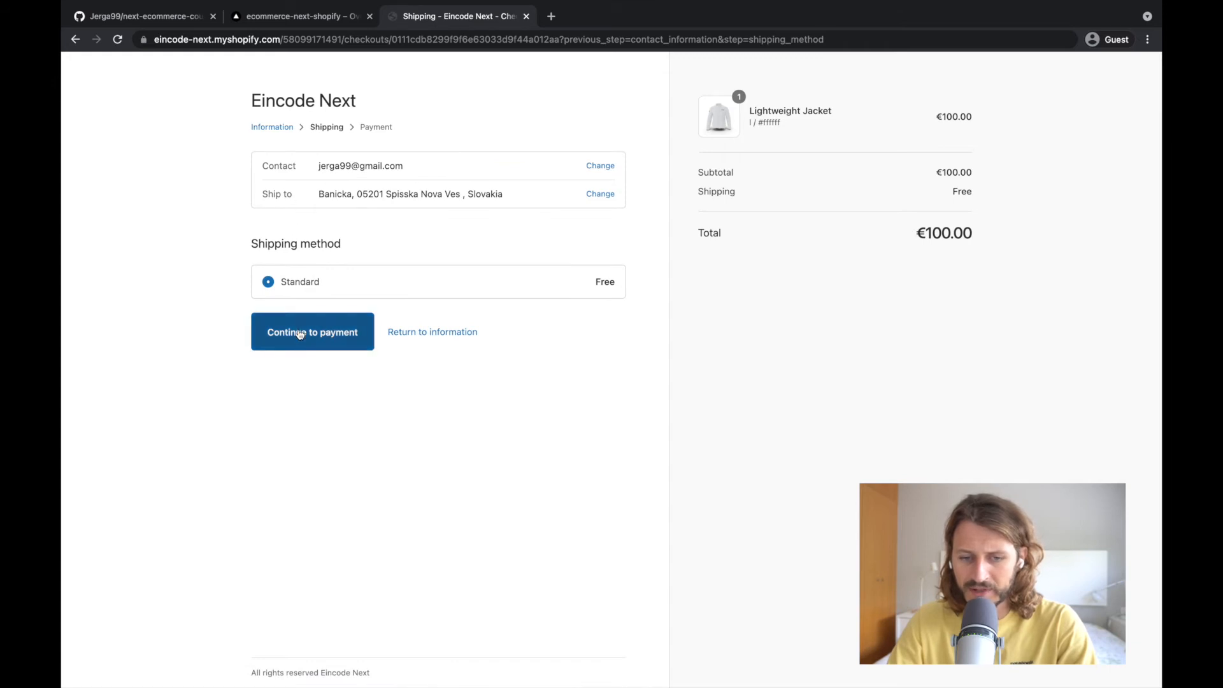
{"action": "left_click", "coordinate": [312, 331]}
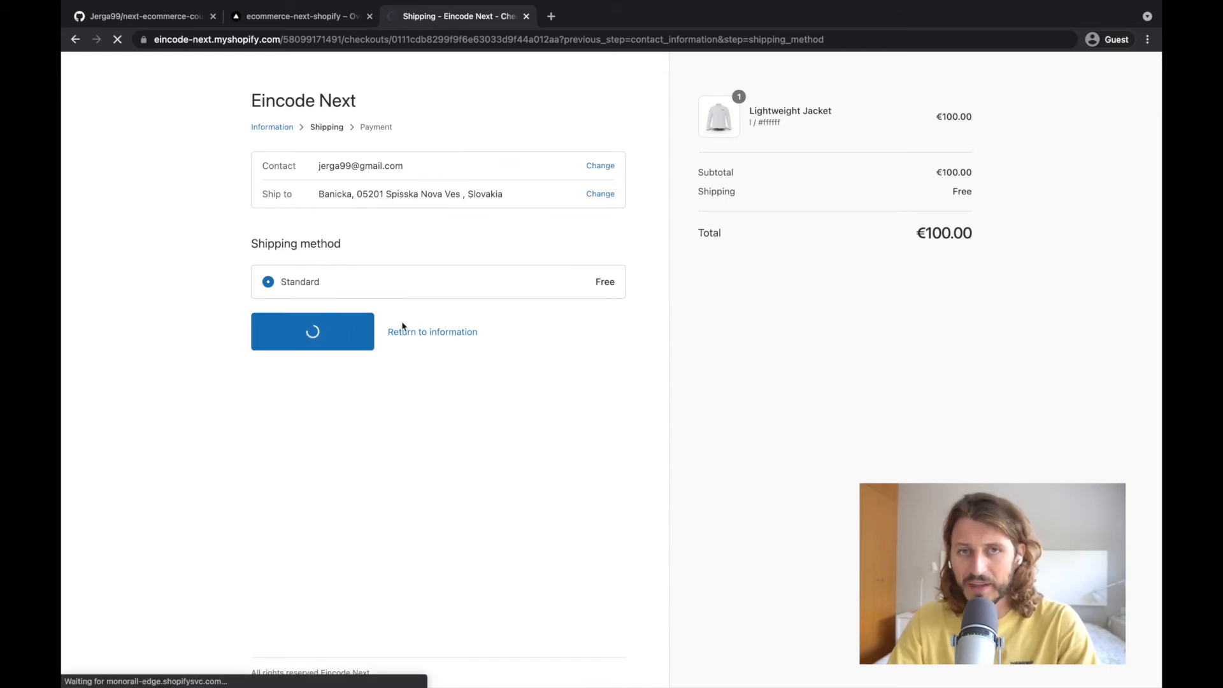
{"action": "left_click", "coordinate": [312, 331]}
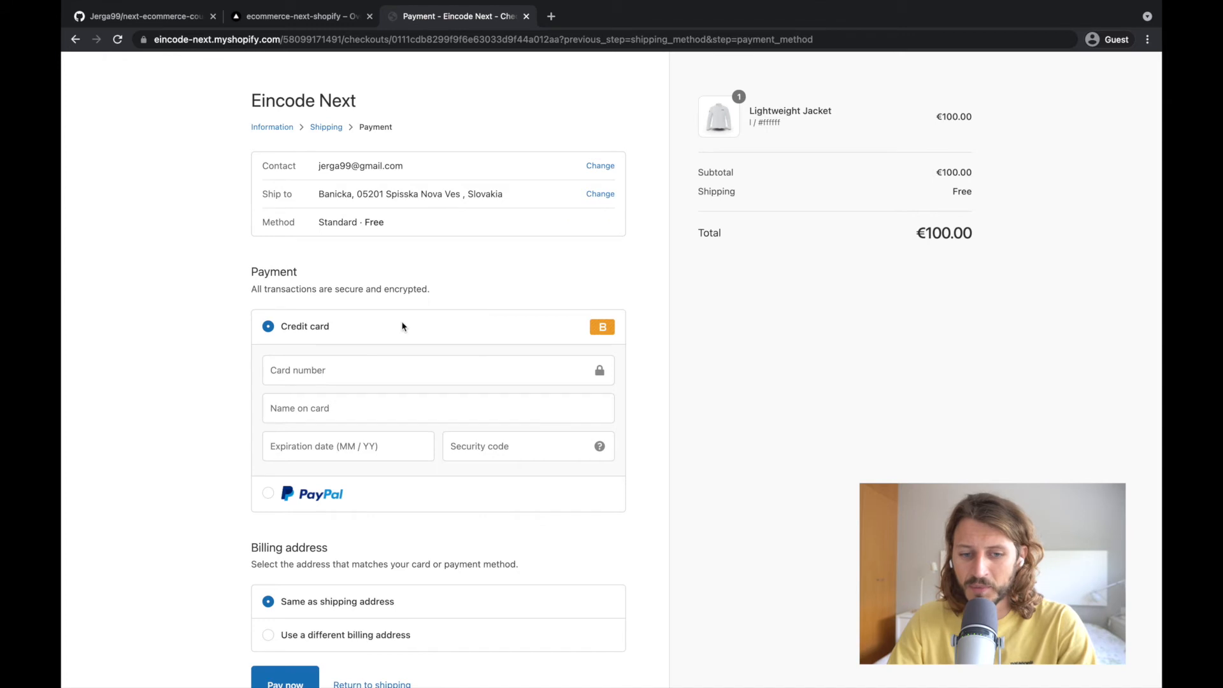
{"action": "mouse_move", "coordinate": [305, 309]}
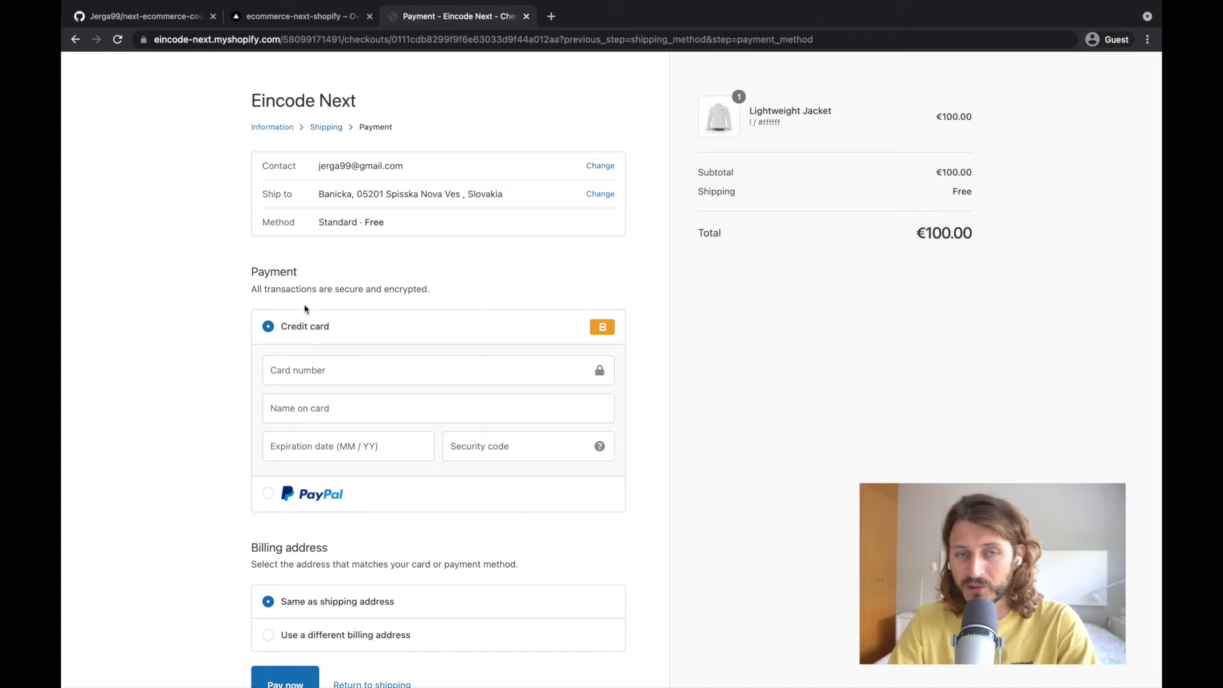
{"action": "mouse_move", "coordinate": [240, 357]}
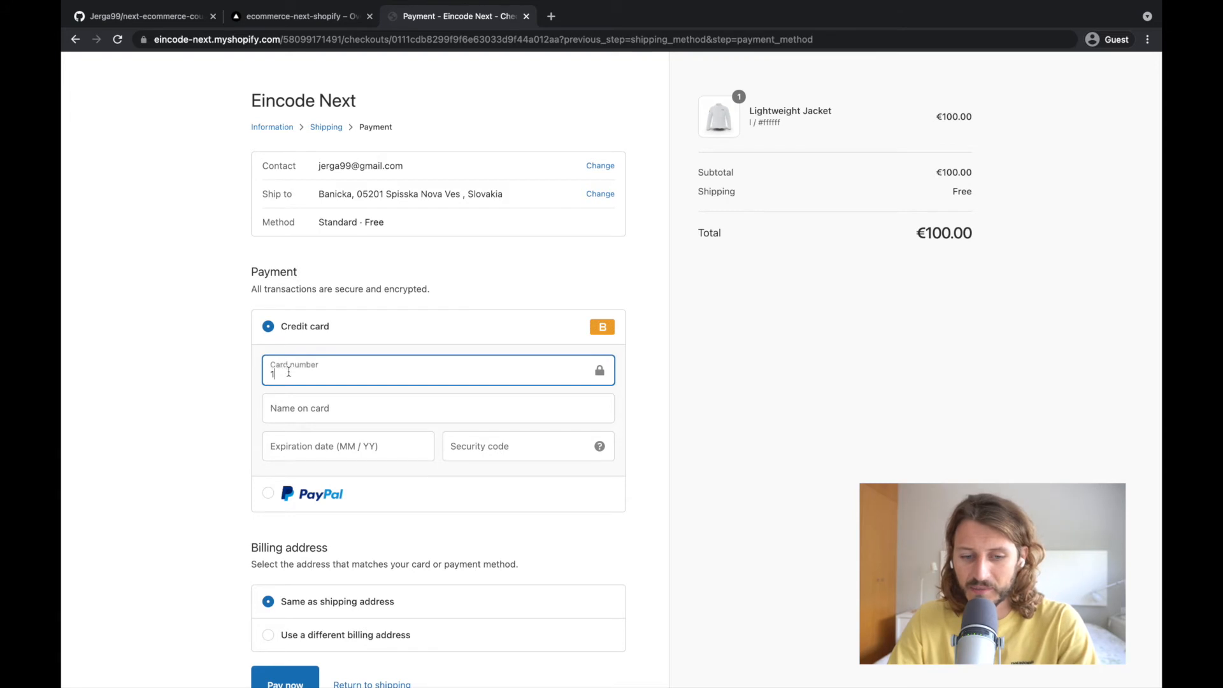
{"action": "type", "text": "Bogus Gateway"}
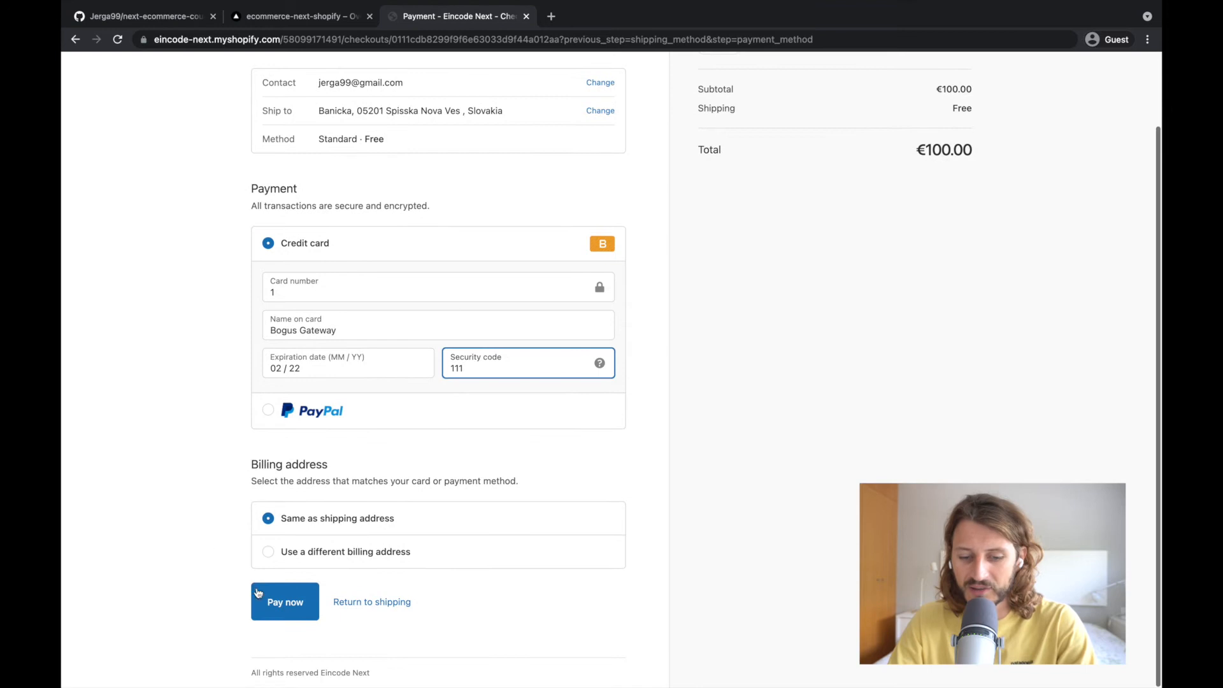
{"action": "left_click", "coordinate": [284, 602]}
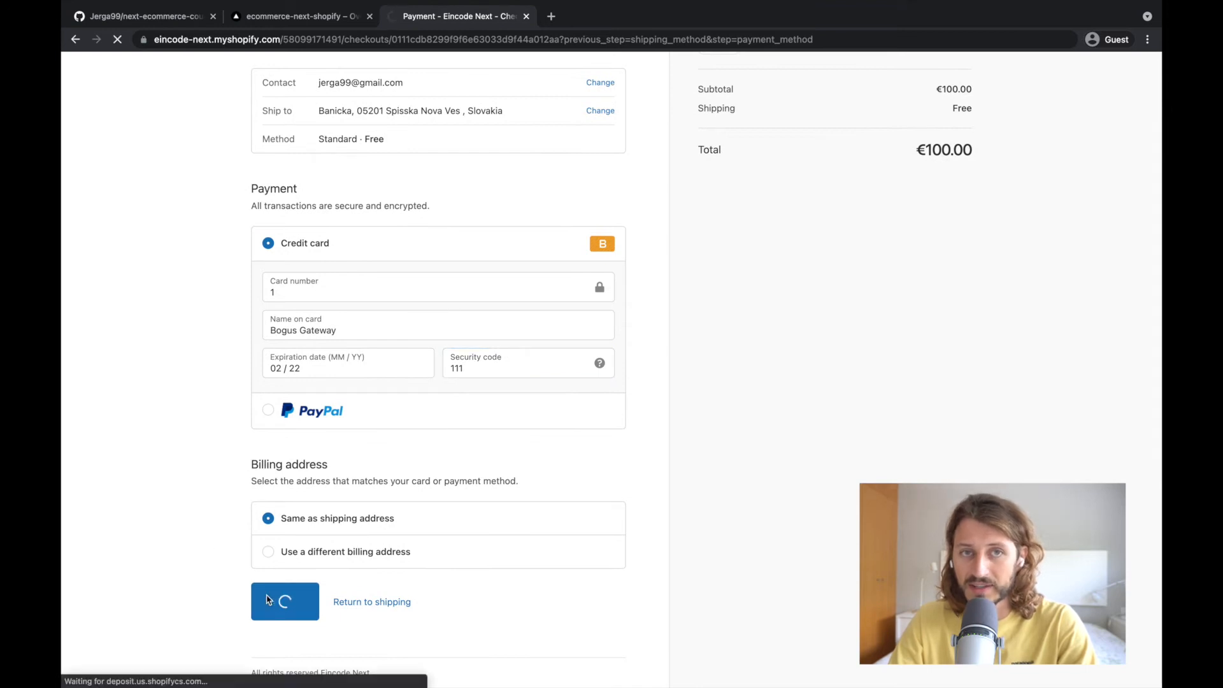
{"action": "left_click", "coordinate": [285, 601]}
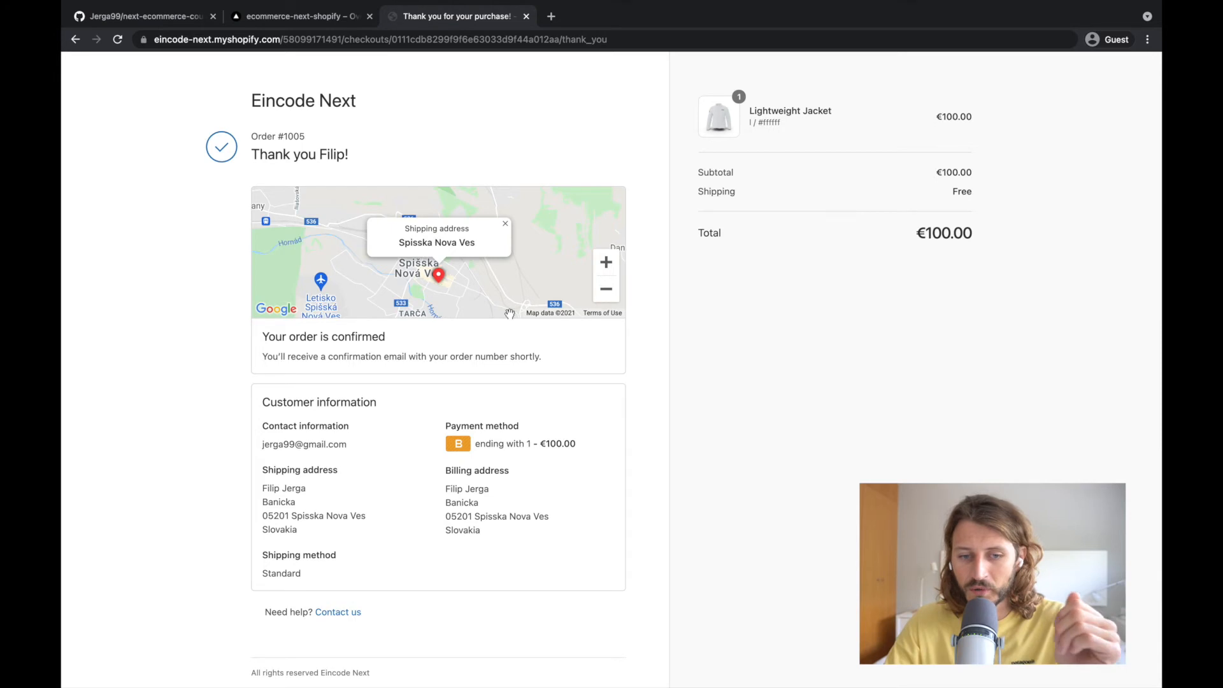
{"action": "mouse_move", "coordinate": [477, 159]}
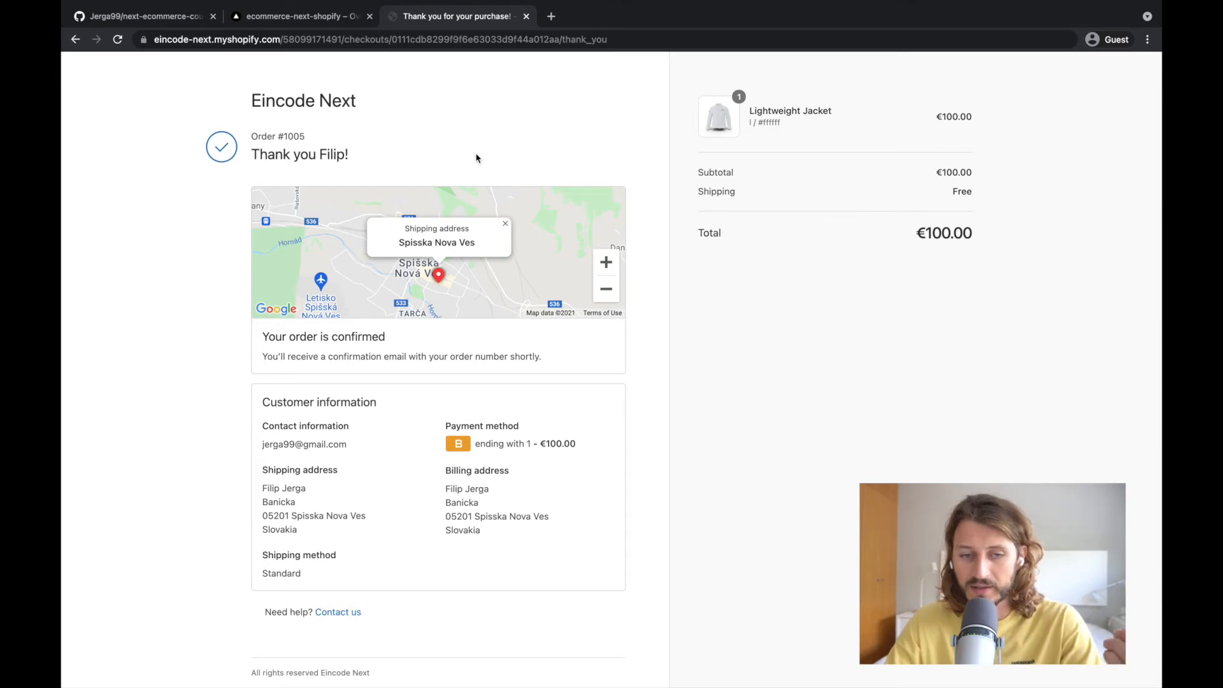
{"action": "mouse_move", "coordinate": [434, 174]}
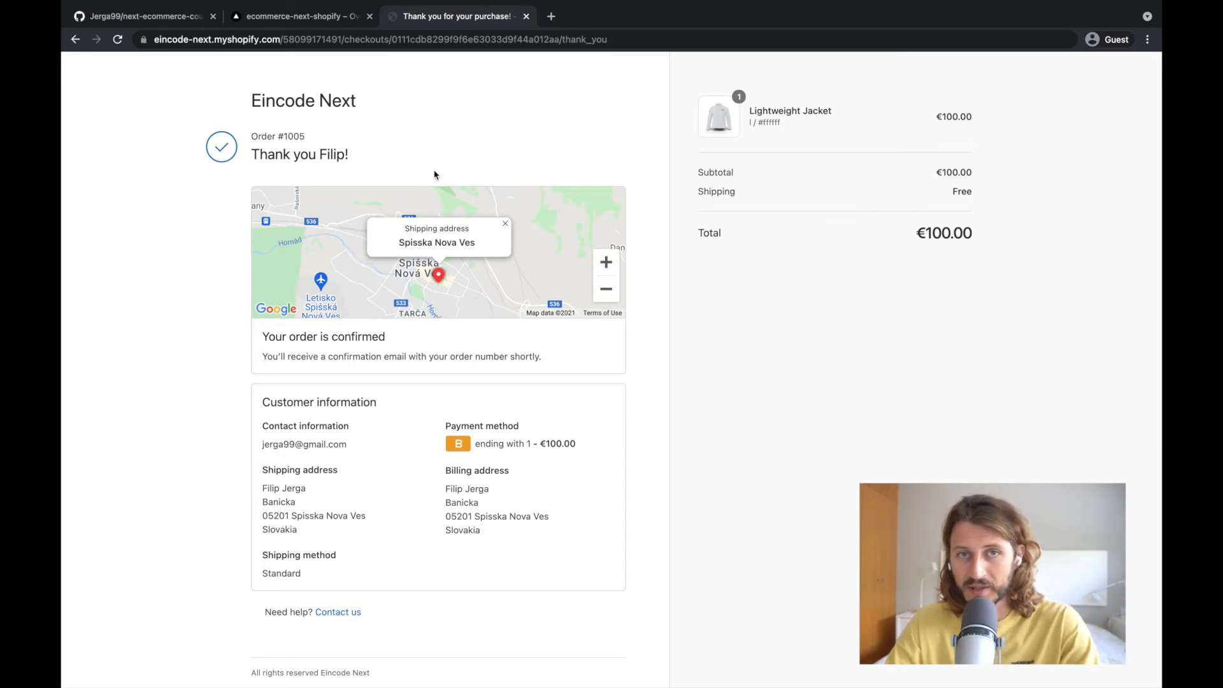
Step: Review the order #1005 thank-you page, then switch to the NEXT_STORE home page tab
{"action": "left_click", "coordinate": [300, 16]}
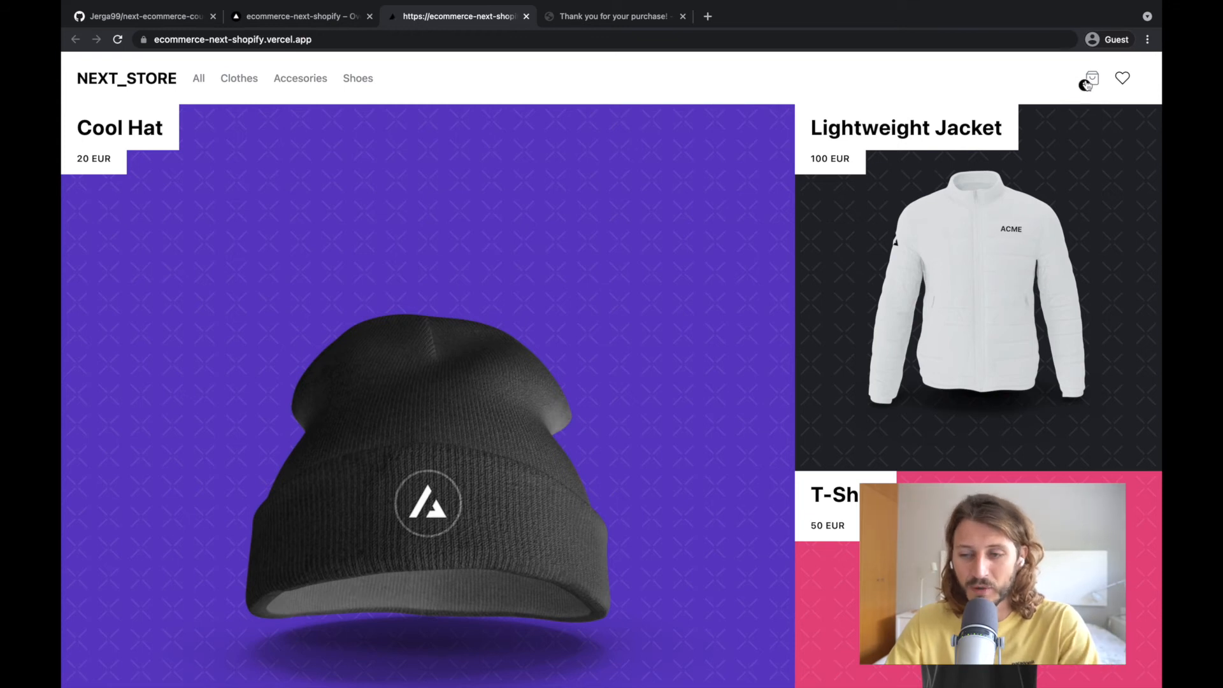
Step: Show the cart is empty, then add a size M T-Shirt to the cart
{"action": "left_click", "coordinate": [1089, 78]}
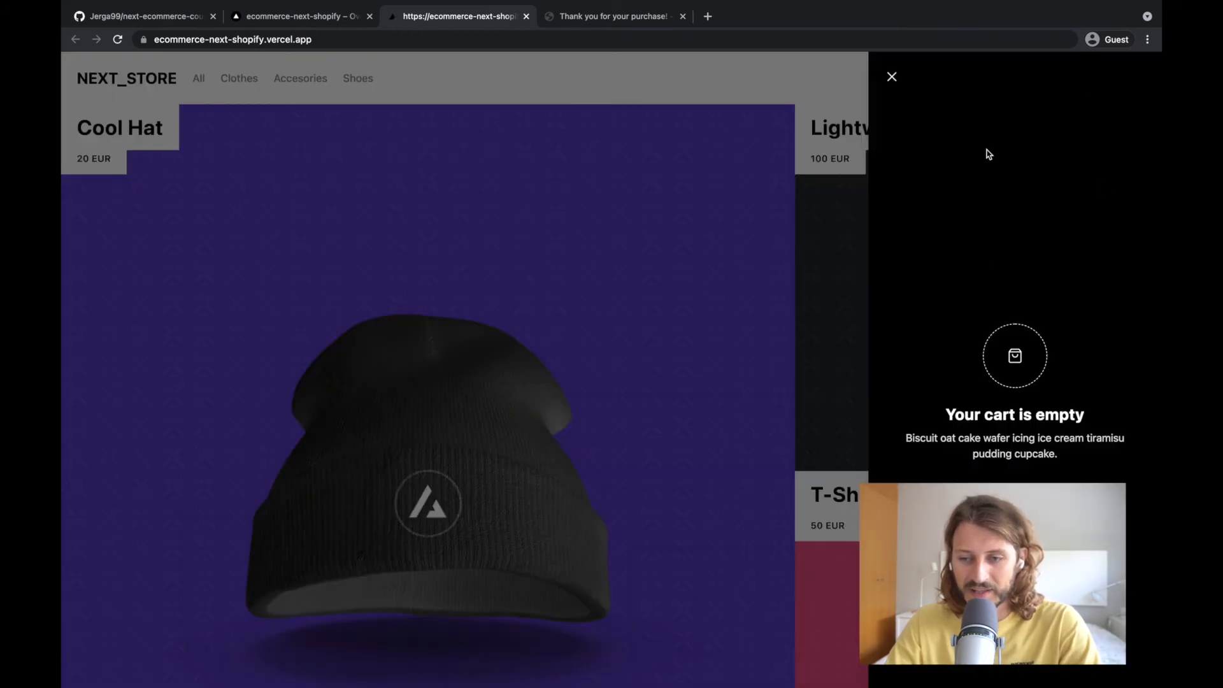
{"action": "left_click", "coordinate": [892, 77]}
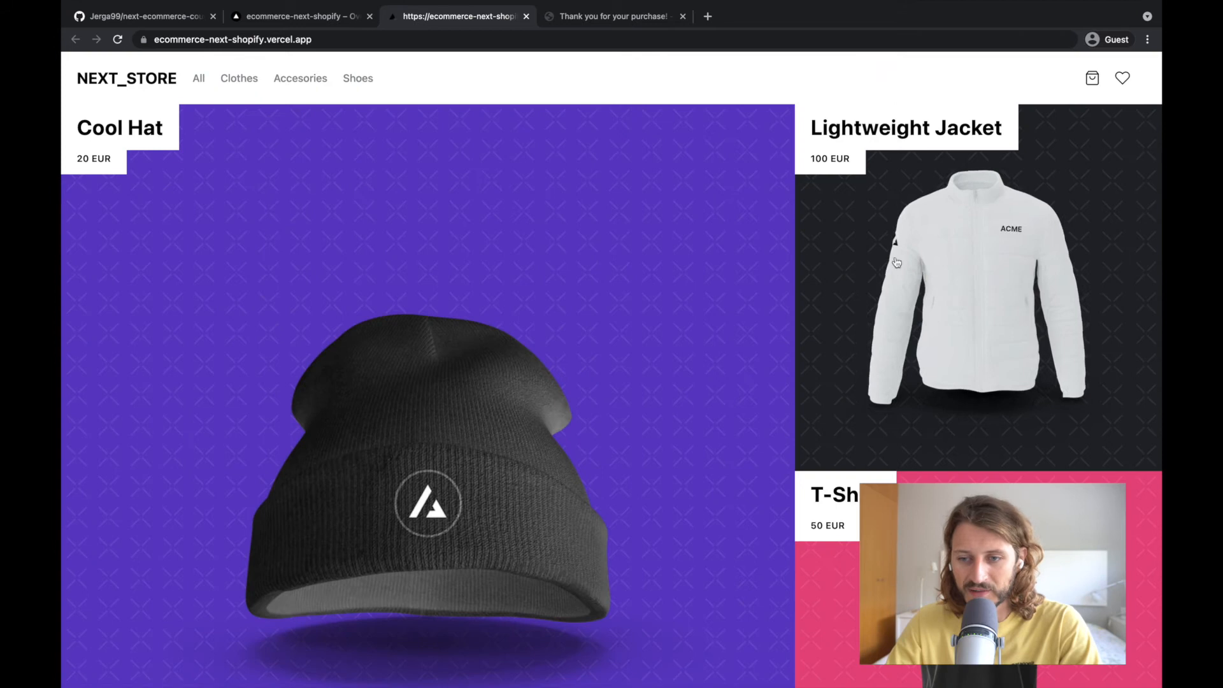
{"action": "left_click", "coordinate": [845, 507]}
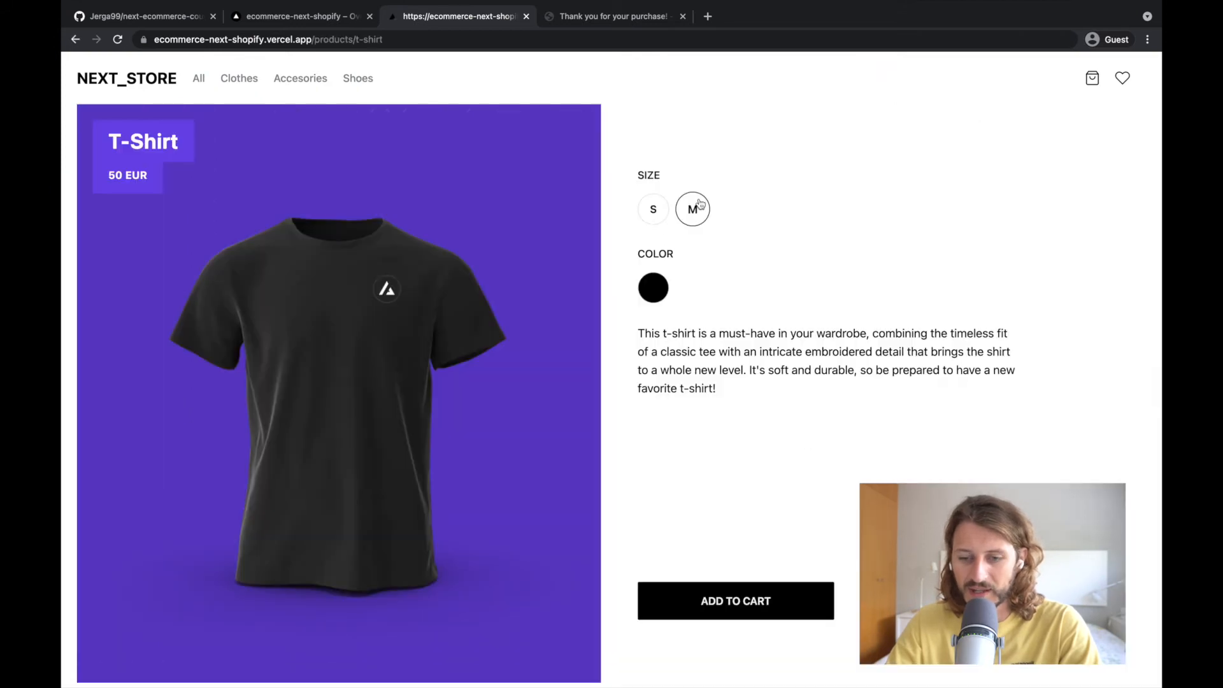
{"action": "left_click", "coordinate": [653, 287]}
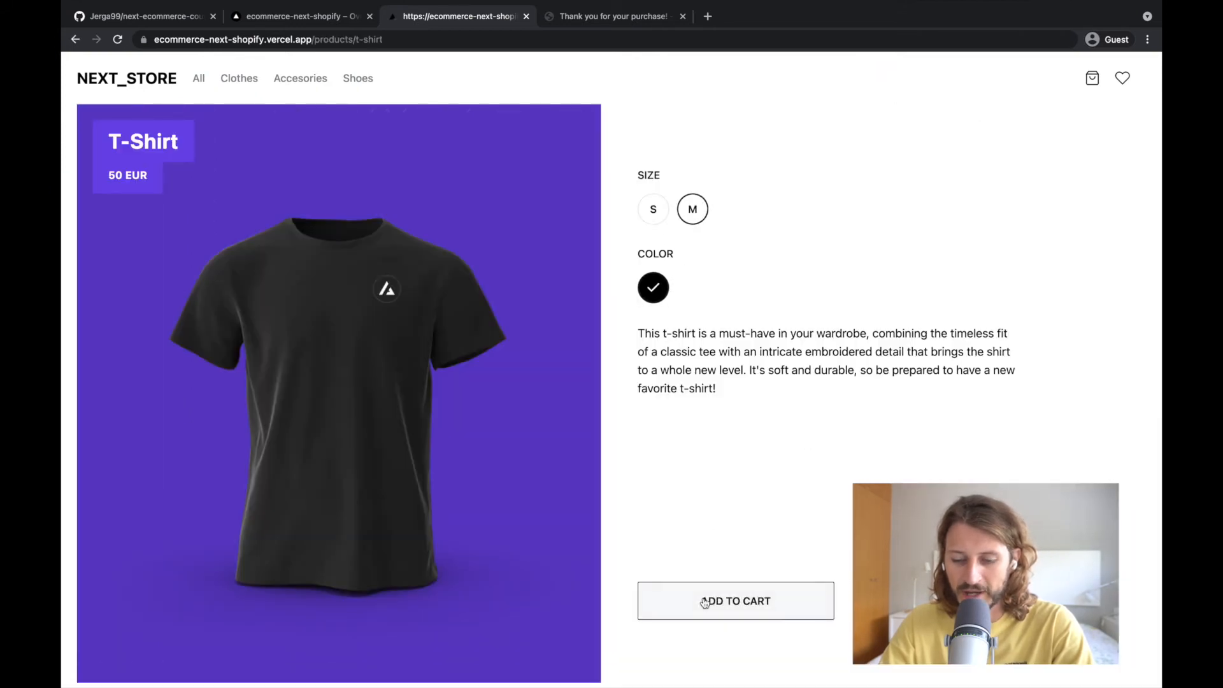
{"action": "left_click", "coordinate": [734, 601]}
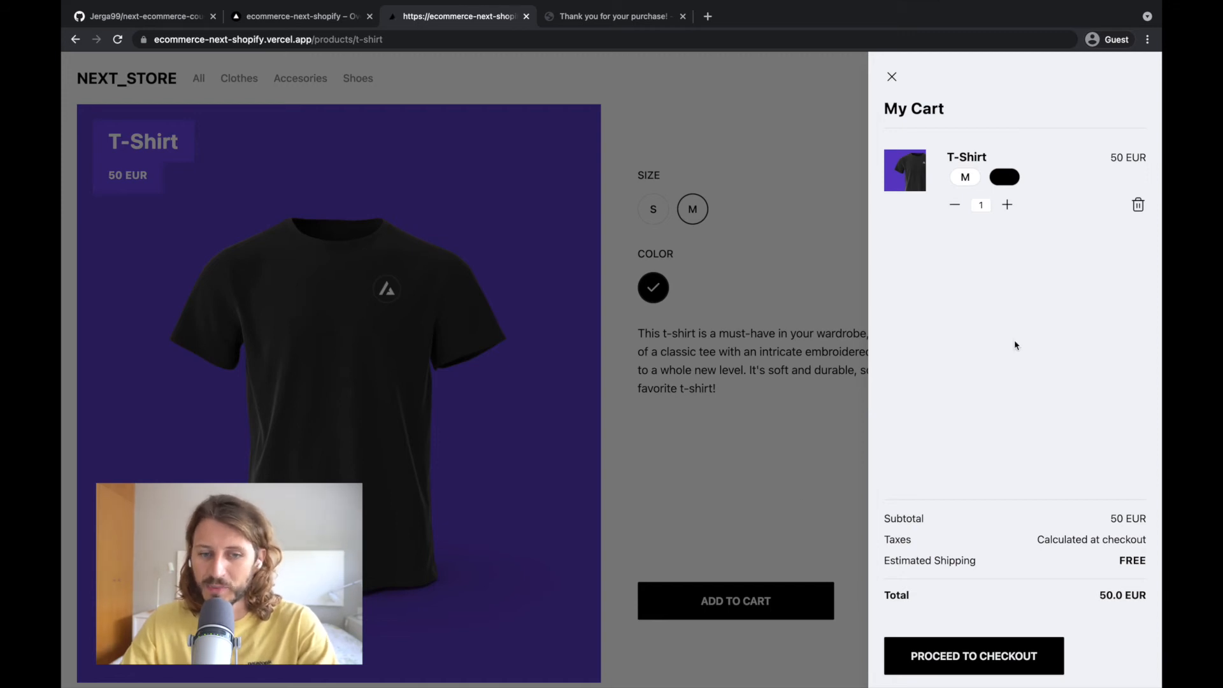
{"action": "mouse_move", "coordinate": [597, 330]}
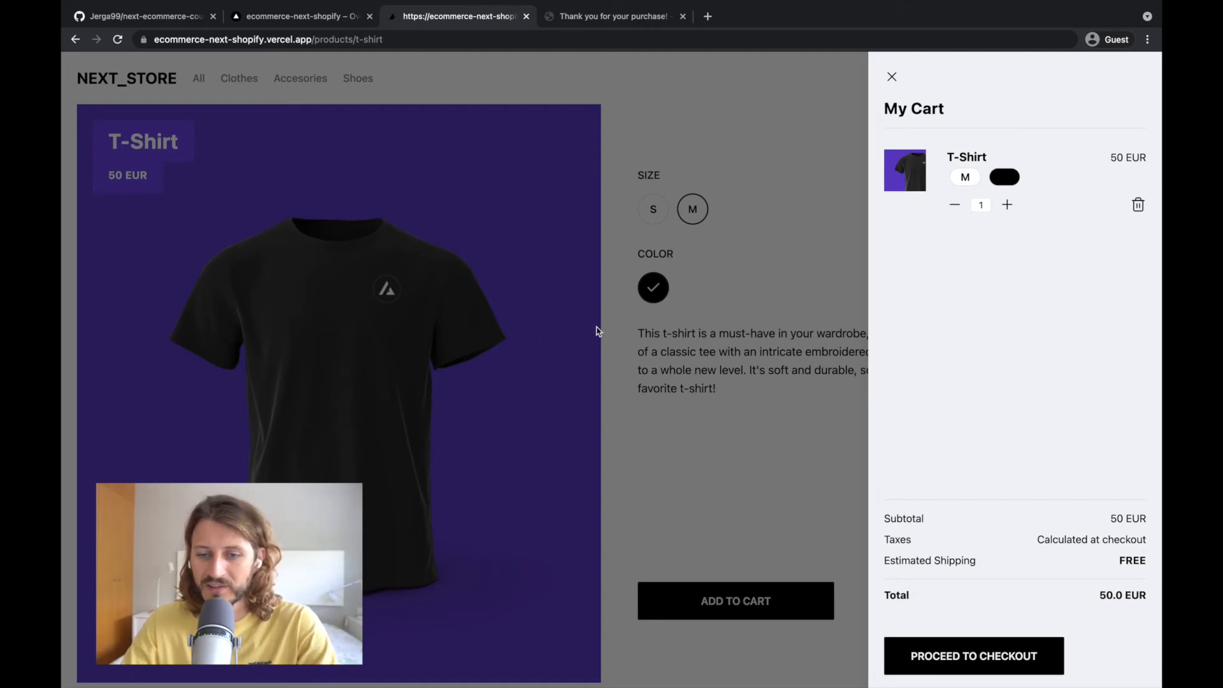
{"action": "mouse_move", "coordinate": [677, 378]}
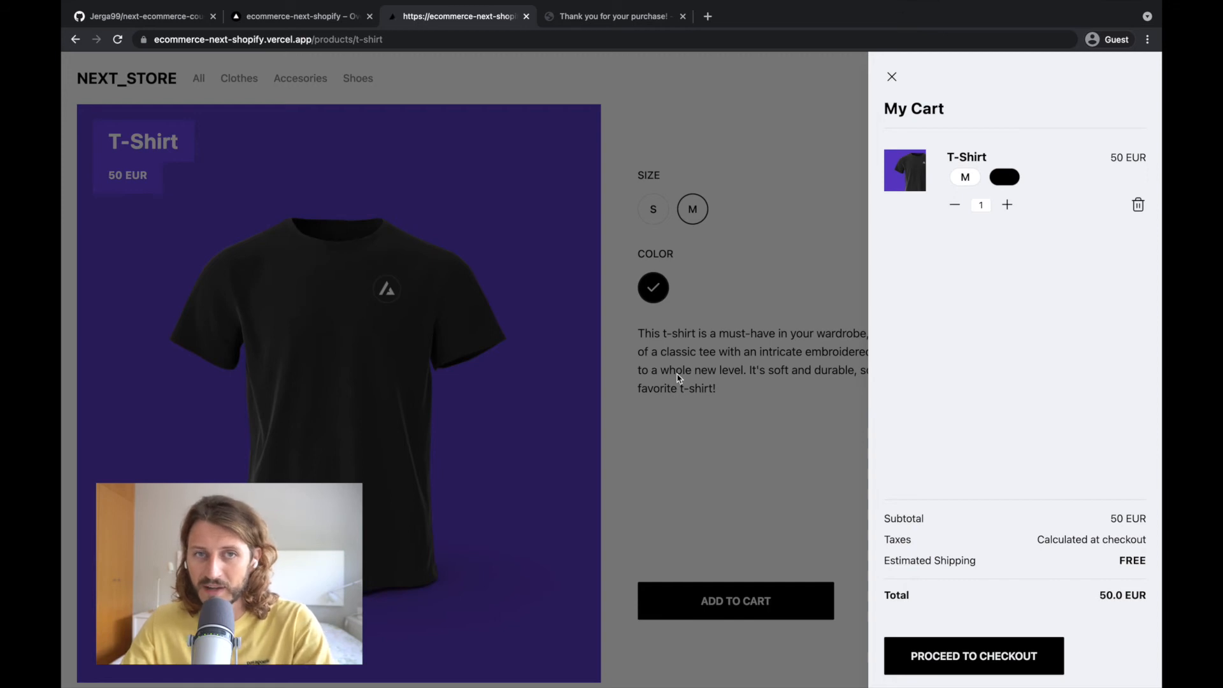
Step: Close the cart, view the T-Shirt's back image, and switch to the Vercel overview
{"action": "left_click", "coordinate": [892, 76]}
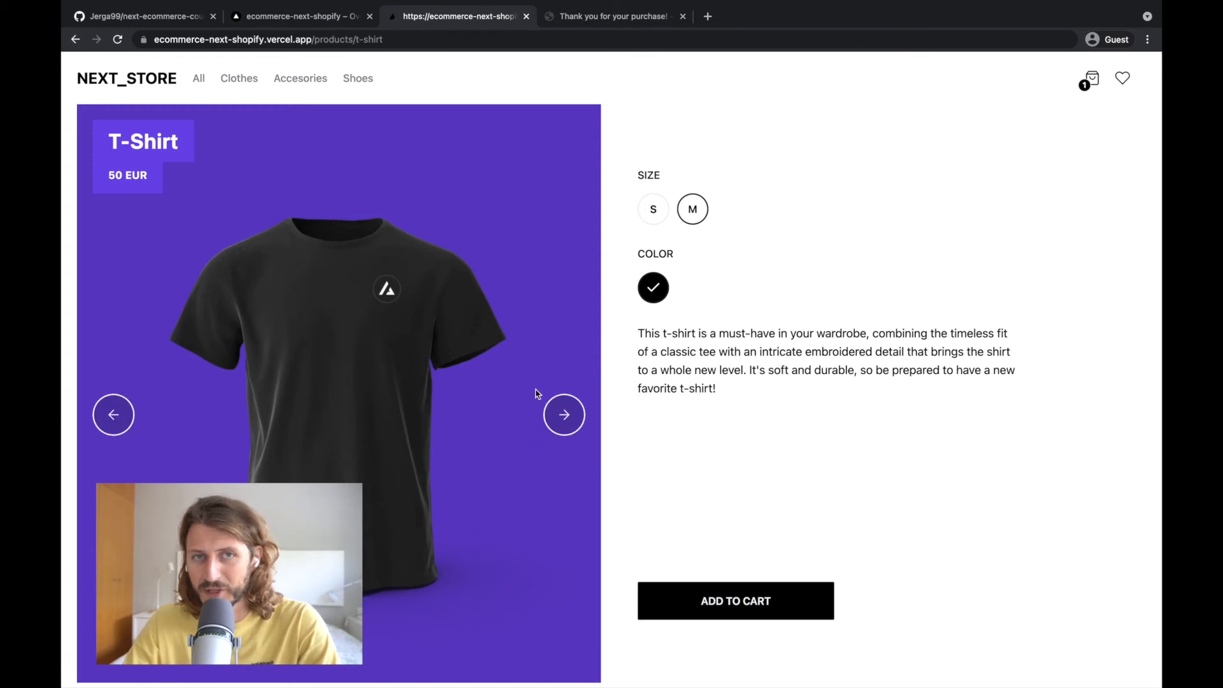
{"action": "mouse_move", "coordinate": [448, 317]}
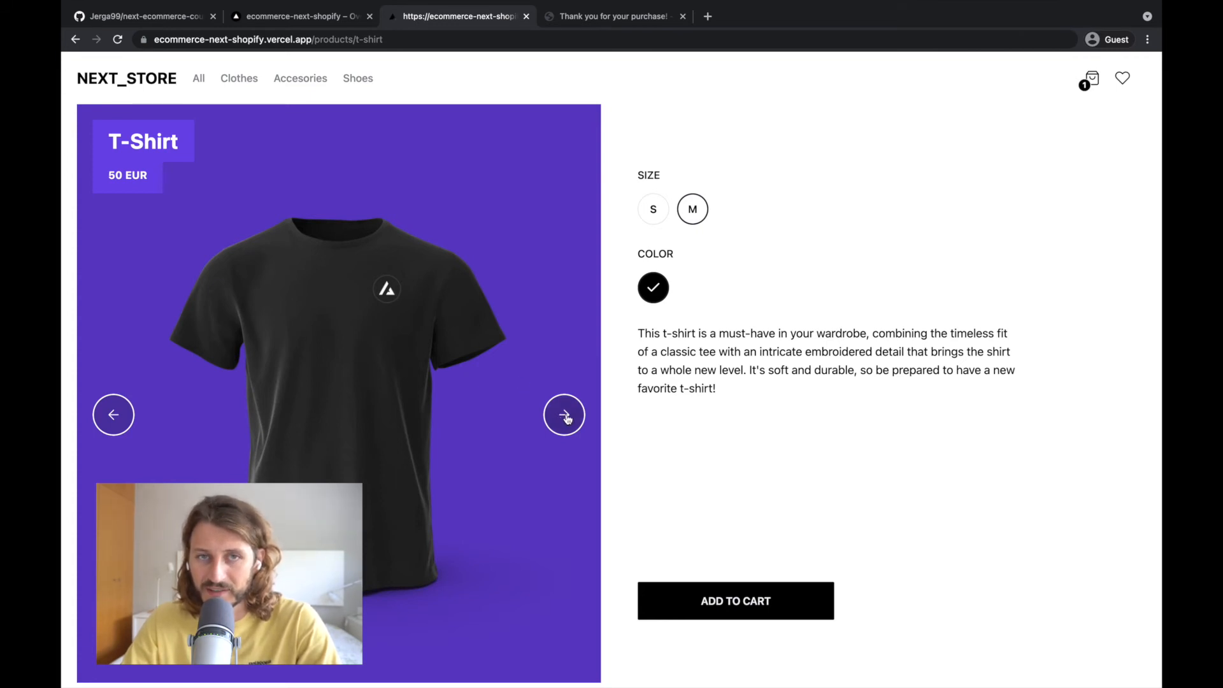
{"action": "left_click", "coordinate": [564, 414]}
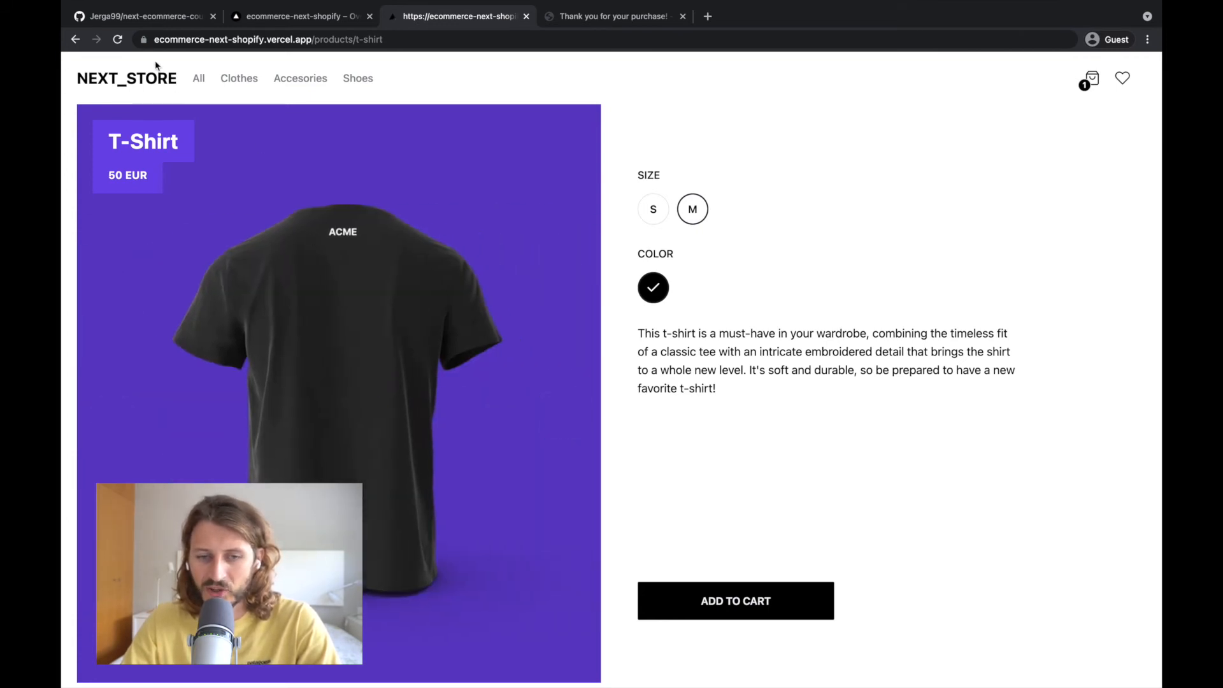
{"action": "left_click", "coordinate": [300, 16]}
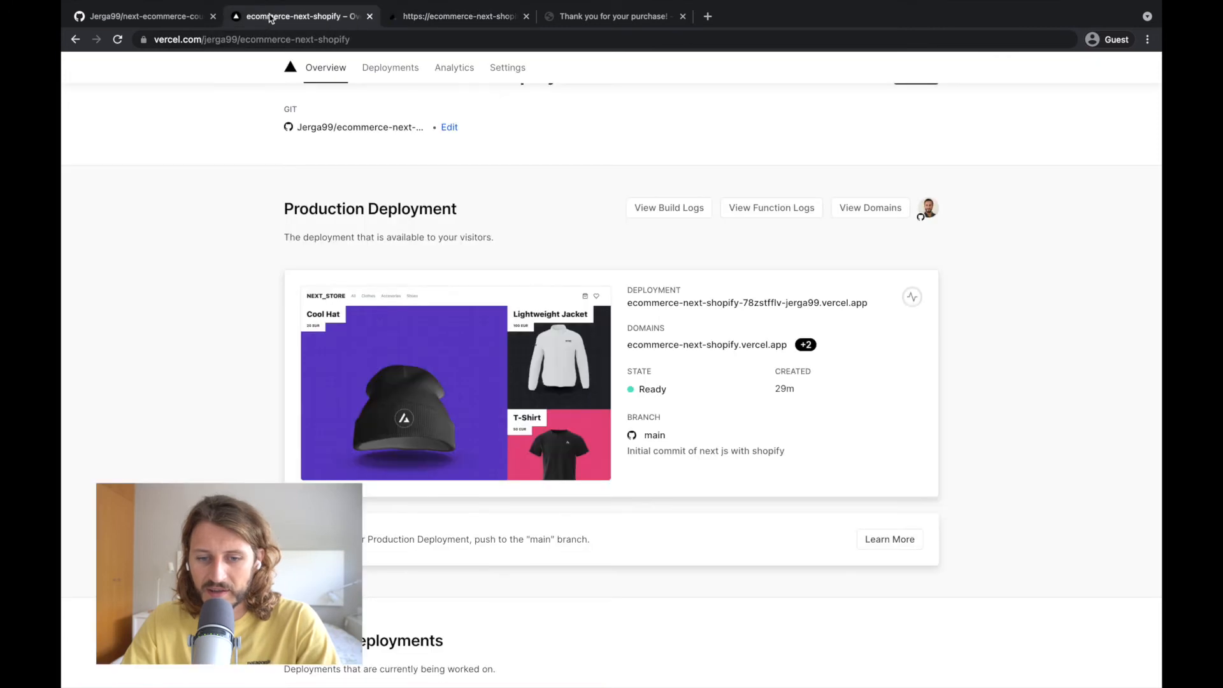
Step: Browse the next-ecommerce-course commits, including 'Button to link', then return to the Vercel overview
{"action": "left_click", "coordinate": [145, 15]}
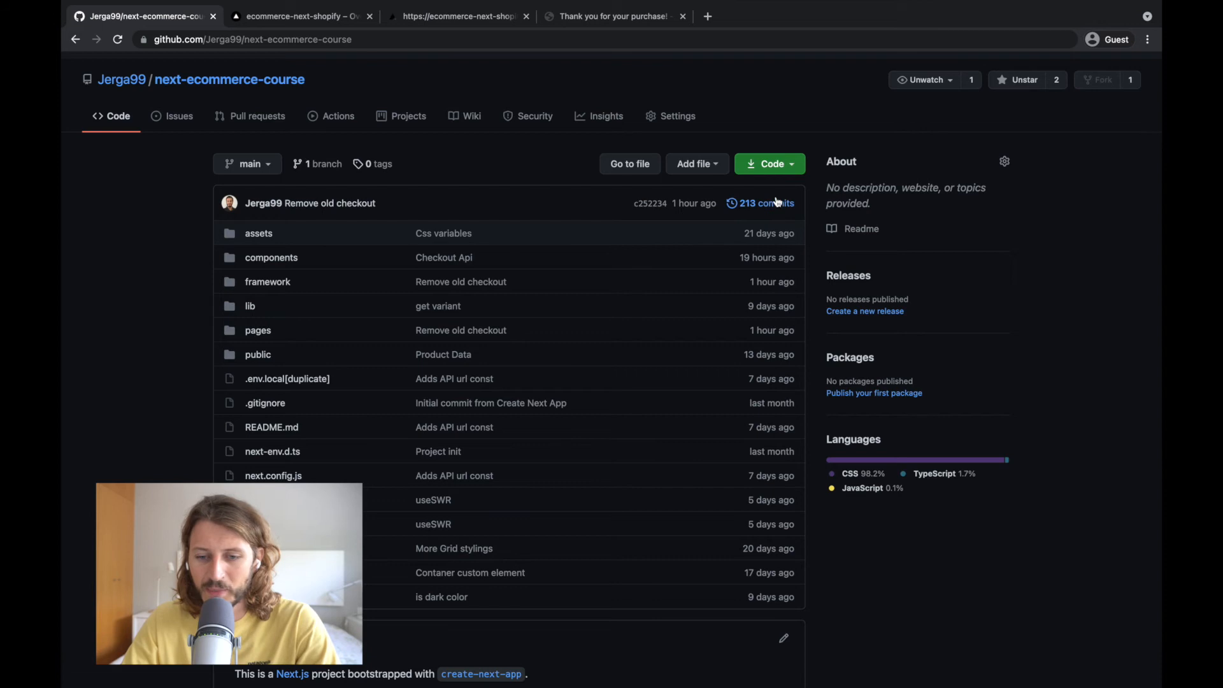
{"action": "left_click", "coordinate": [766, 203]}
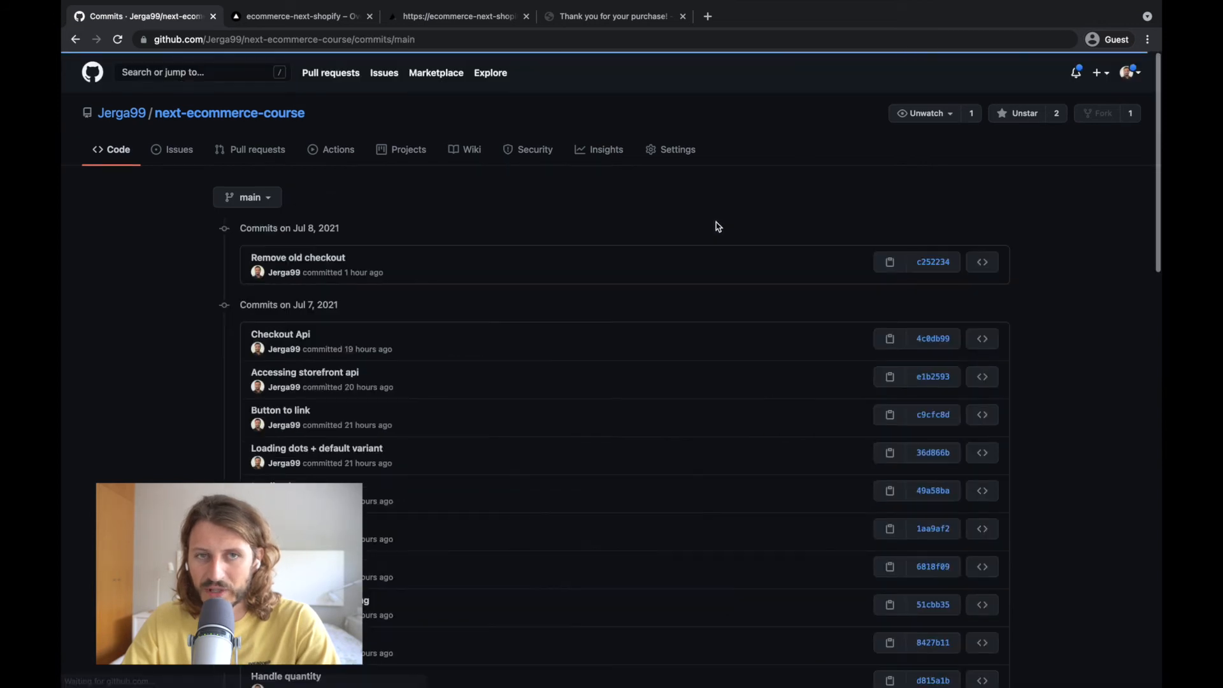
{"action": "left_click", "coordinate": [280, 360]}
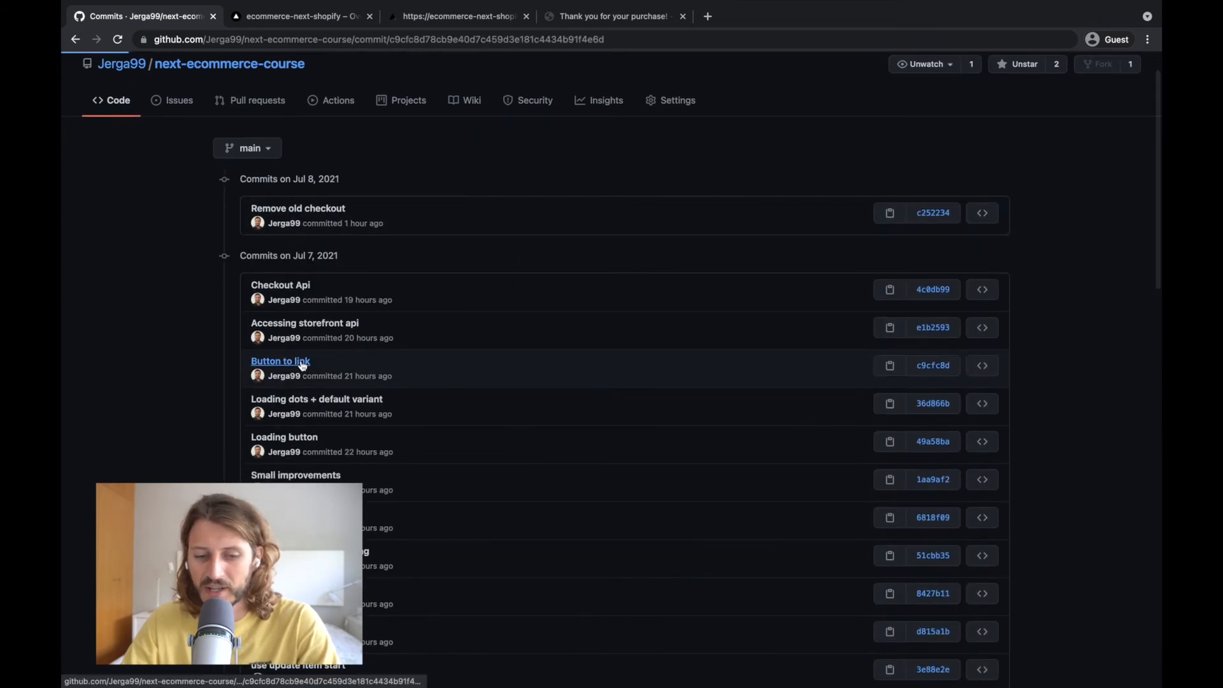
{"action": "left_click", "coordinate": [279, 360]}
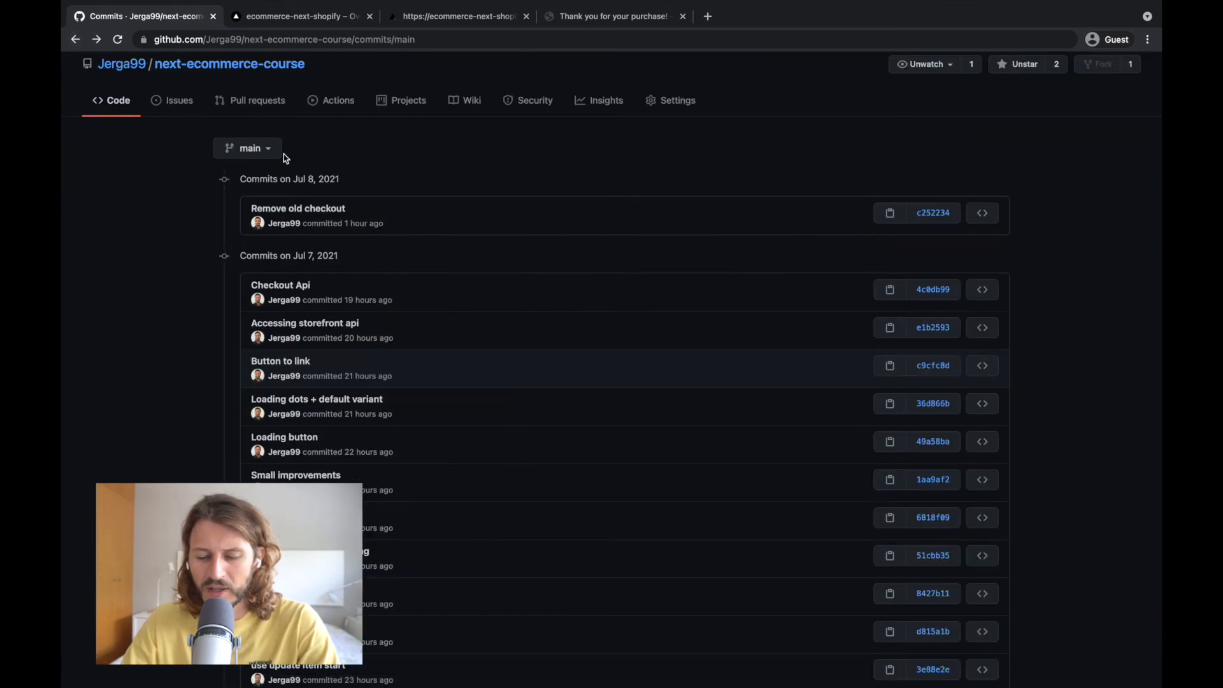
{"action": "left_click", "coordinate": [300, 16]}
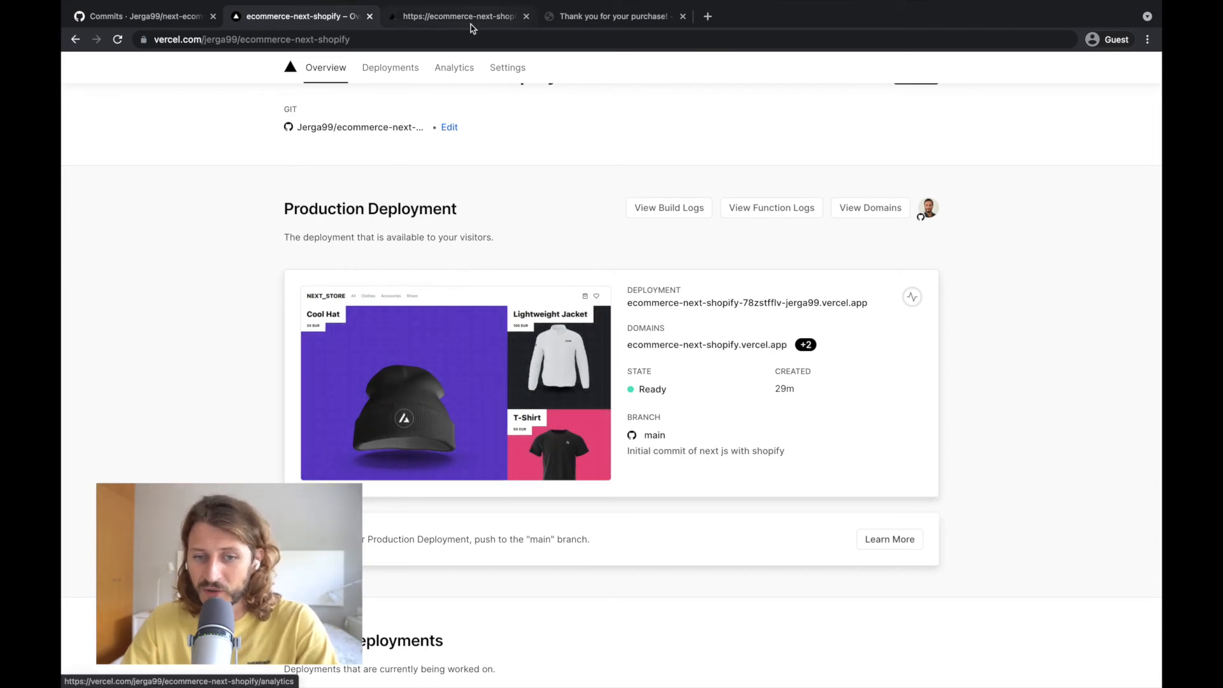
Step: Compare the live storefront with the Vercel overview, return to the storefront home page, then launch VS Code
{"action": "left_click", "coordinate": [458, 15]}
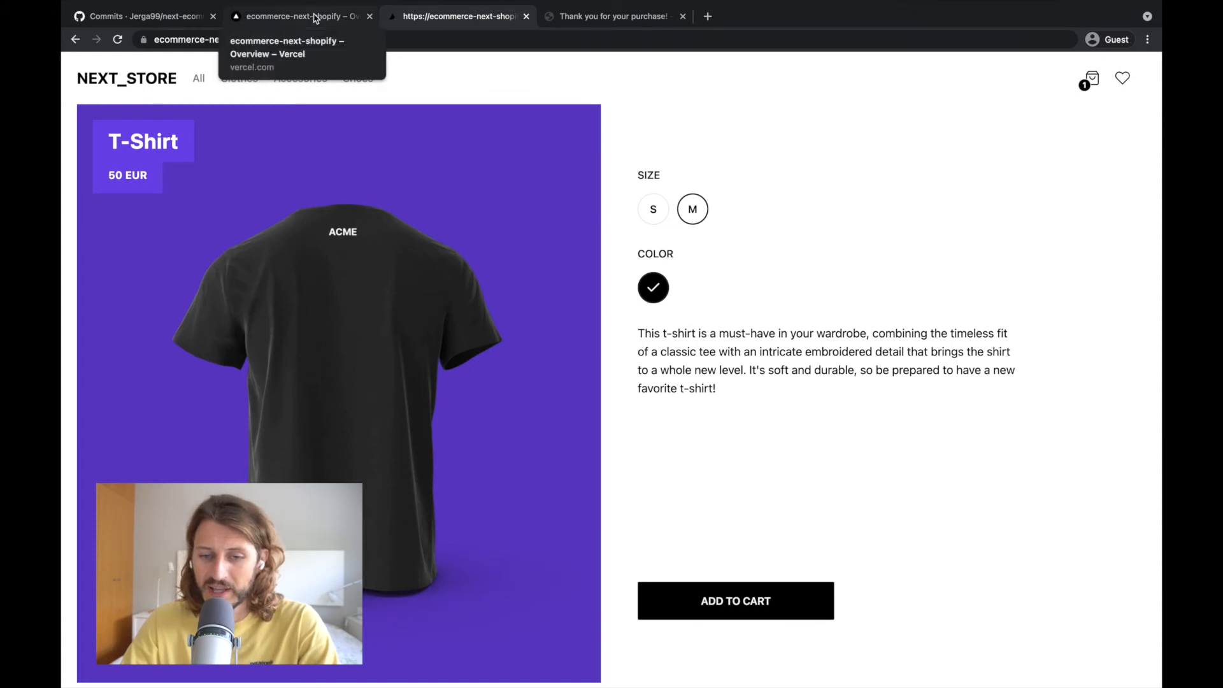
{"action": "left_click", "coordinate": [300, 15]}
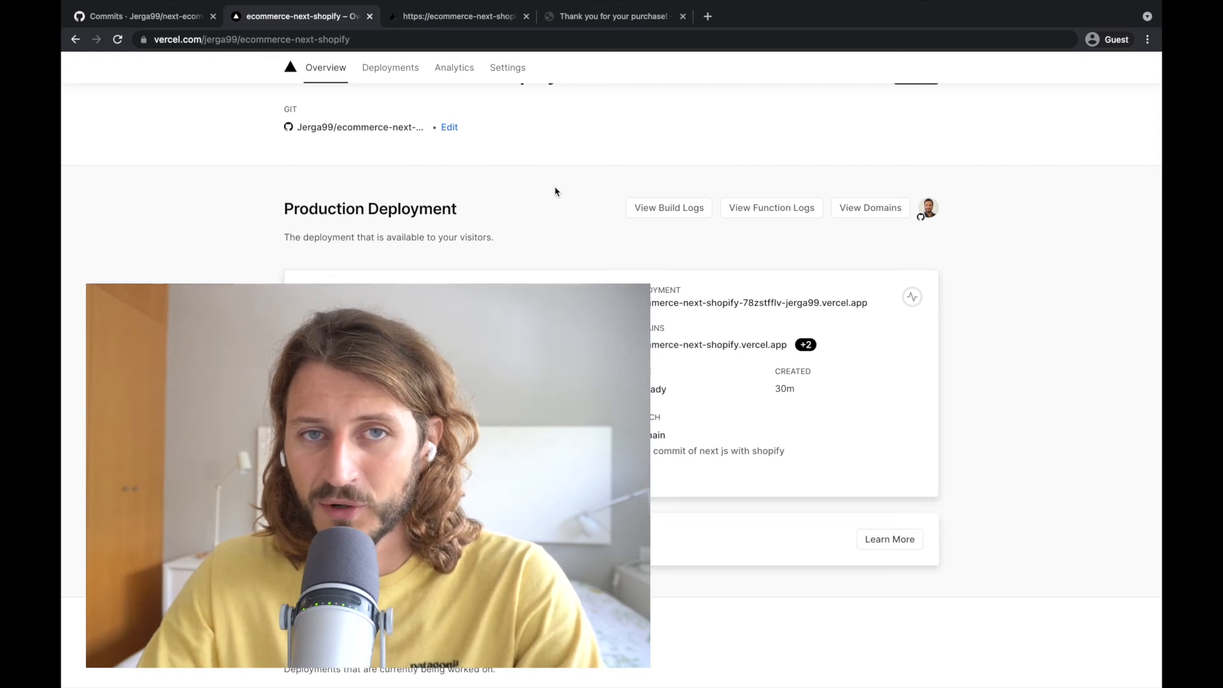
{"action": "left_click", "coordinate": [459, 15]}
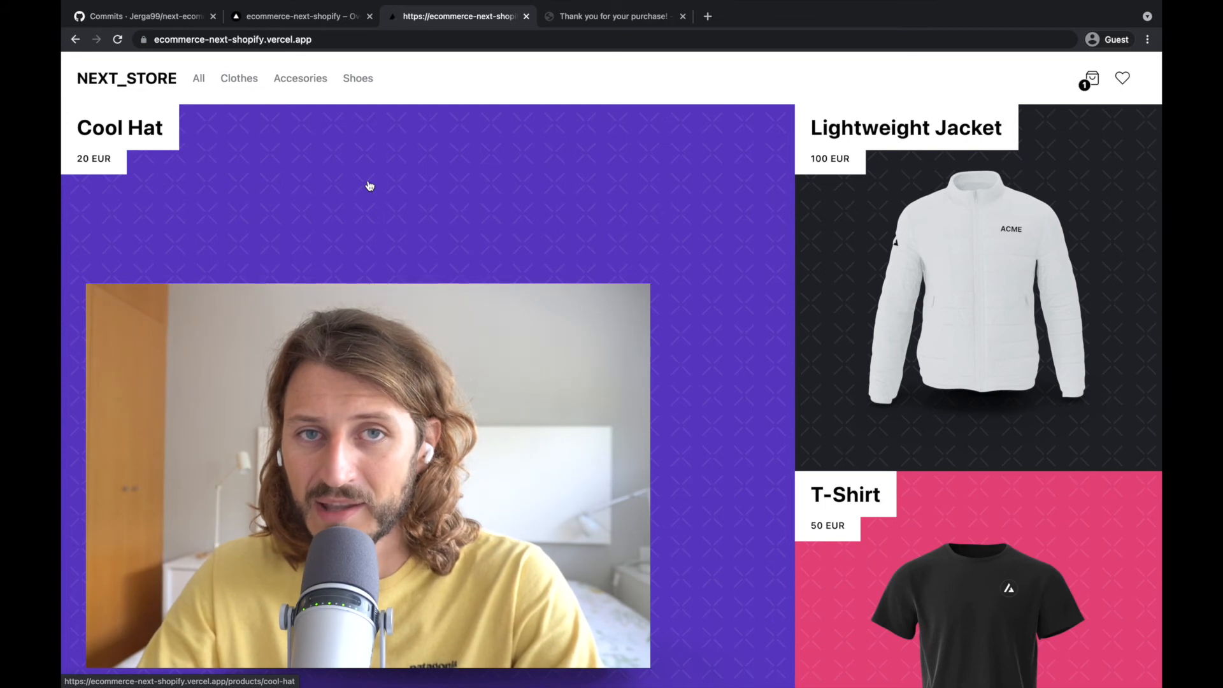
{"action": "mouse_move", "coordinate": [531, 248]}
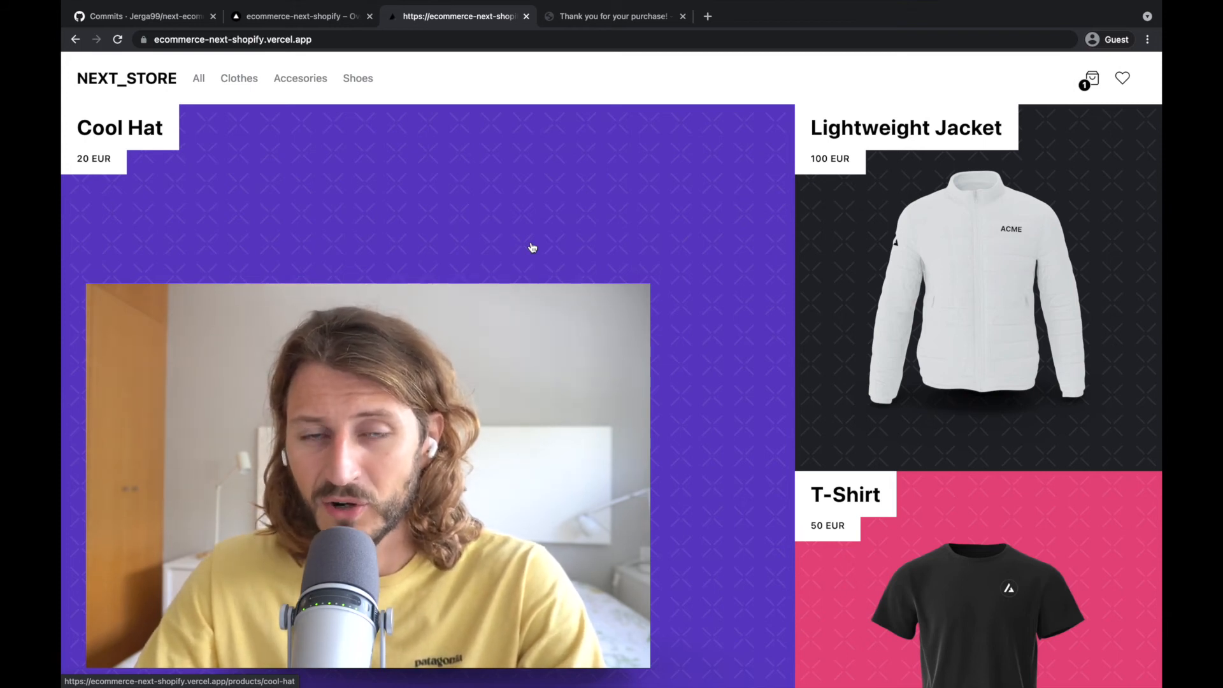
{"action": "mouse_move", "coordinate": [611, 250]}
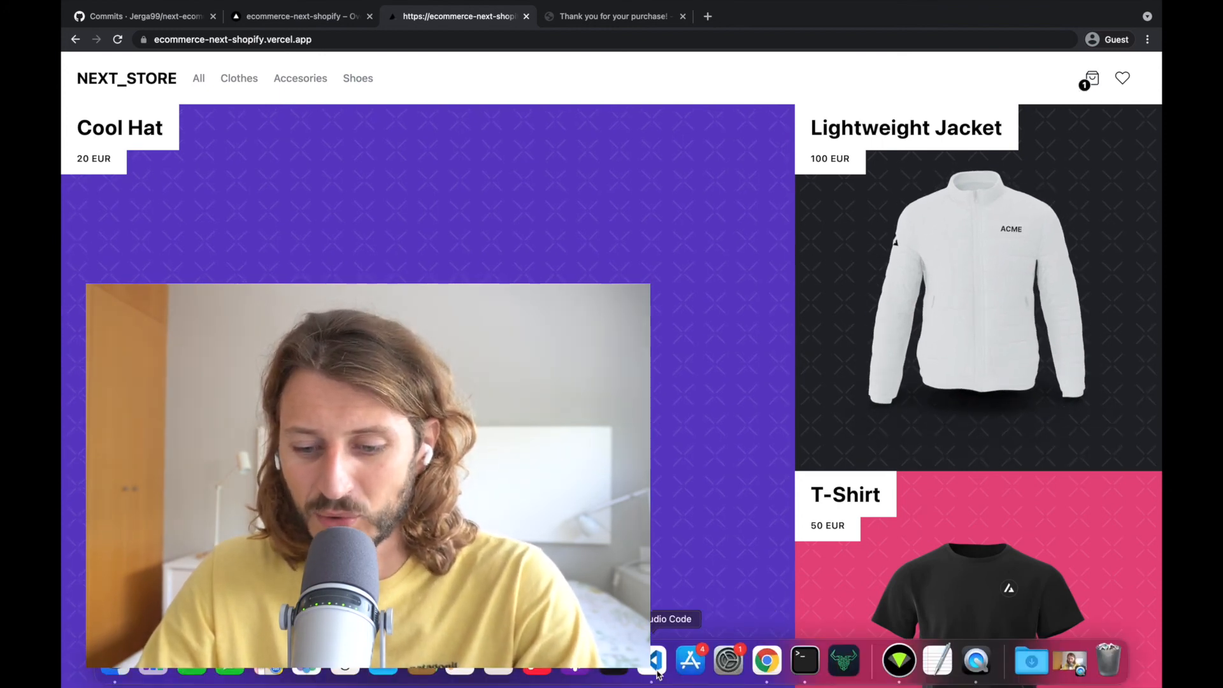
{"action": "left_click", "coordinate": [653, 660]}
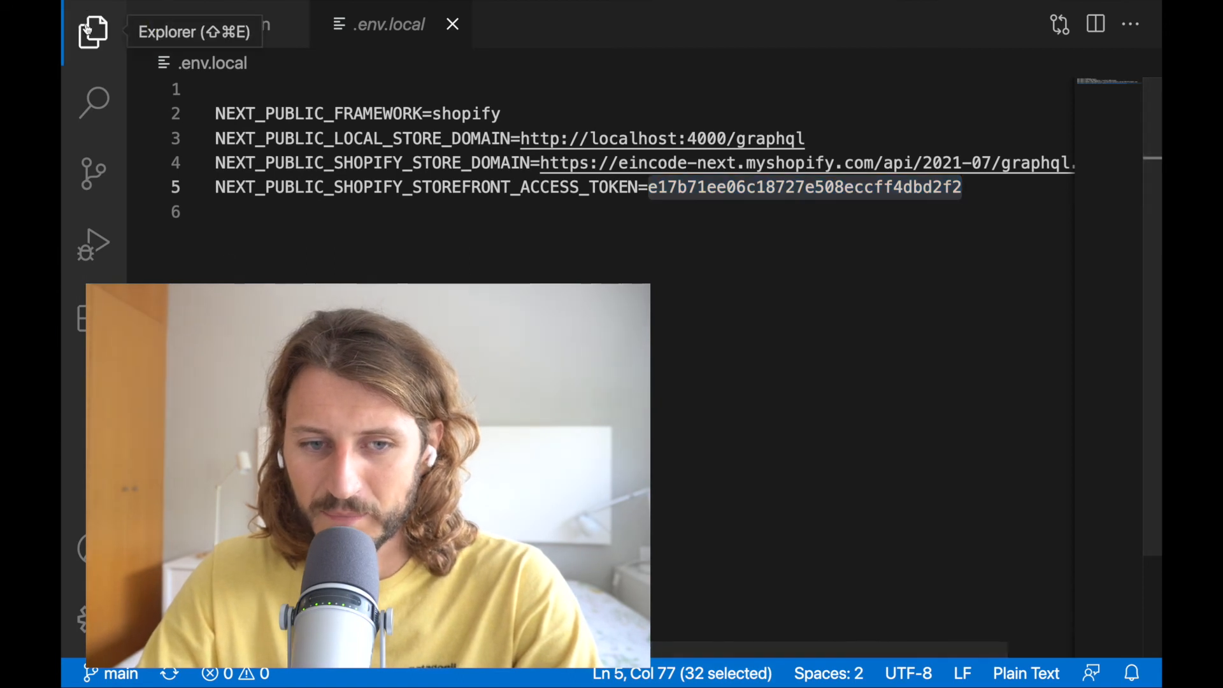
Step: Open framework/shopify/cart/use-update-item.ts from the Explorer file tree
{"action": "left_click", "coordinate": [91, 31]}
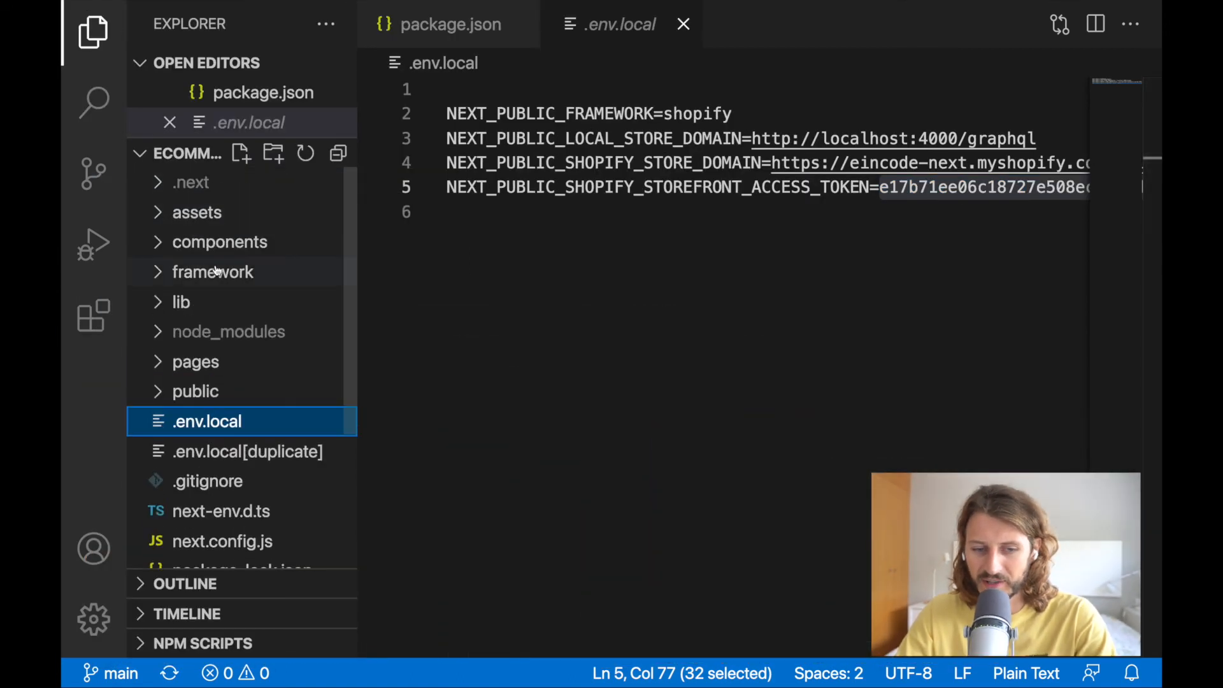
{"action": "left_click", "coordinate": [212, 271]}
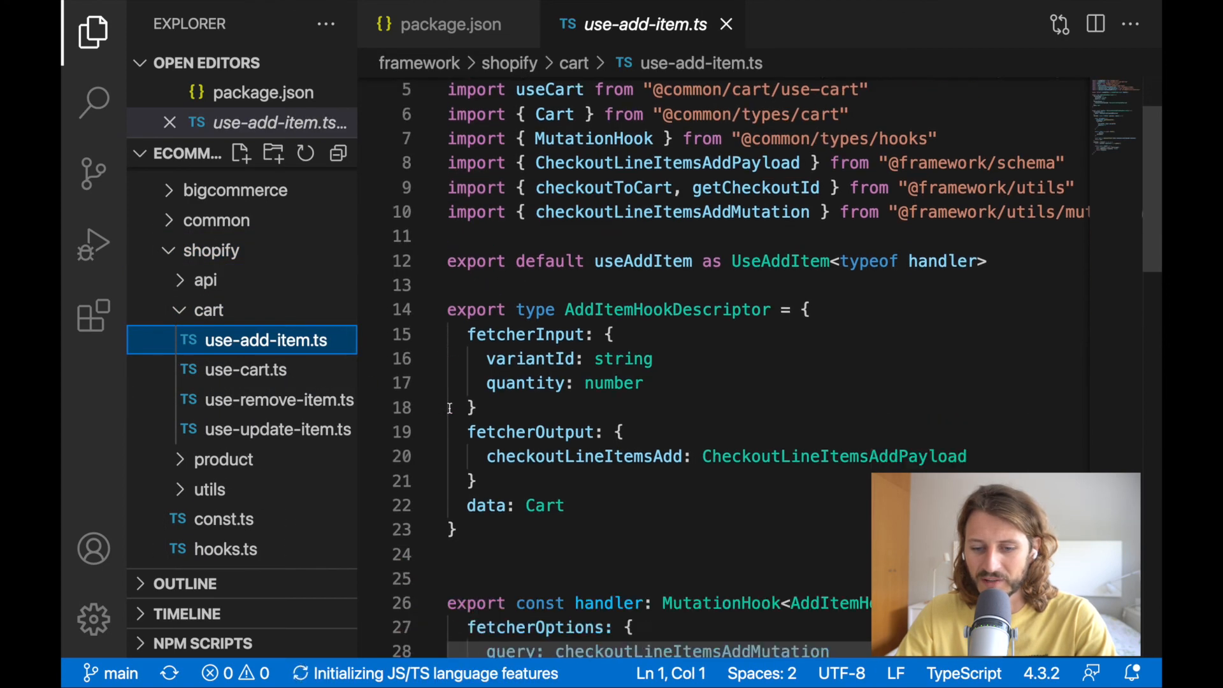
{"action": "scroll", "scroll_direction": "down", "scroll_amount": 3}
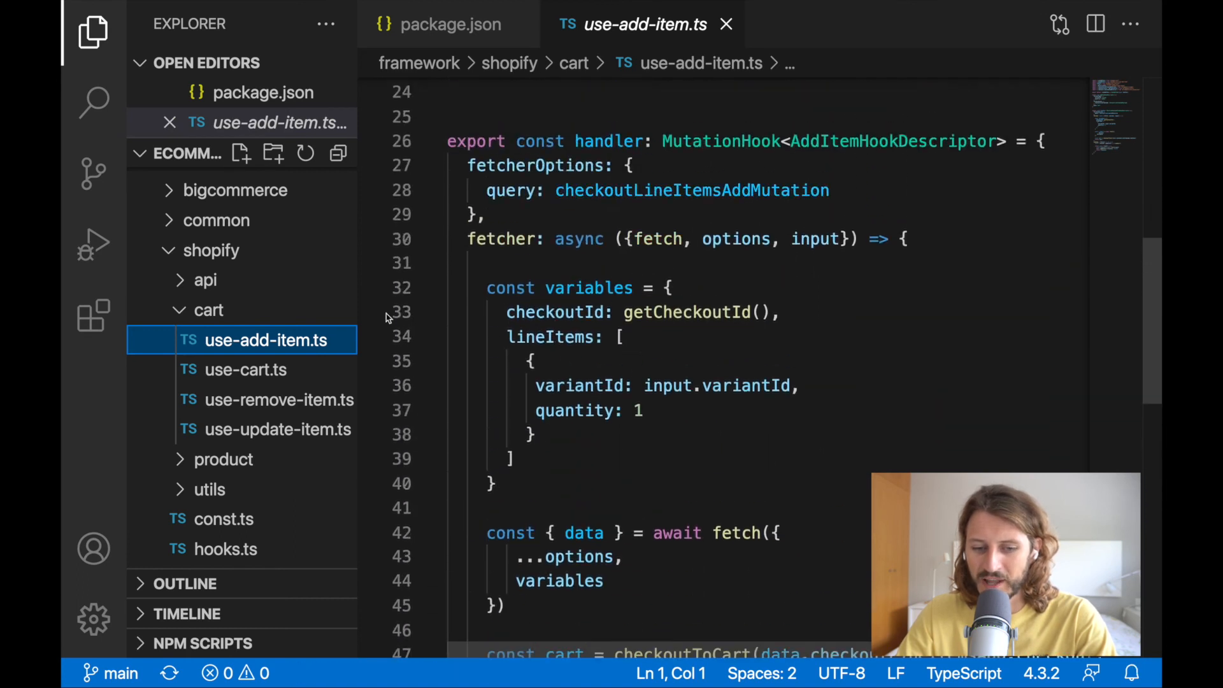
{"action": "left_click", "coordinate": [277, 428]}
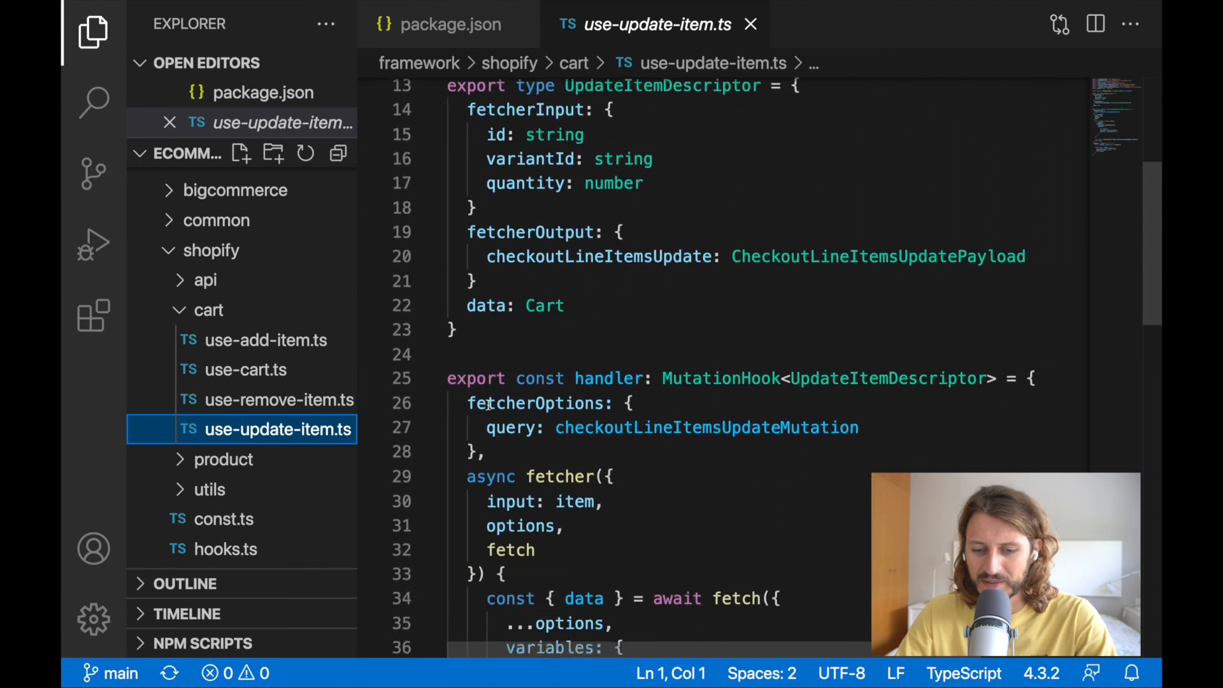
Step: Select the whole useHook function in use-update-item.ts
{"action": "scroll", "scroll_direction": "down", "scroll_amount": 3}
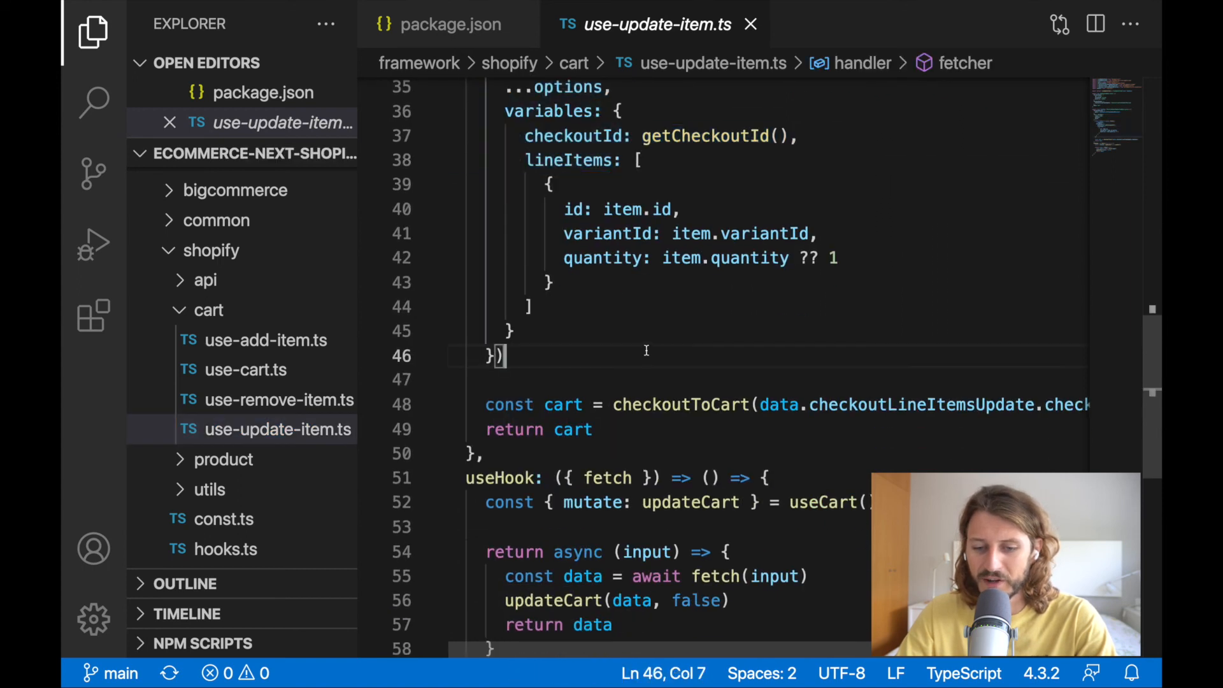
{"action": "scroll", "scroll_direction": "down", "scroll_amount": 3}
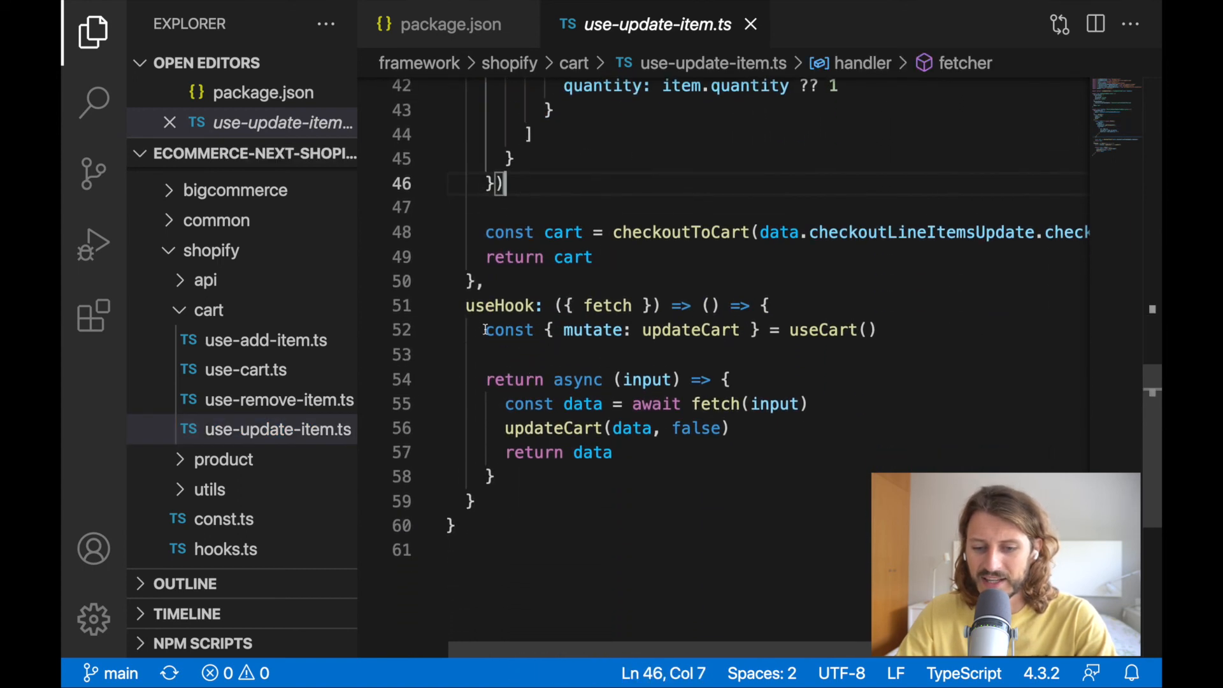
{"action": "left_click_drag", "start_coordinate": [466, 305], "coordinate": [476, 501]}
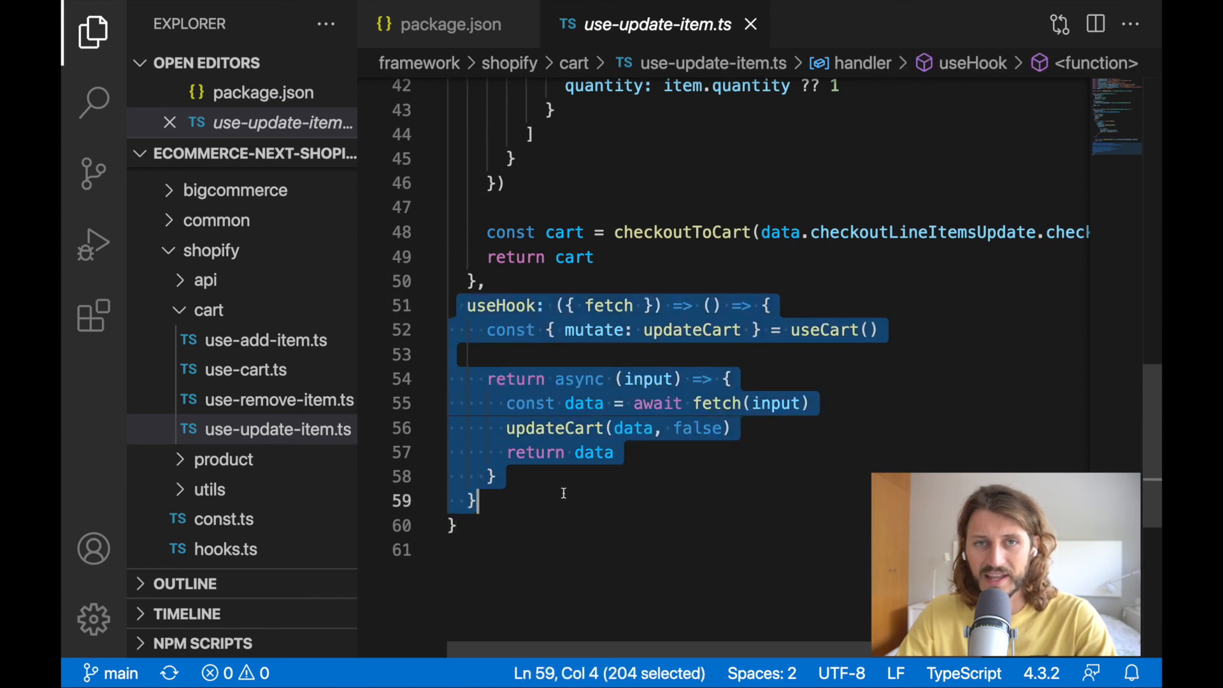